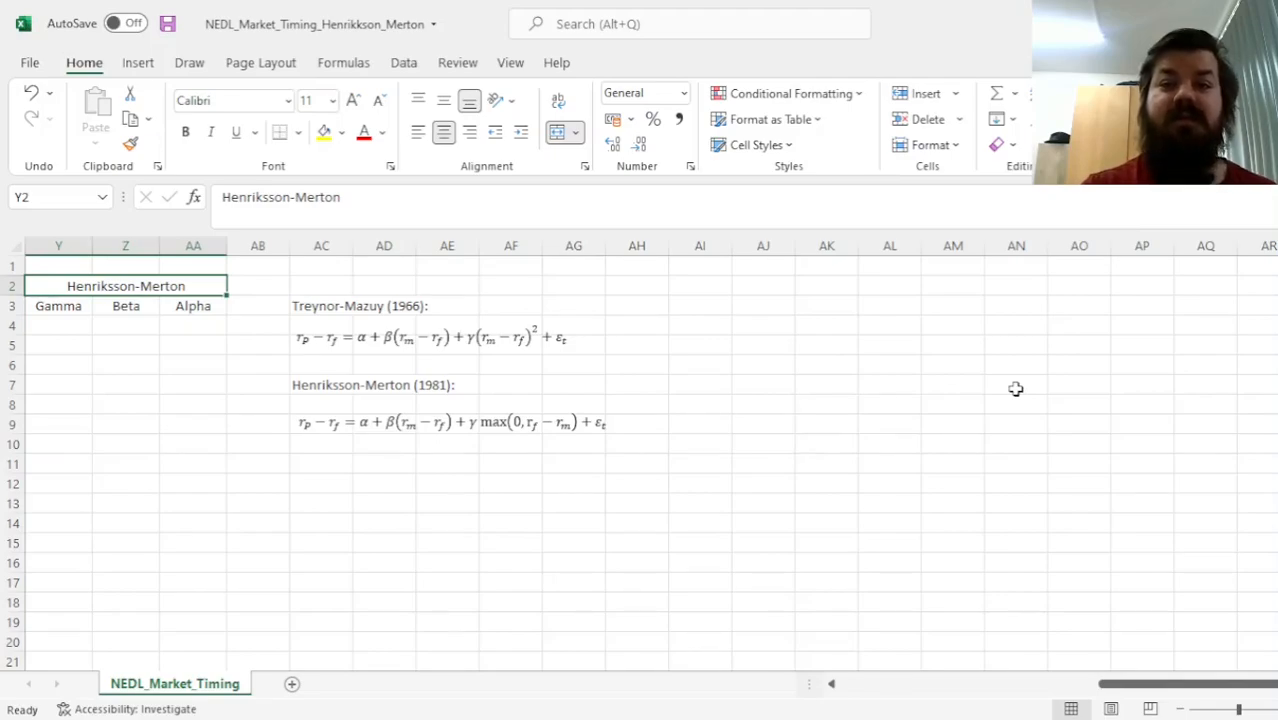
pyautogui.moveTo(587, 344)
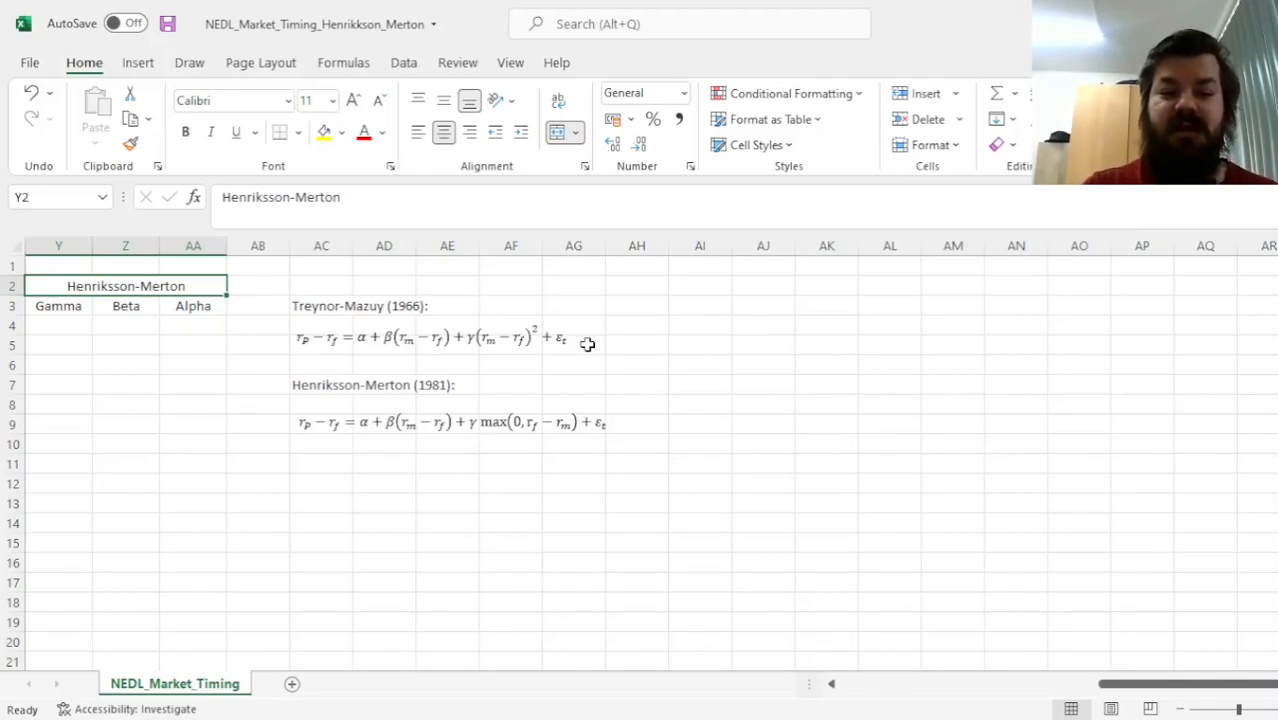
# - Point out the Treynor-Mazuy equation's squared market term and gamma, then the Henriksson-Merton heading
pyautogui.click(321, 385)
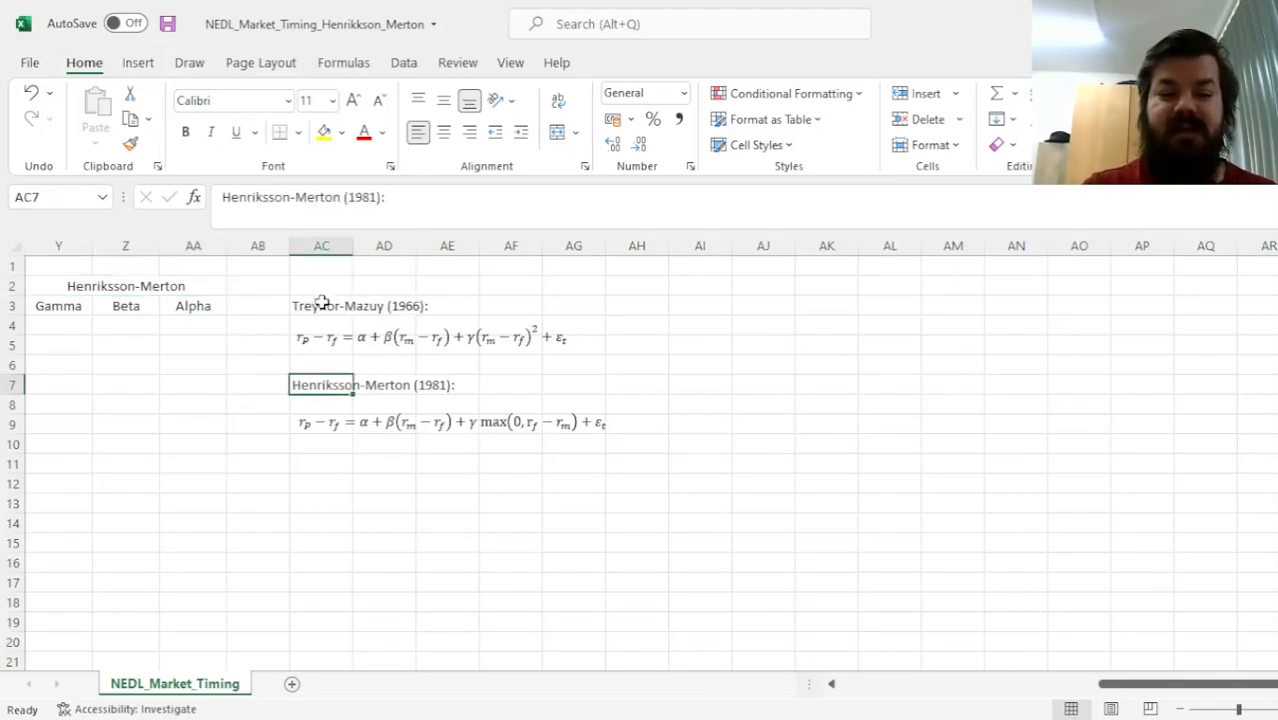
pyautogui.click(321, 305)
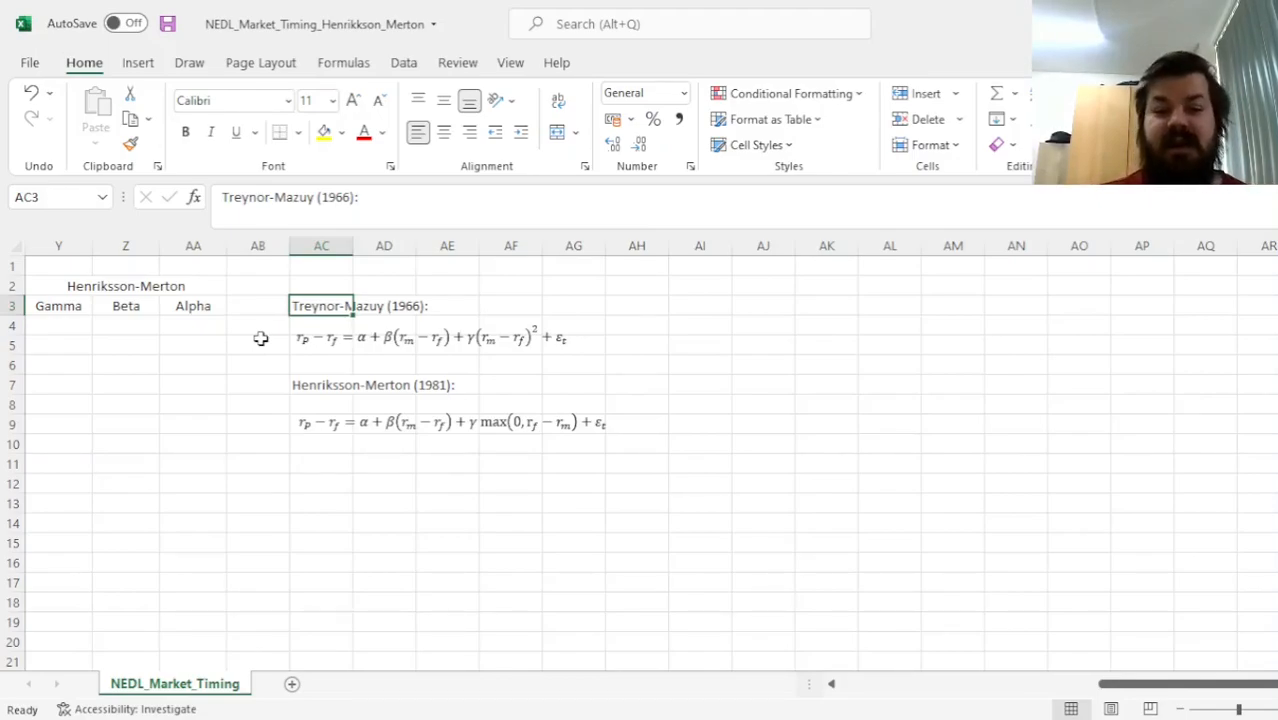
pyautogui.click(430, 337)
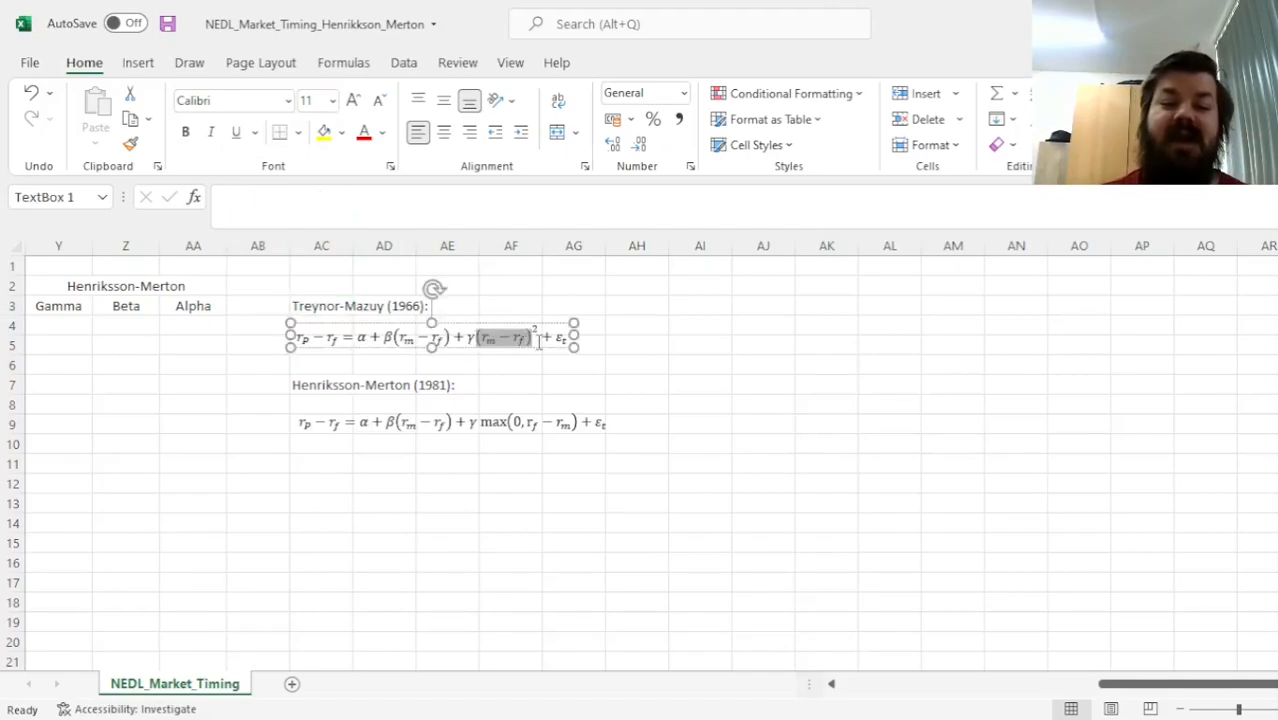
pyautogui.click(637, 330)
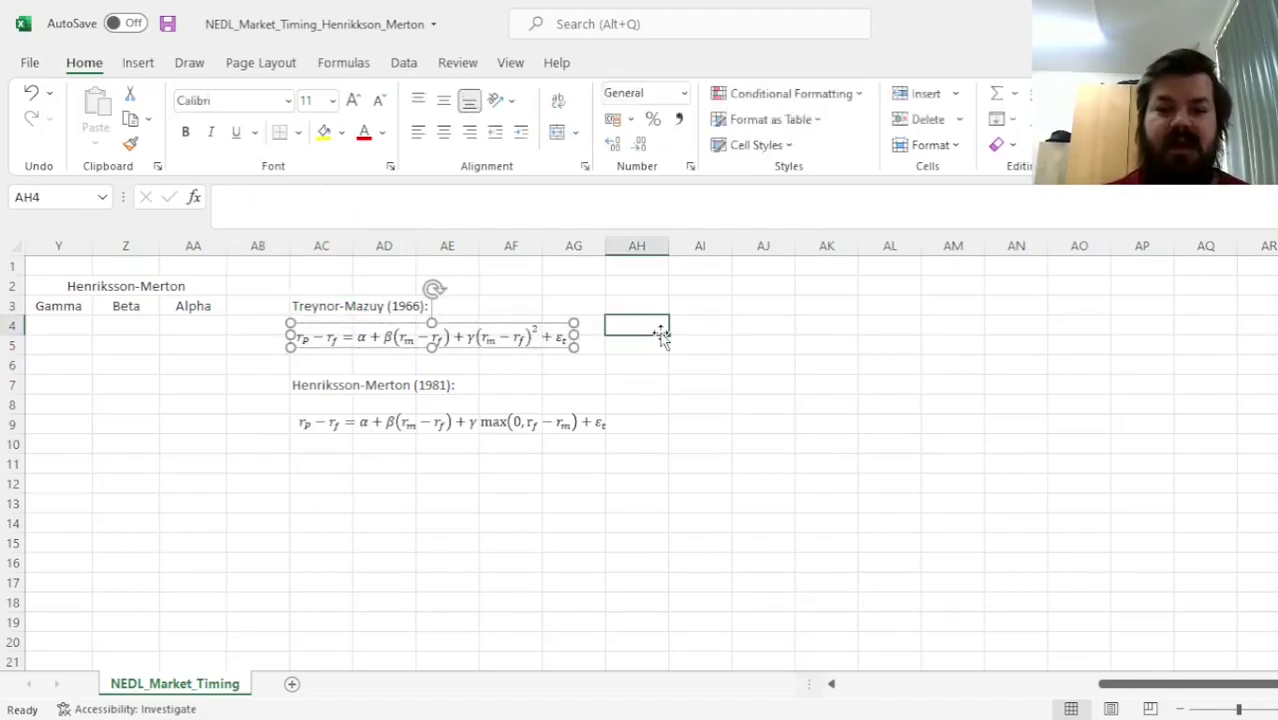
pyautogui.click(637, 343)
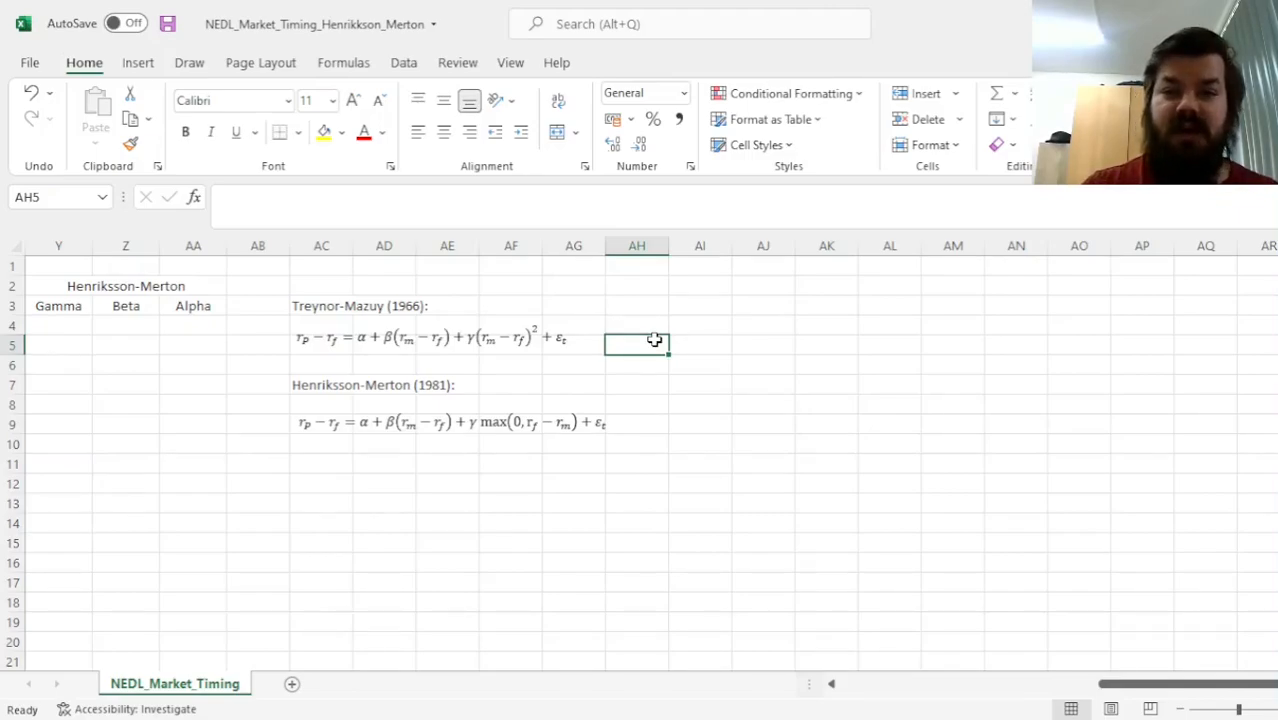
pyautogui.click(430, 337)
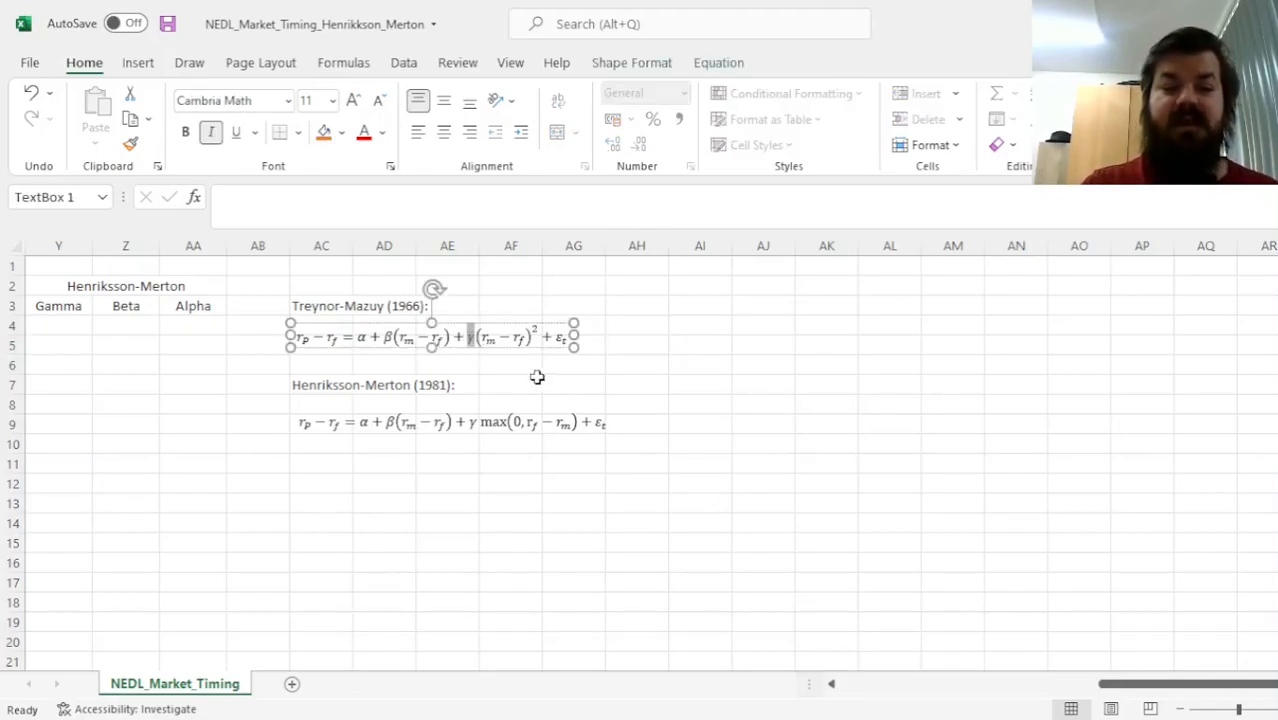
pyautogui.moveTo(715, 374)
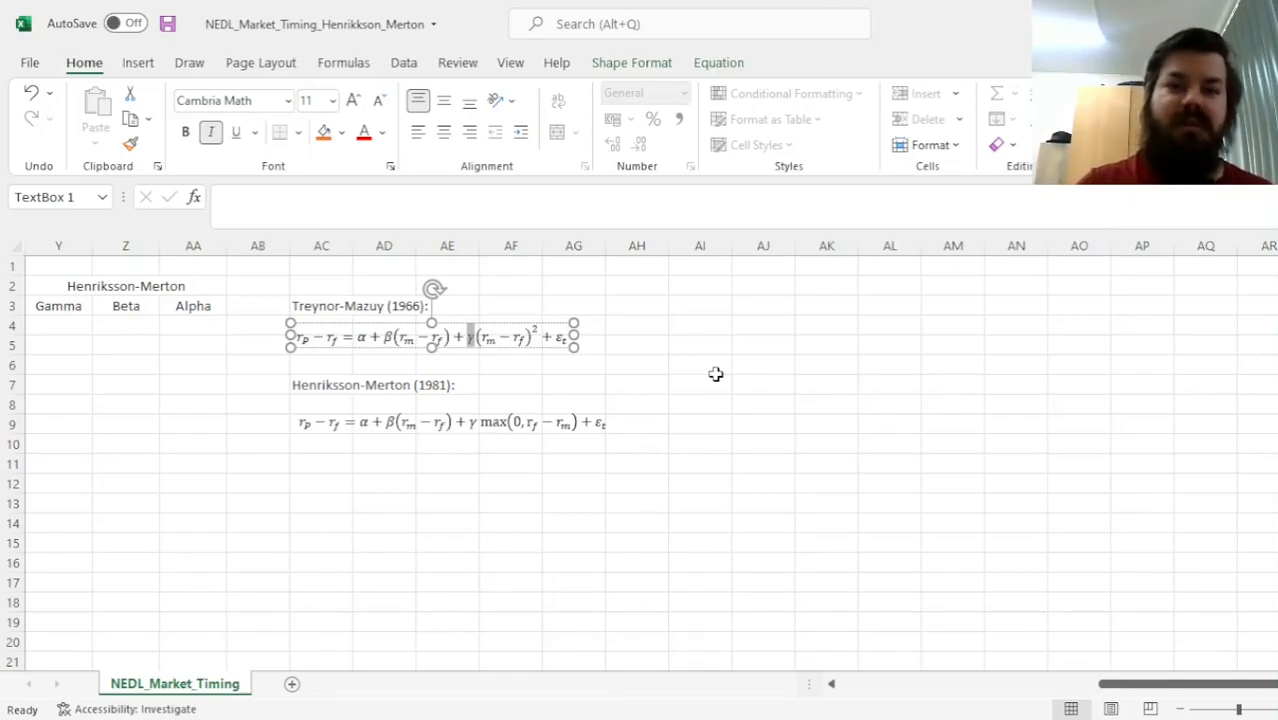
pyautogui.moveTo(703, 360)
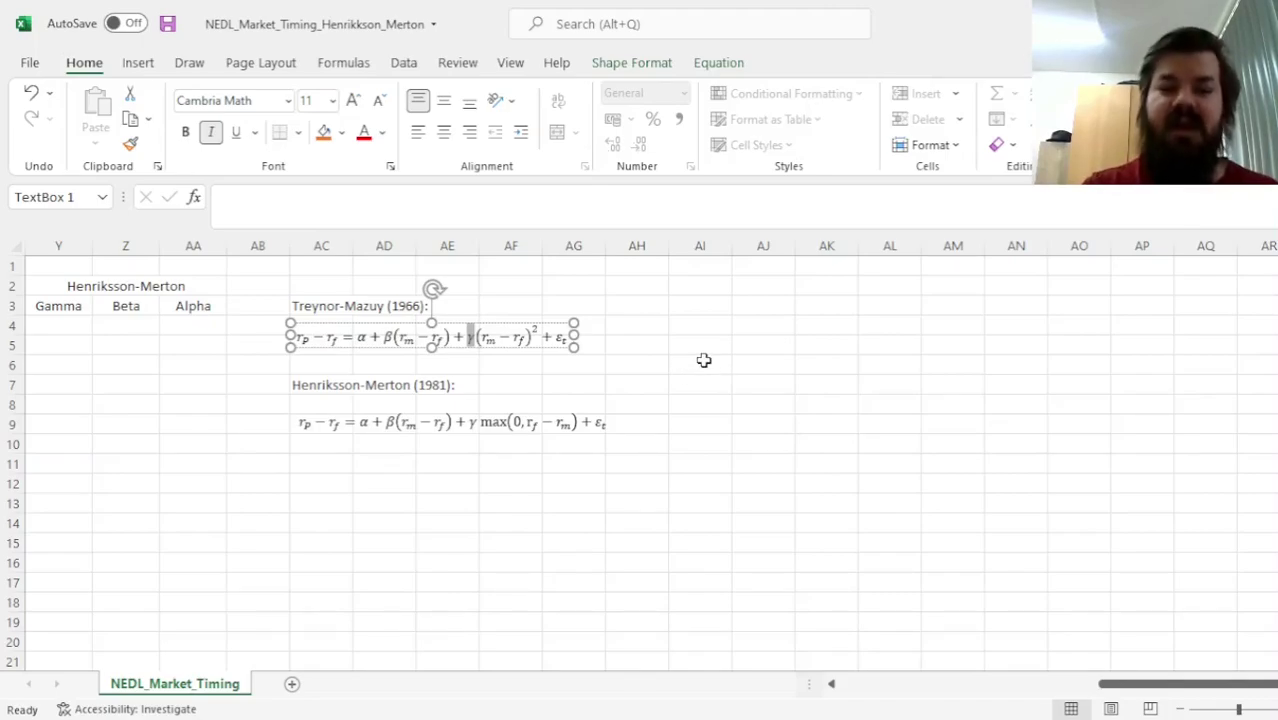
pyautogui.moveTo(732, 343)
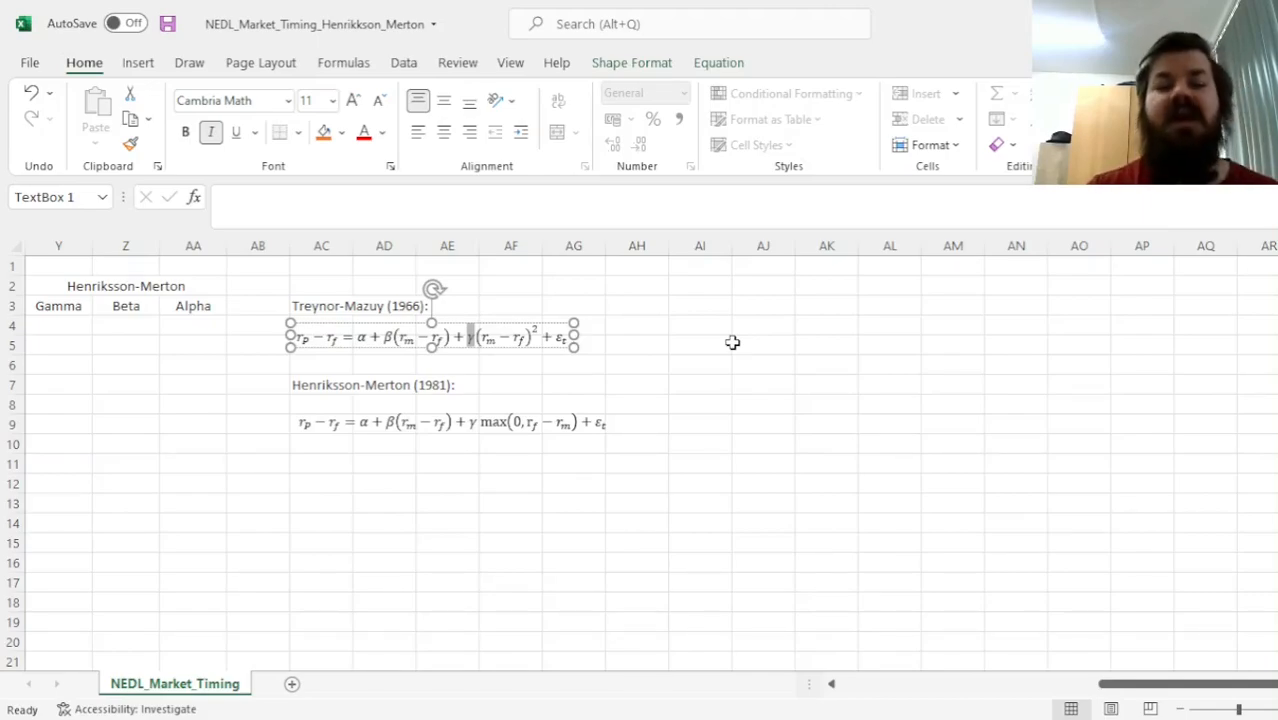
pyautogui.click(321, 384)
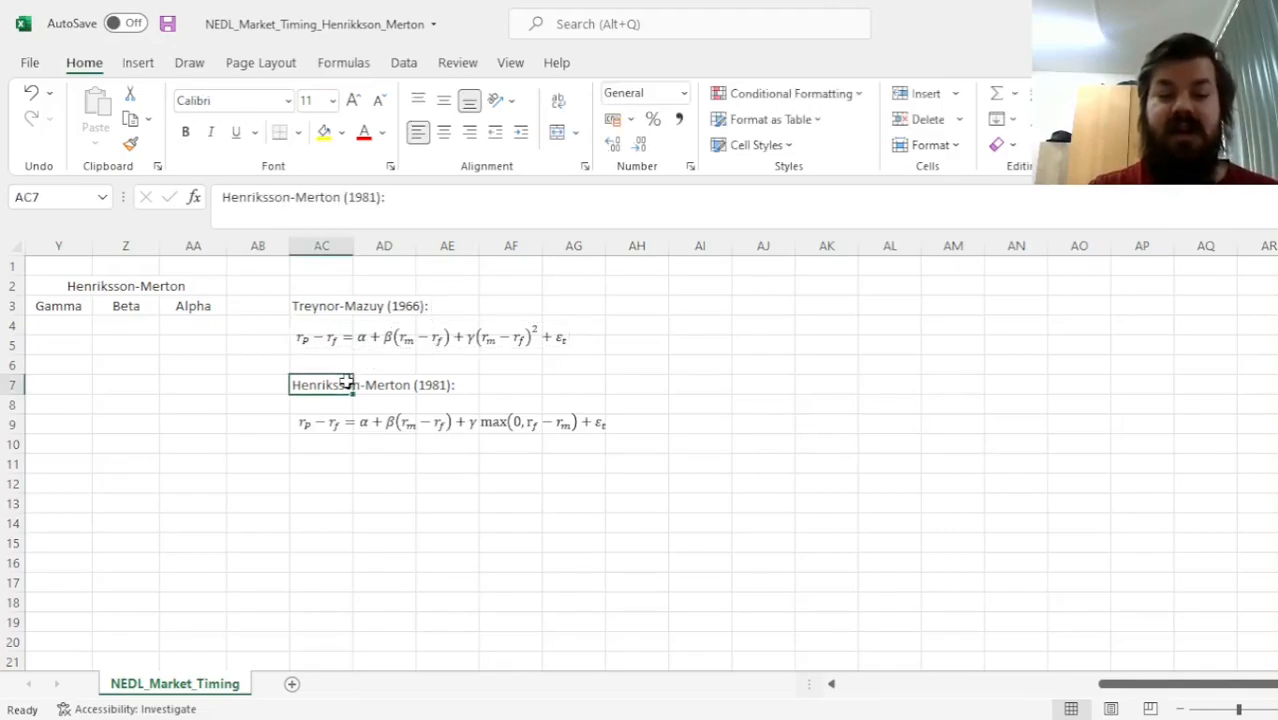
pyautogui.moveTo(308, 459)
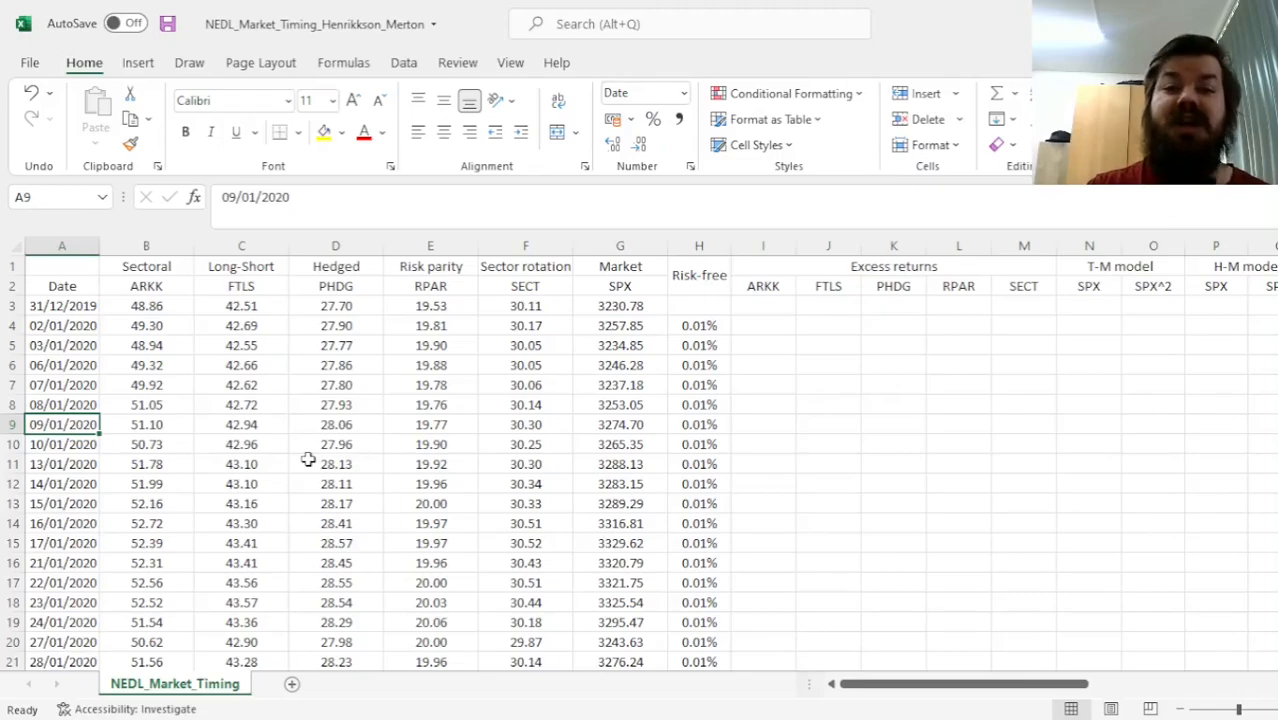
pyautogui.click(62, 404)
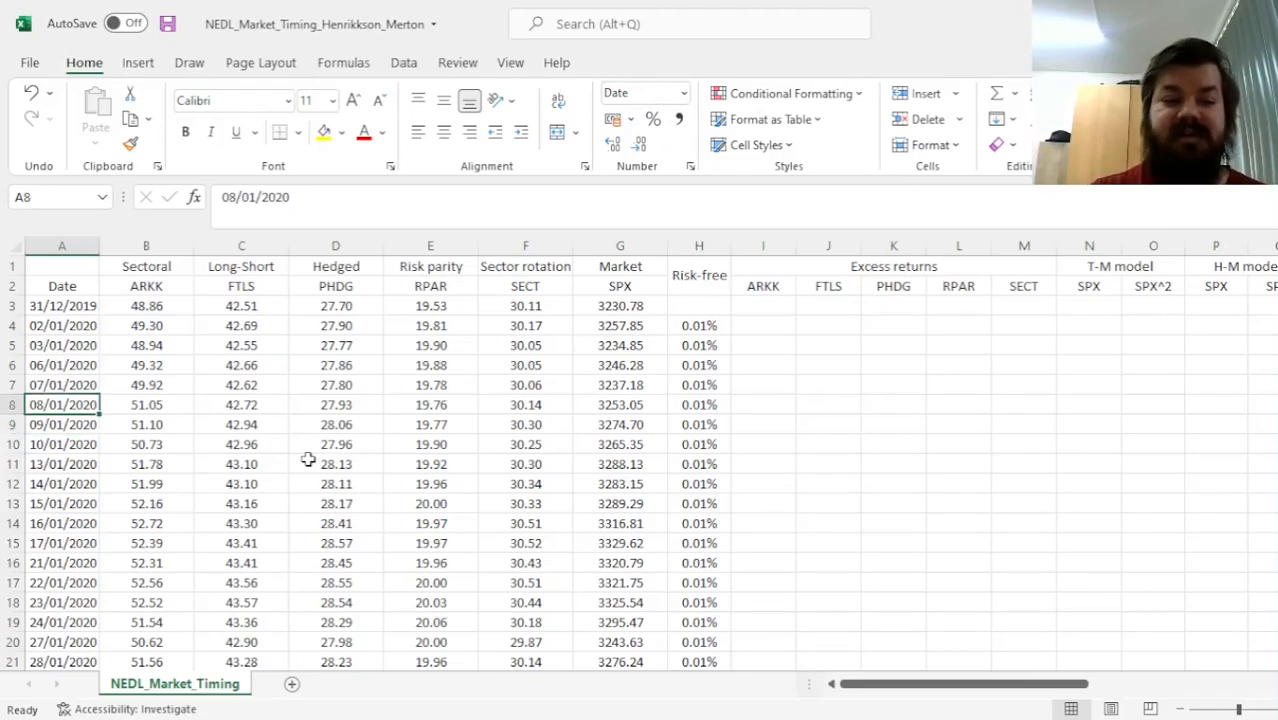
pyautogui.click(62, 305)
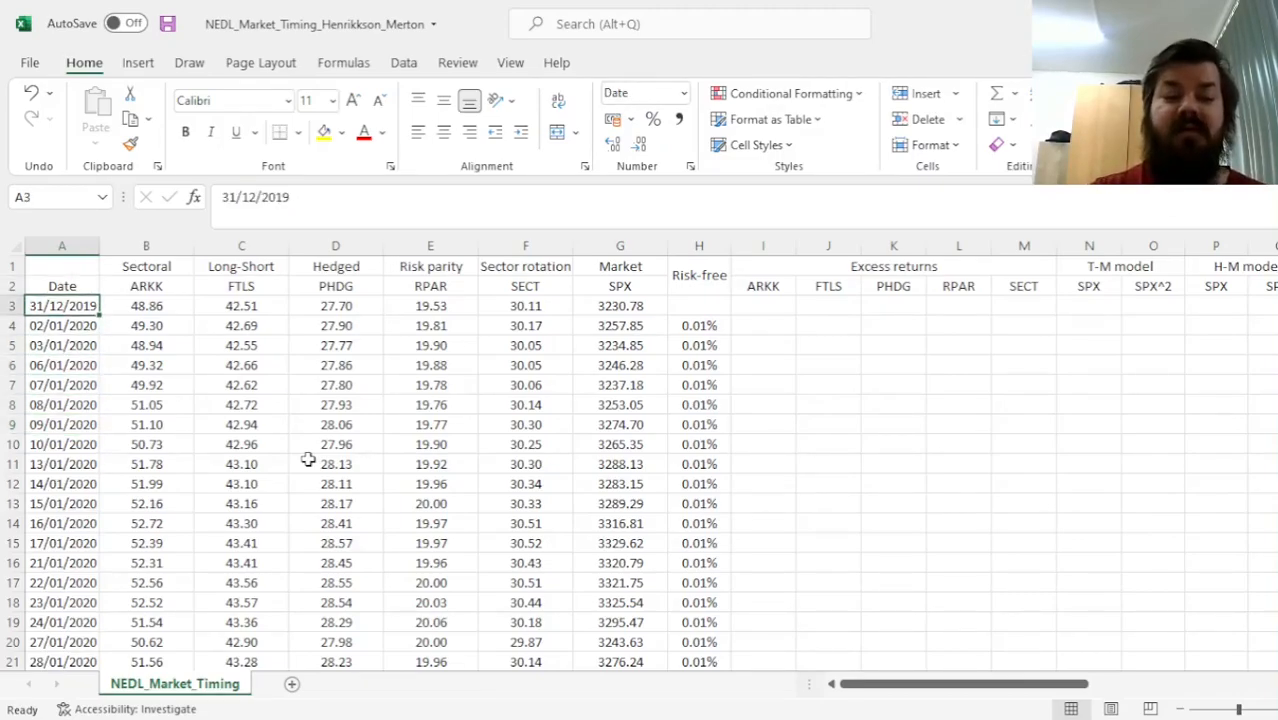
pyautogui.click(62, 265)
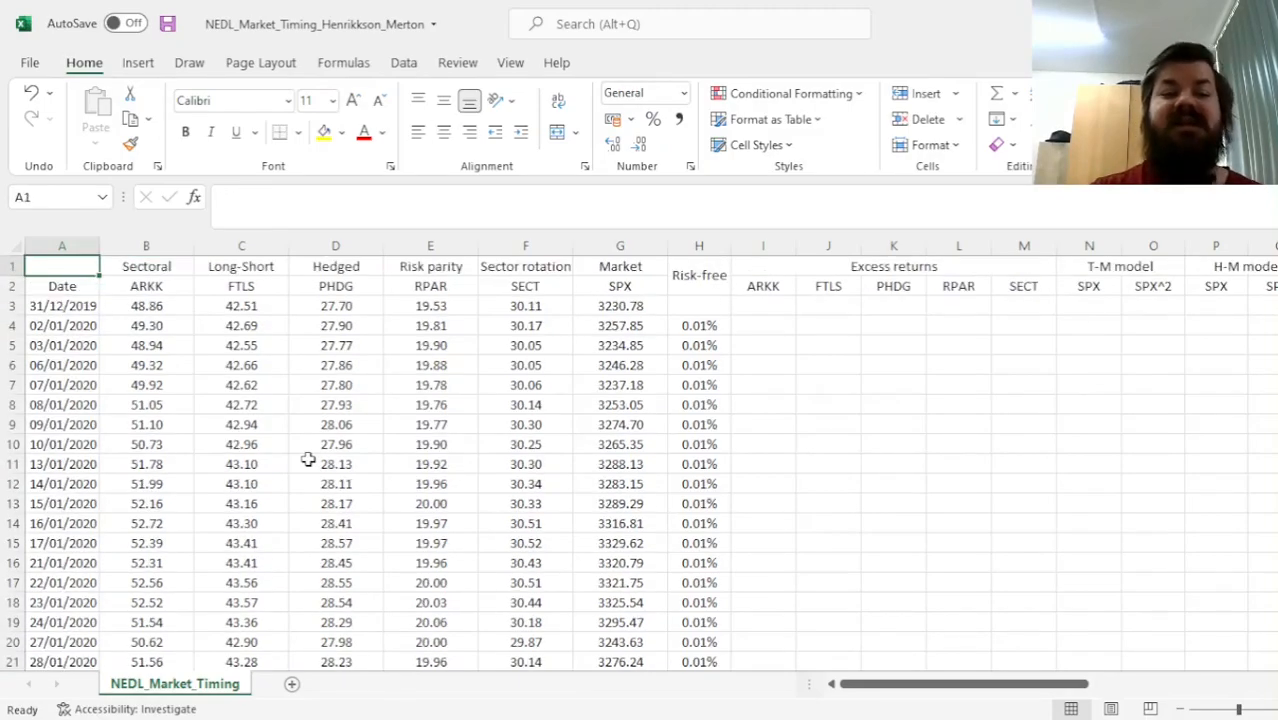
pyautogui.click(146, 285)
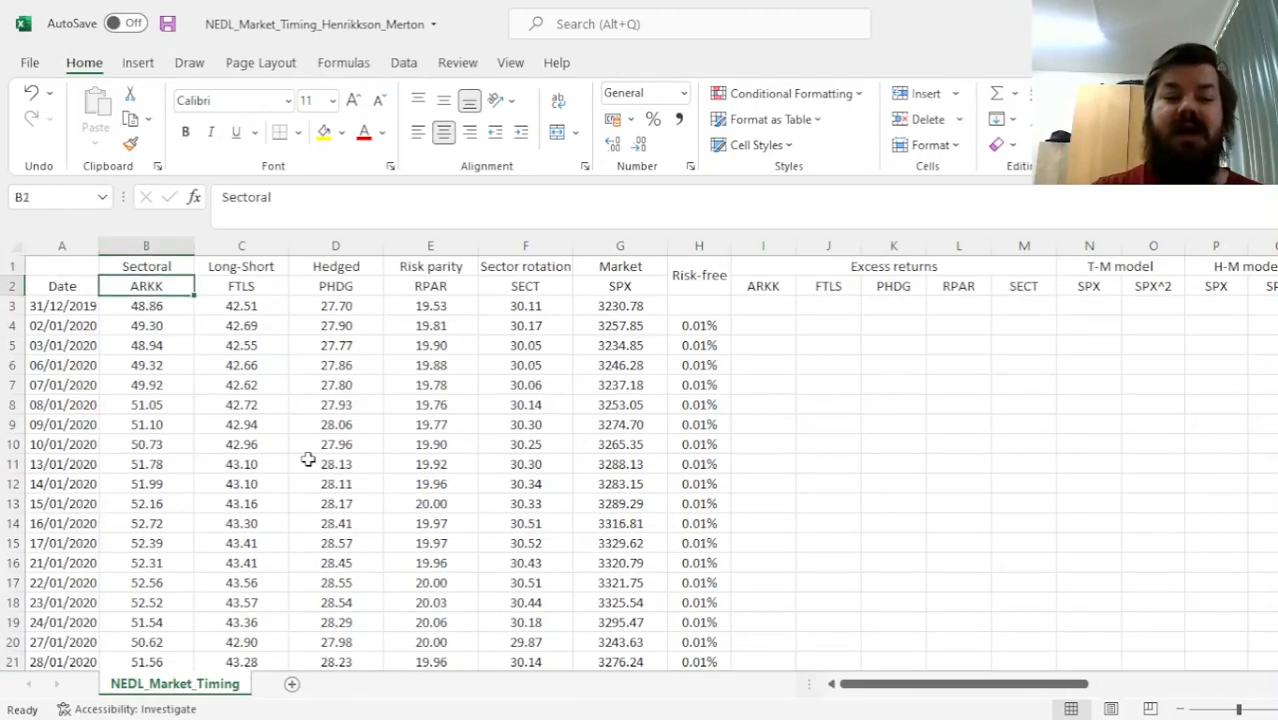
pyautogui.click(146, 266)
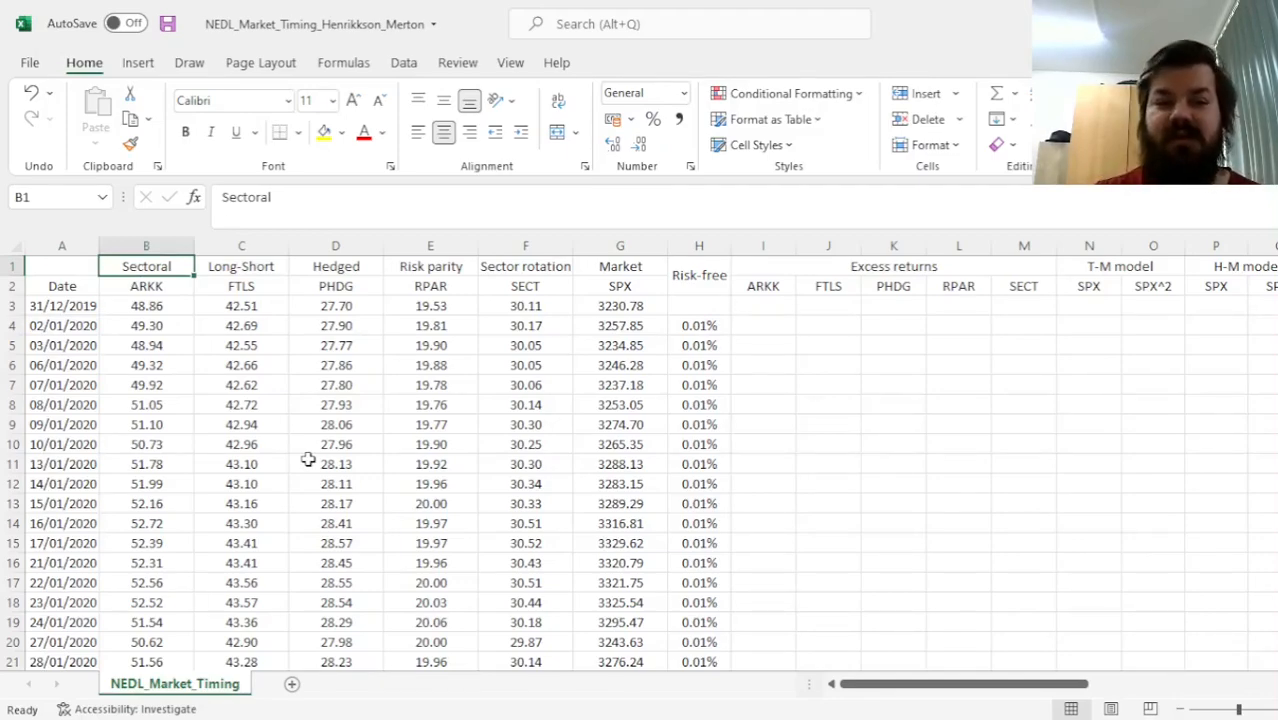
pyautogui.click(241, 286)
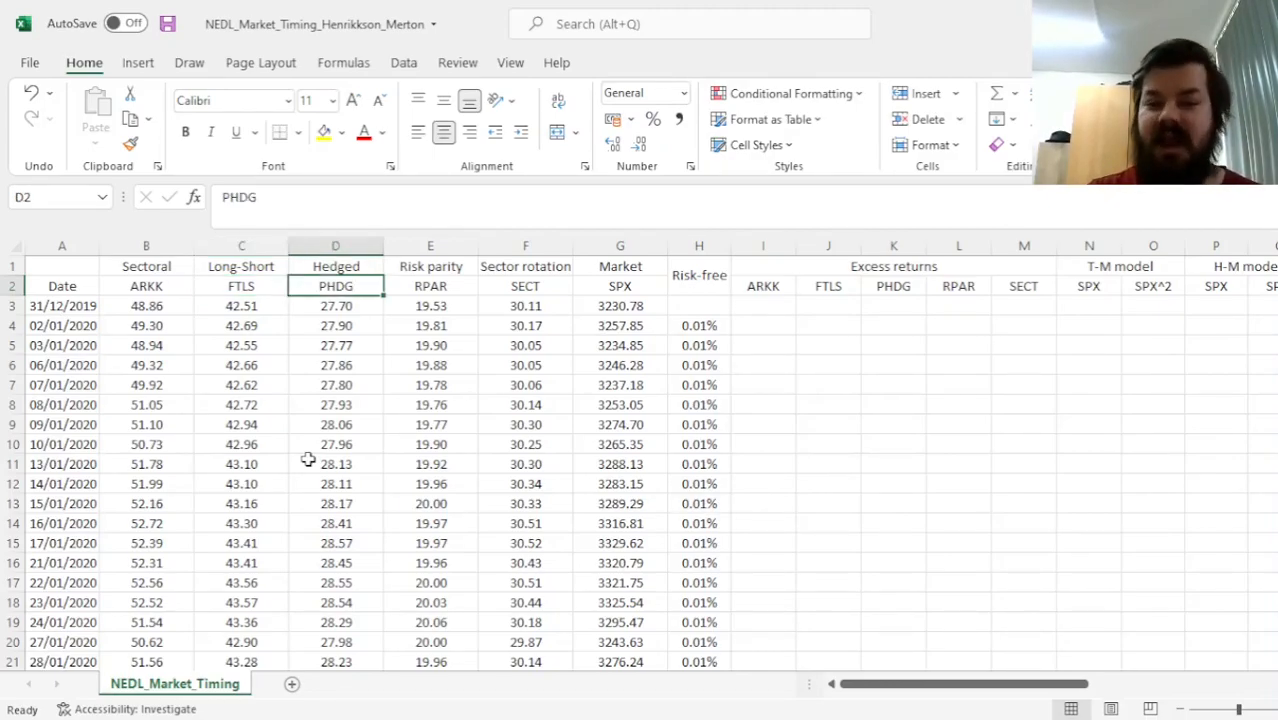
pyautogui.click(430, 286)
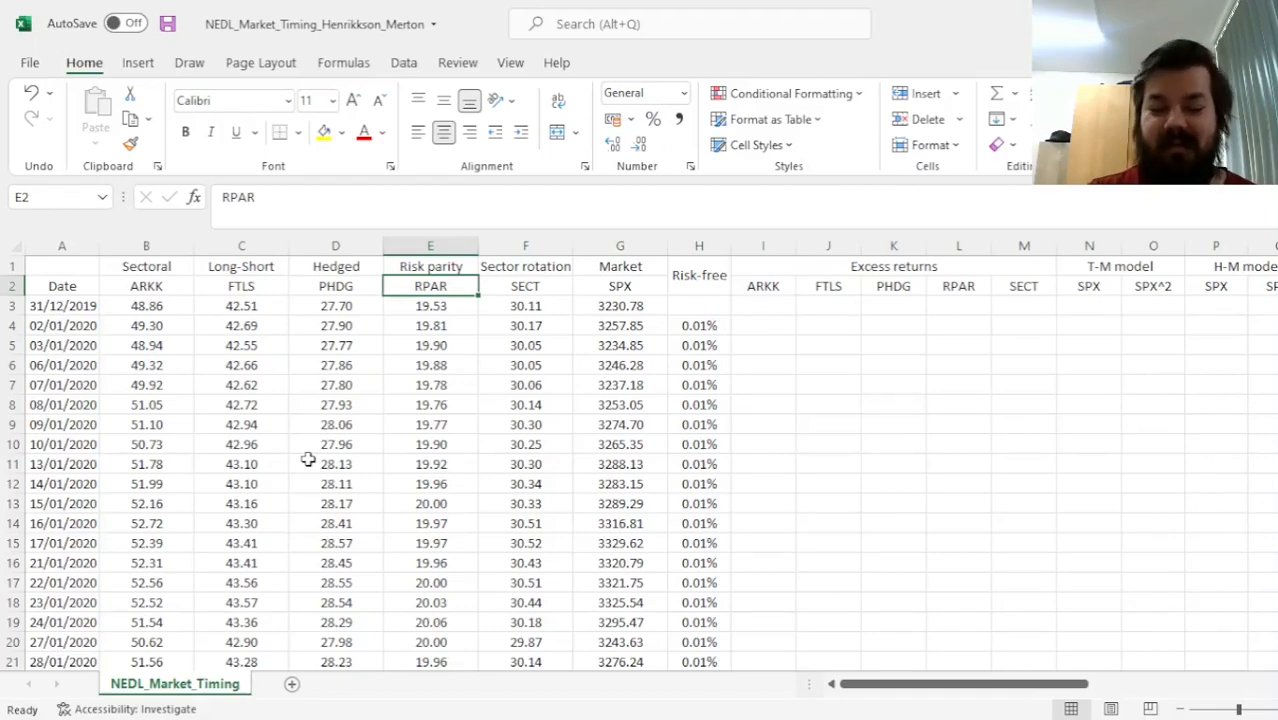
pyautogui.click(525, 286)
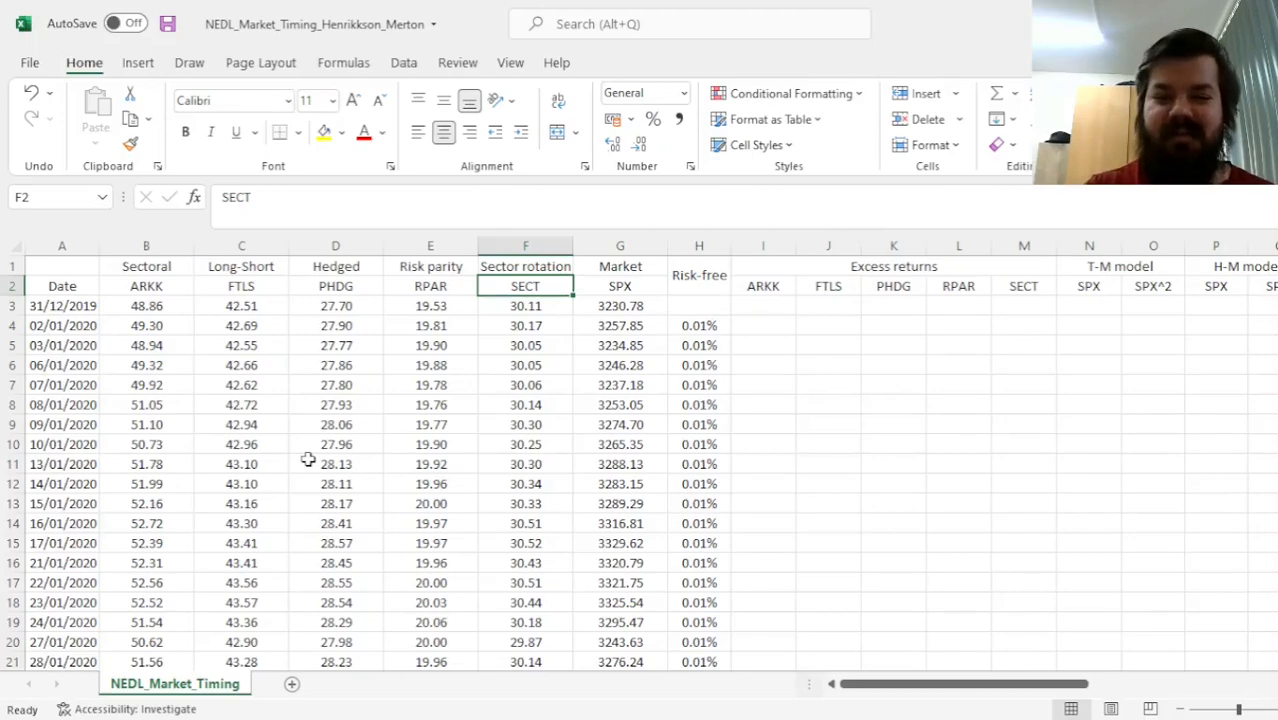
pyautogui.click(620, 305)
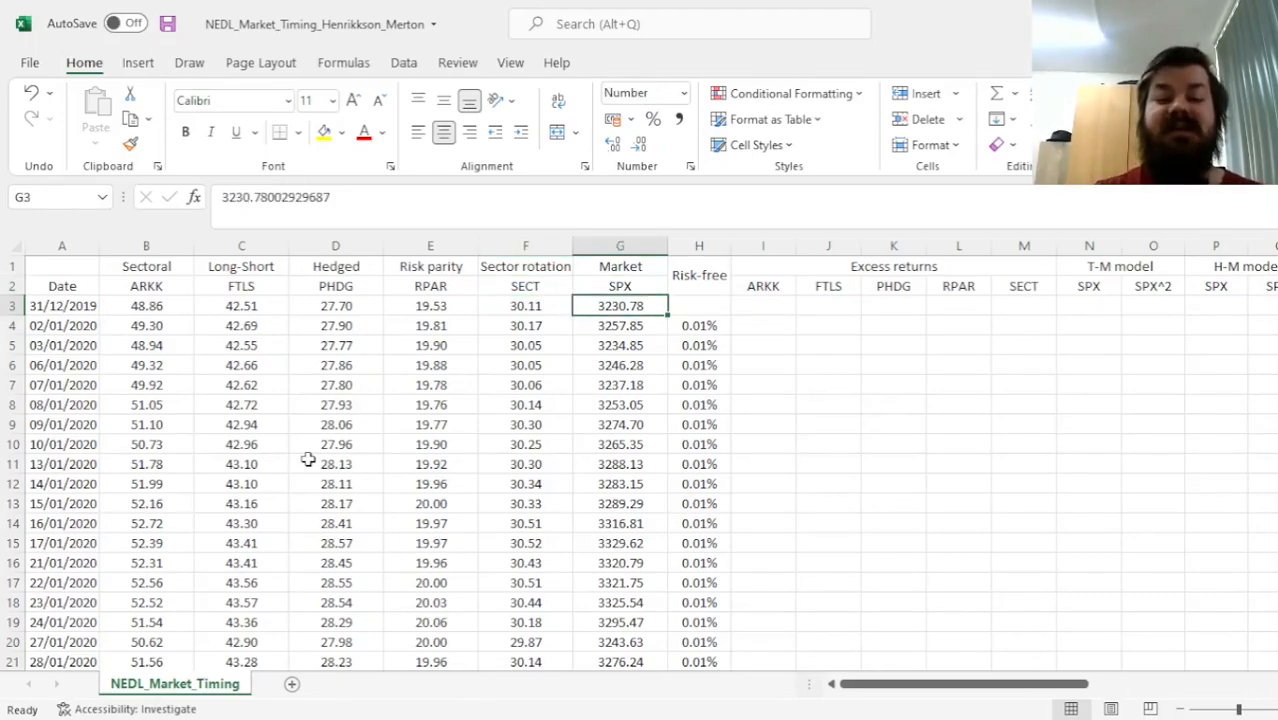
pyautogui.click(763, 325)
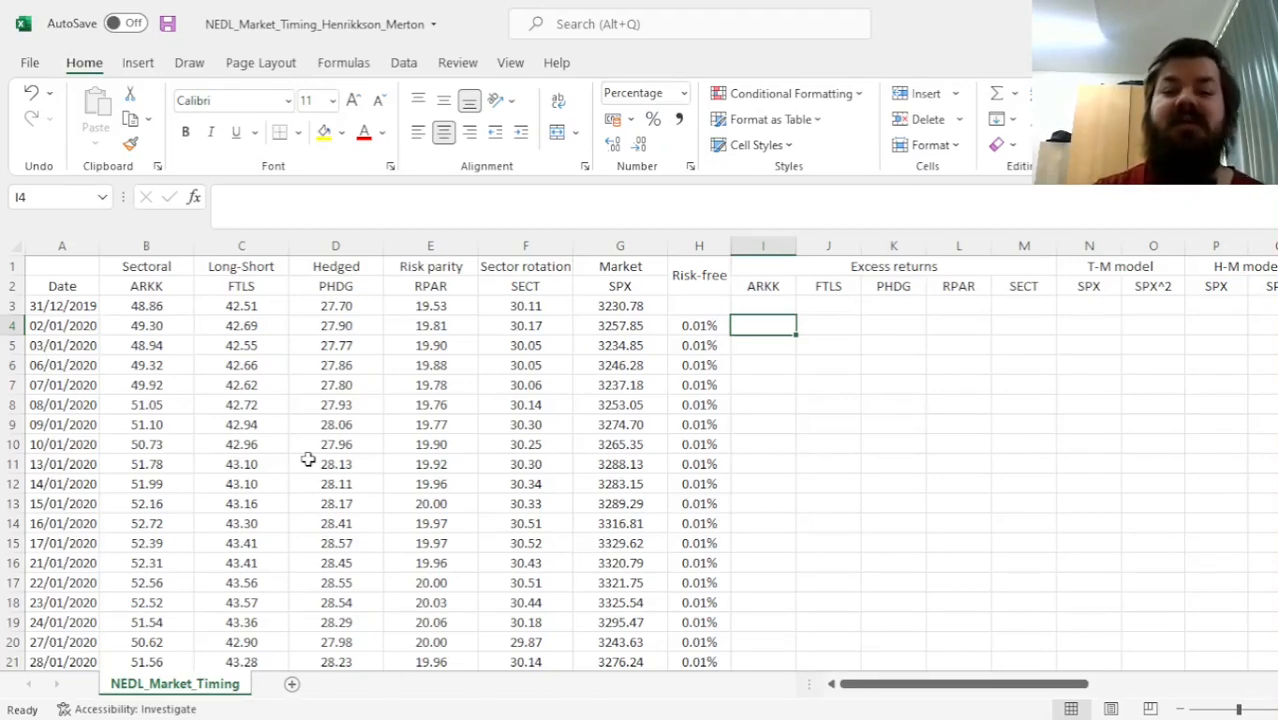
# - Enter the excess return =B4/B3-1-$H4 for ARKK and confirm it across the ETF and SPX columns
pyautogui.write('=')
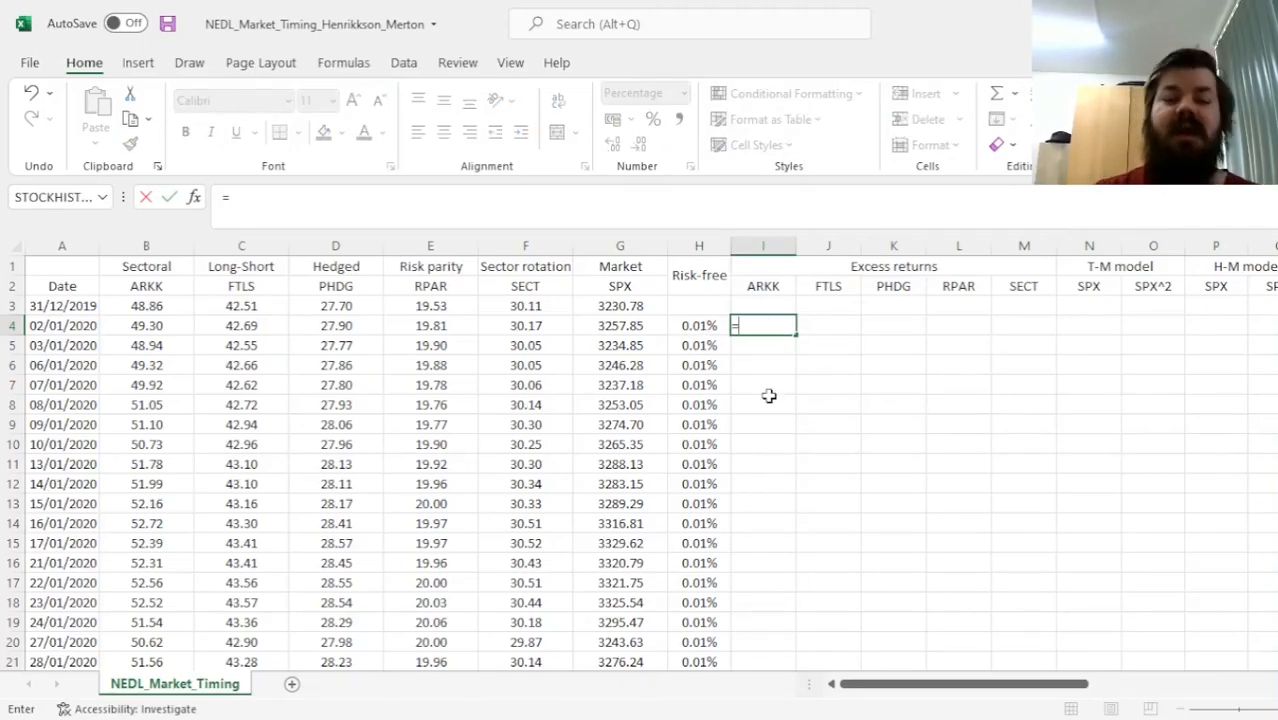
pyautogui.moveTo(733, 415)
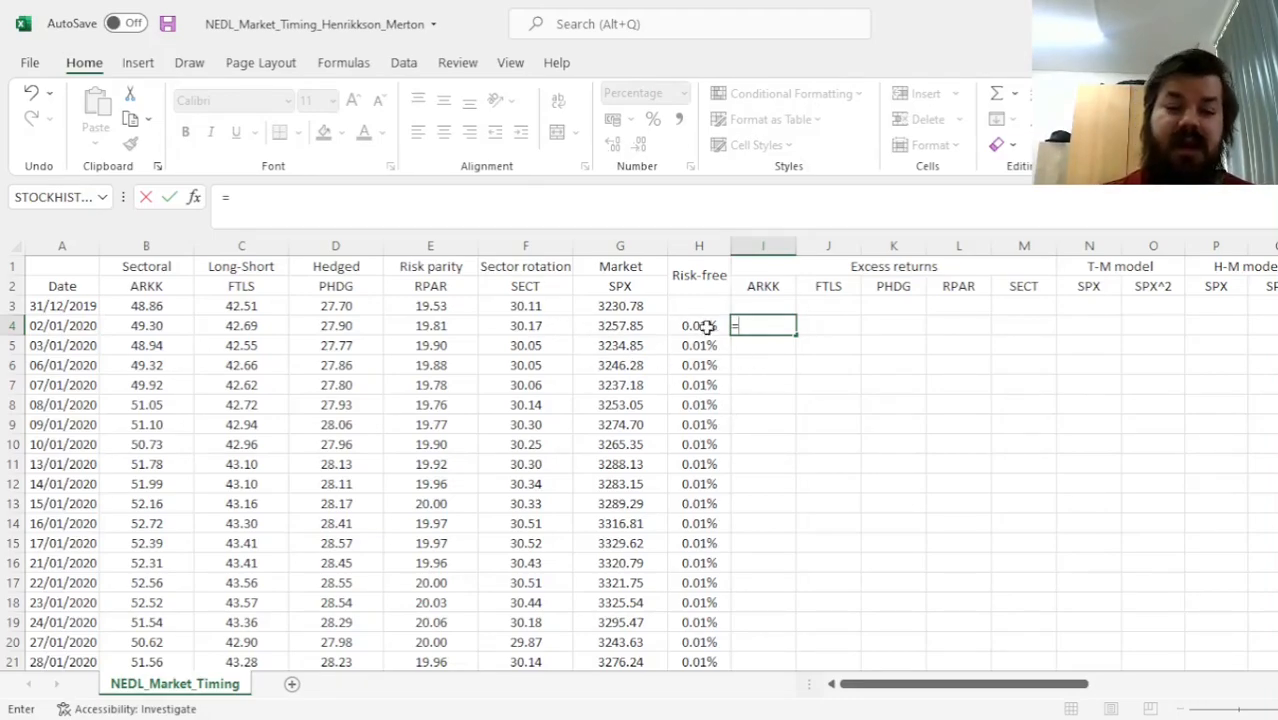
pyautogui.moveTo(828, 405)
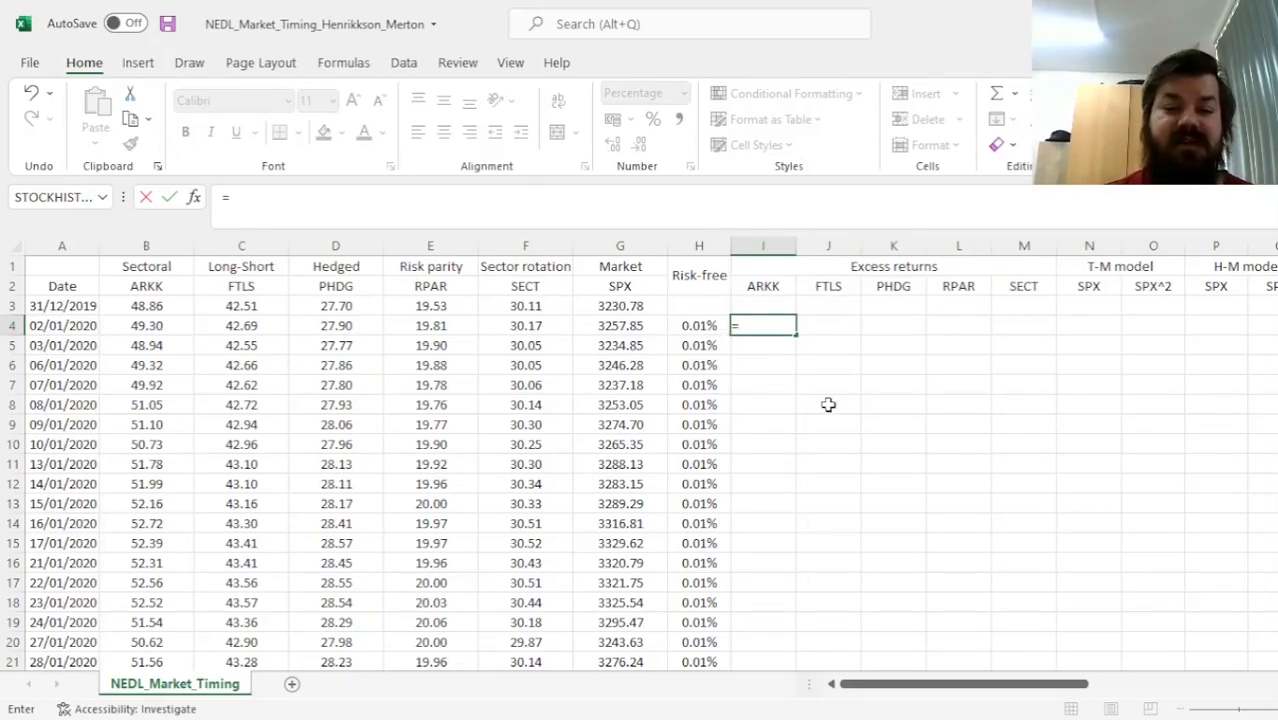
pyautogui.moveTo(545, 324)
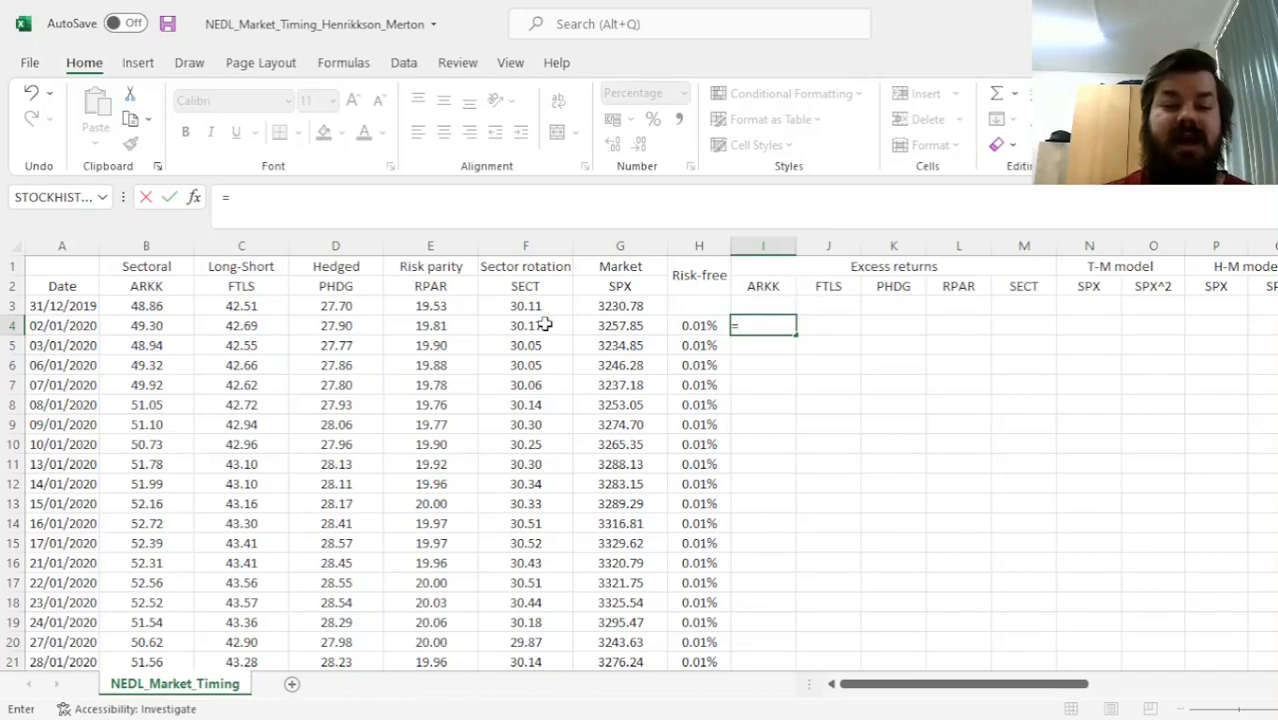
pyautogui.click(146, 325)
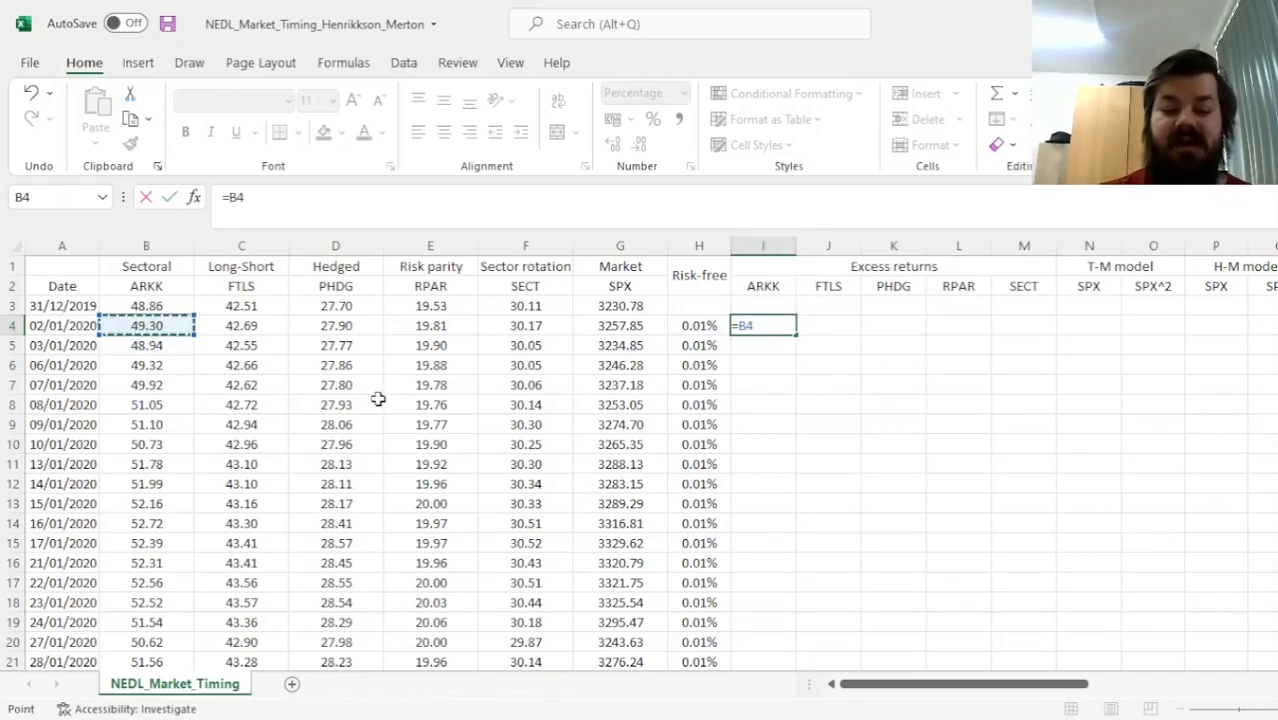
pyautogui.write('/')
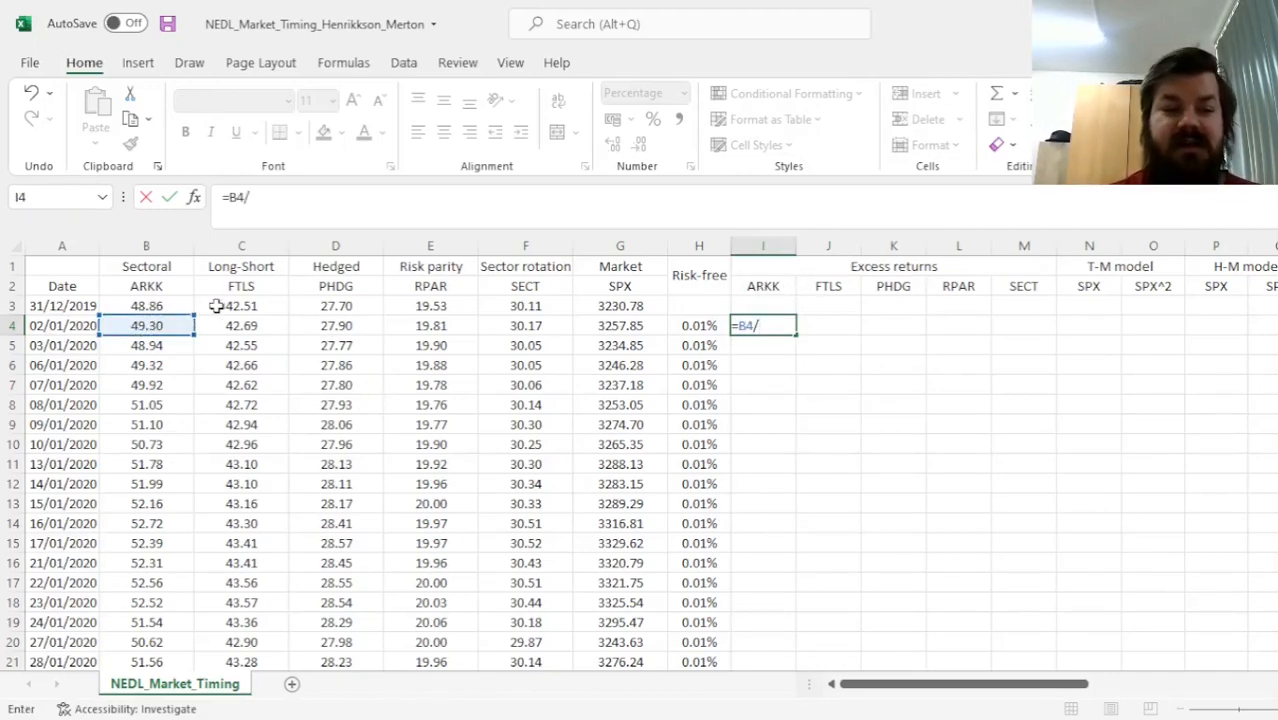
pyautogui.click(146, 305)
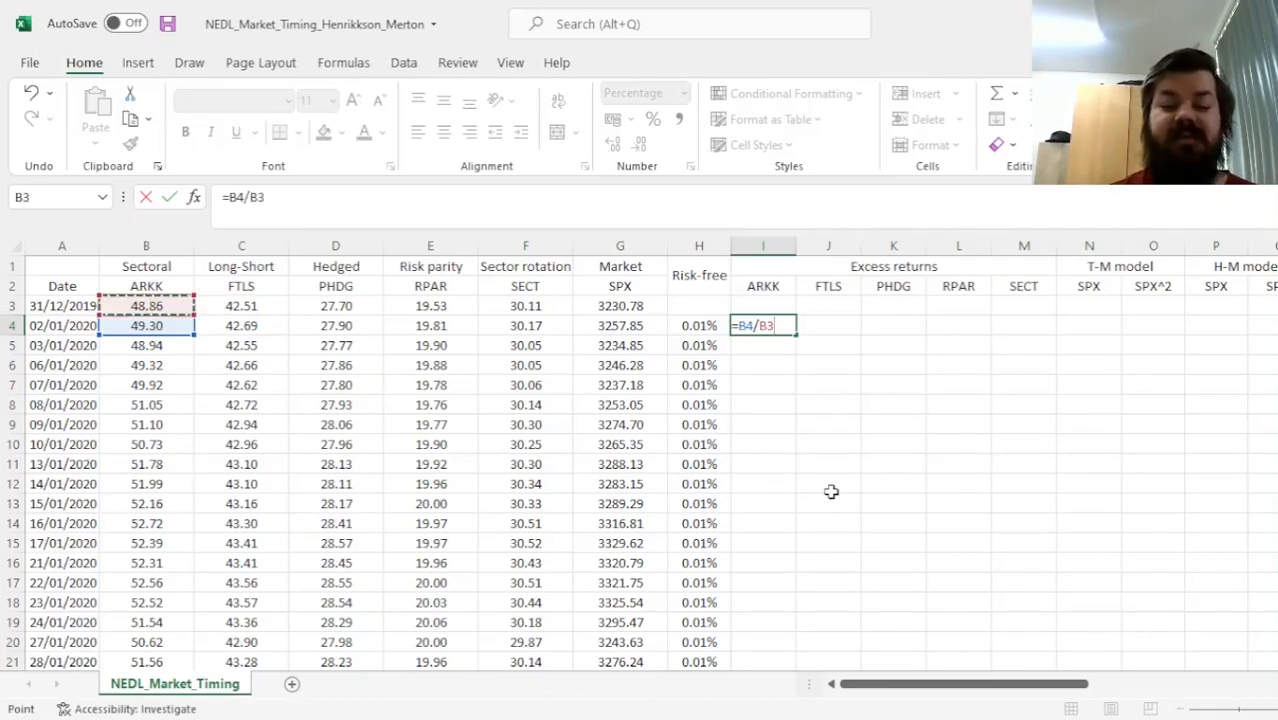
pyautogui.write('- 1')
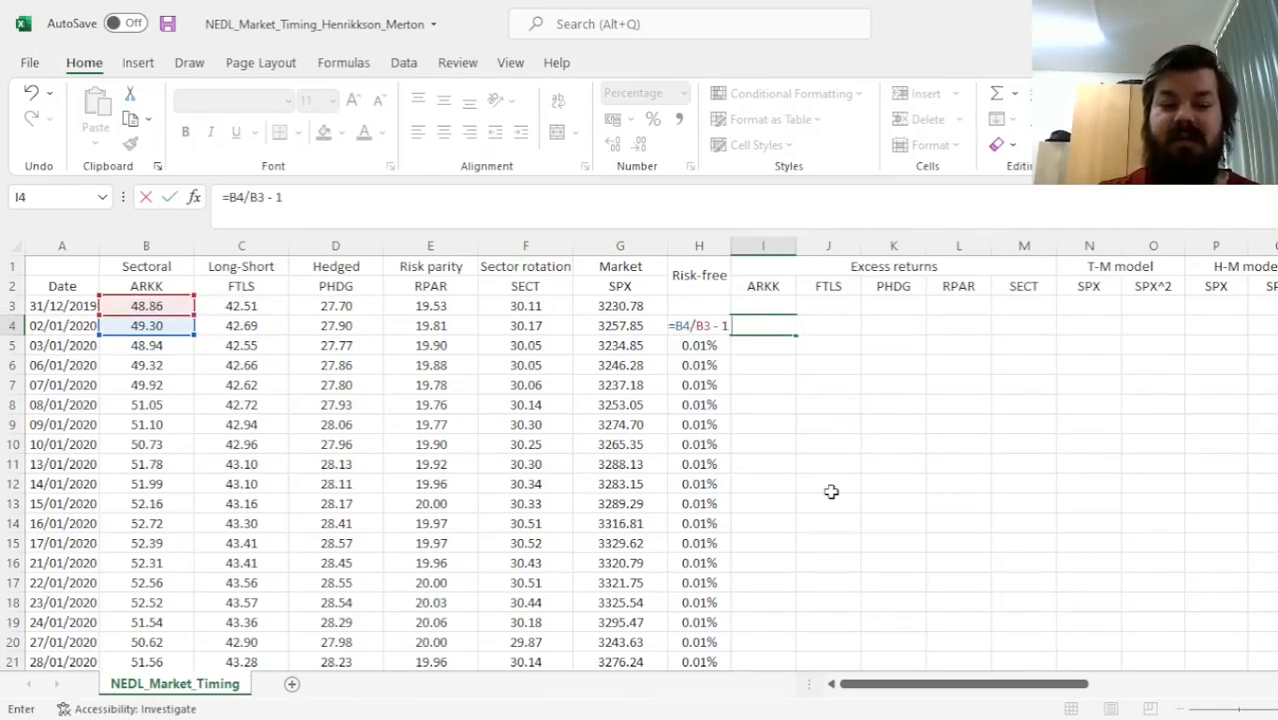
pyautogui.click(699, 424)
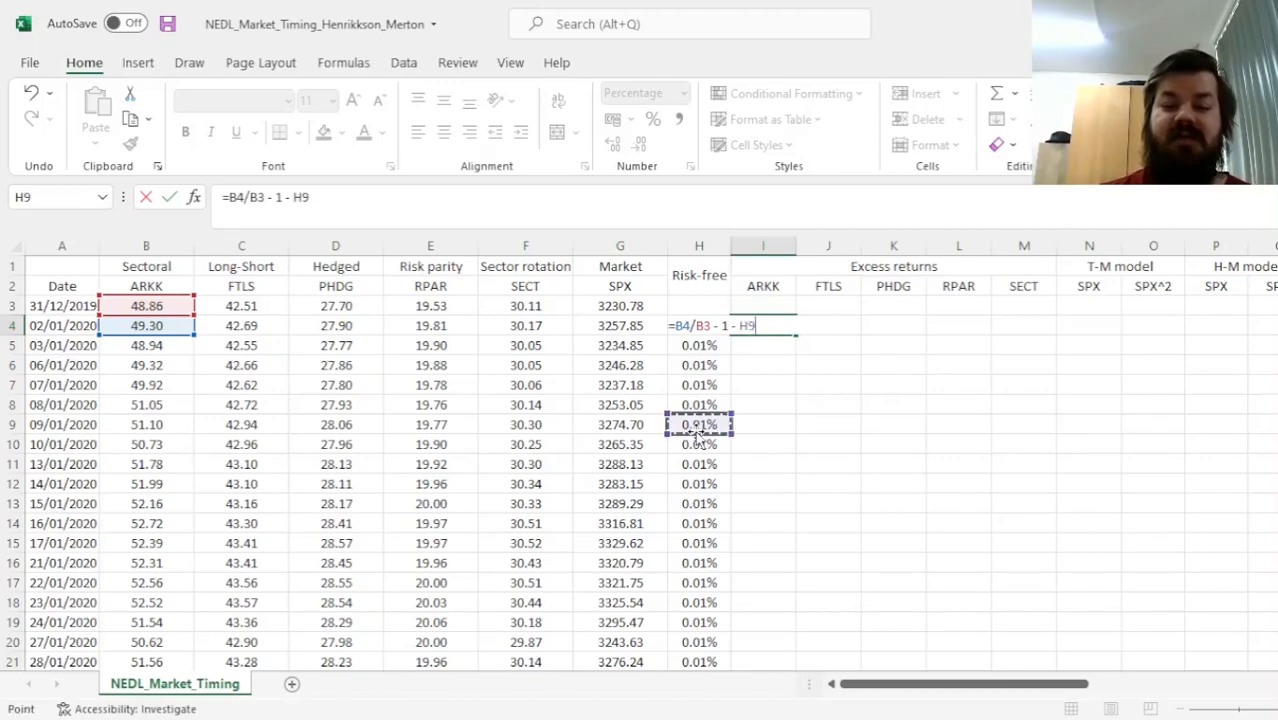
pyautogui.click(699, 325)
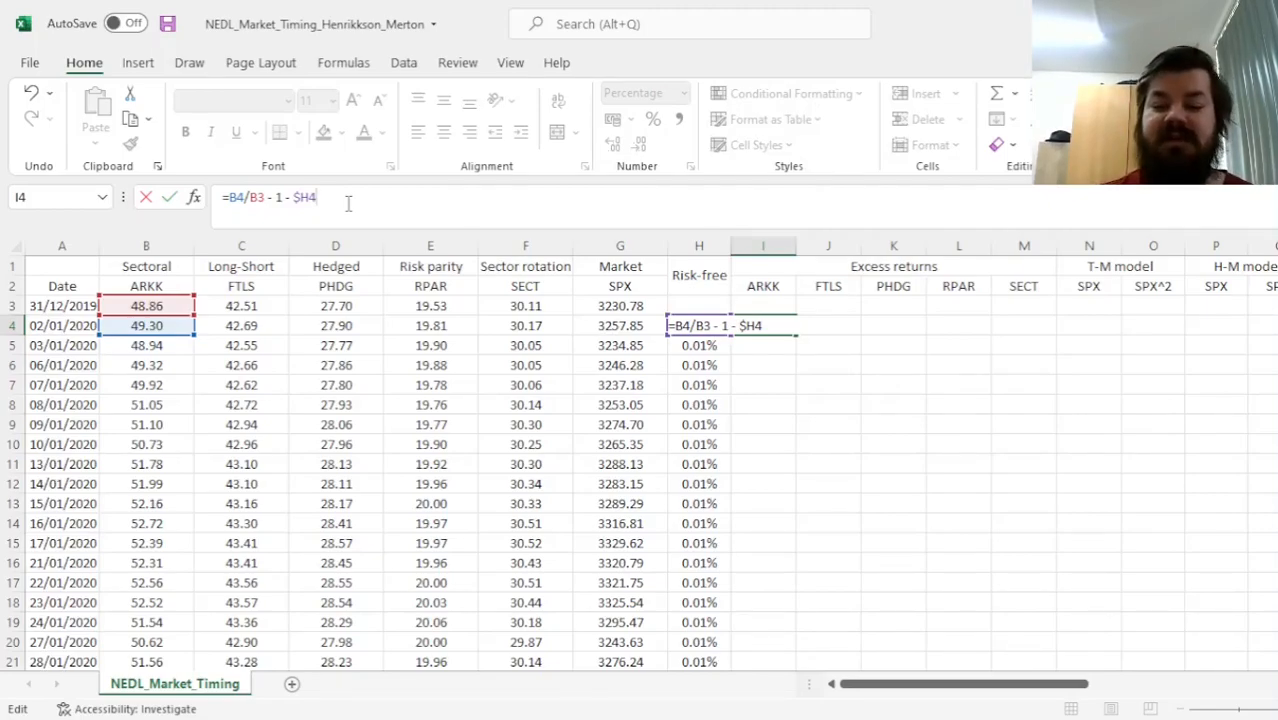
pyautogui.press('Return')
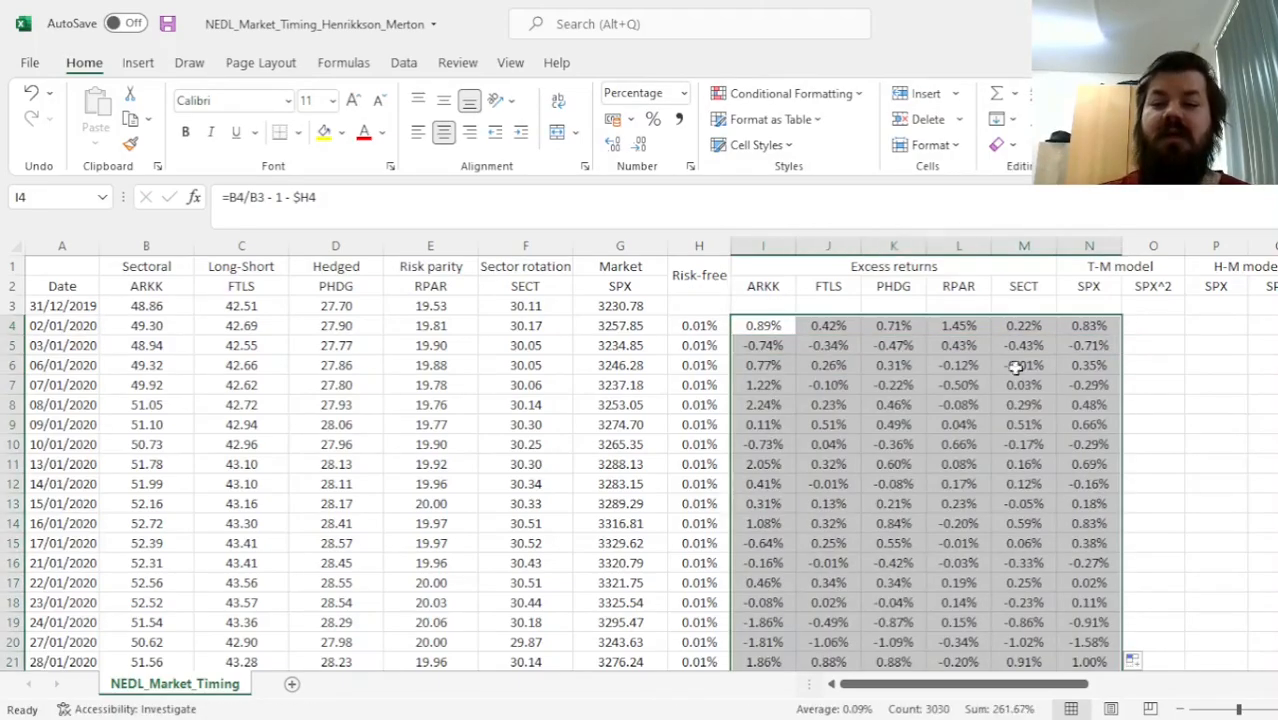
pyautogui.moveTo(1113, 376)
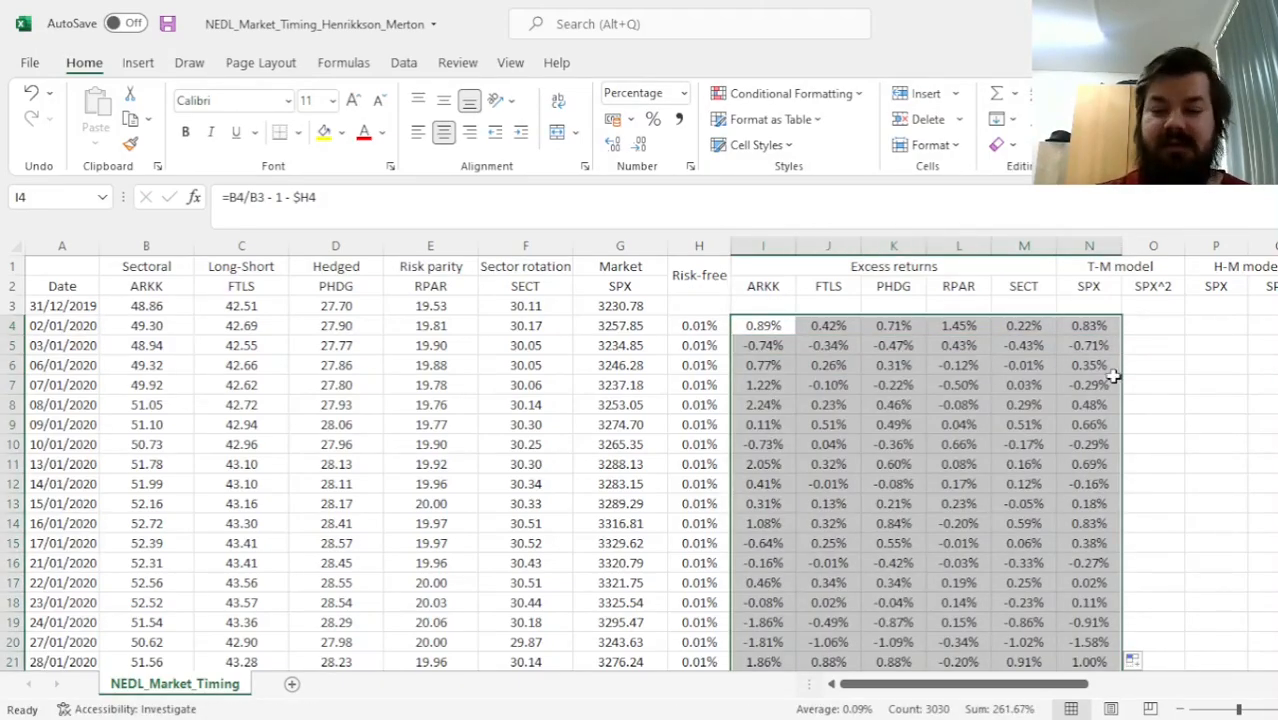
# - Square the SPX excess return in column O for Treynor-Mazuy and reference SPX in column P
pyautogui.click(510, 325)
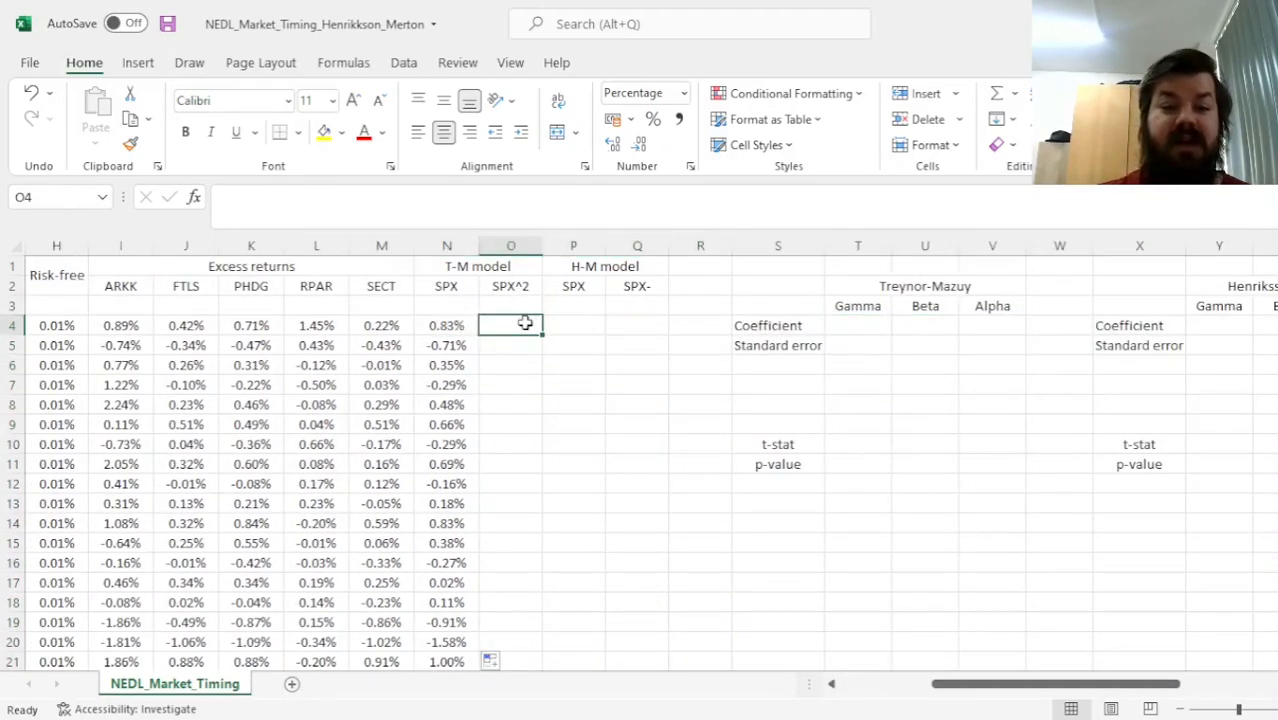
pyautogui.write('=')
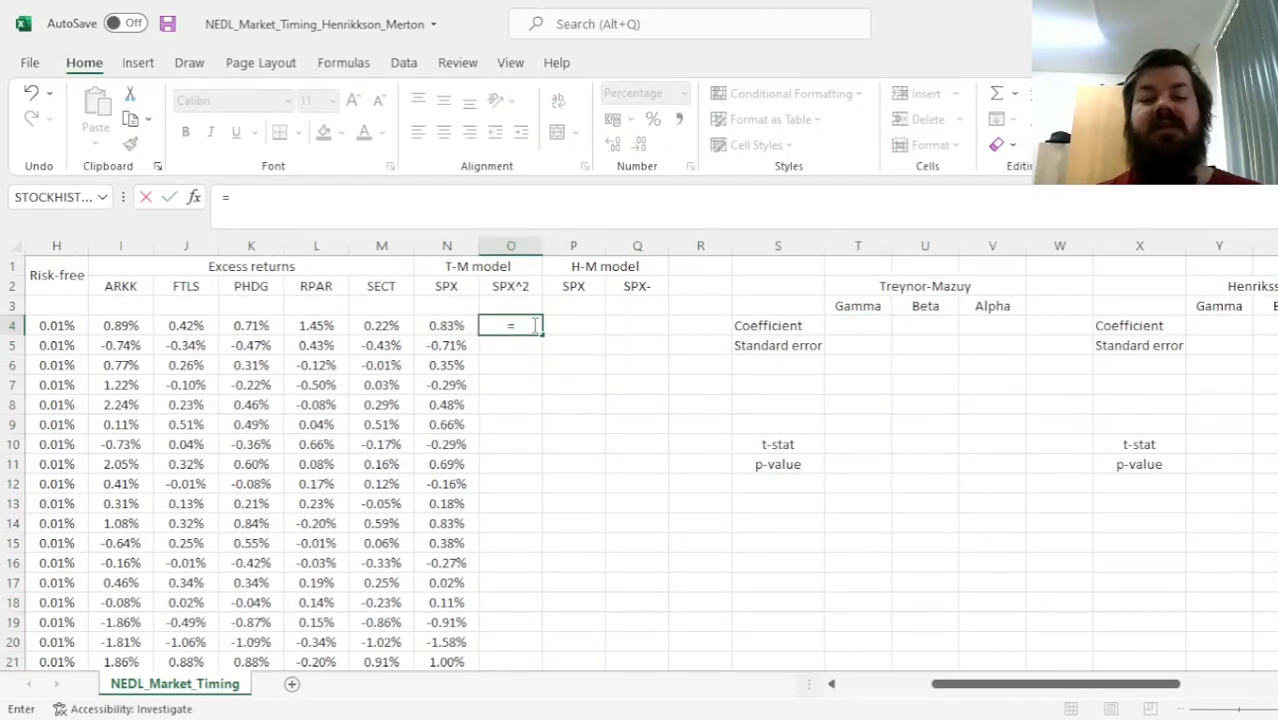
pyautogui.click(446, 325)
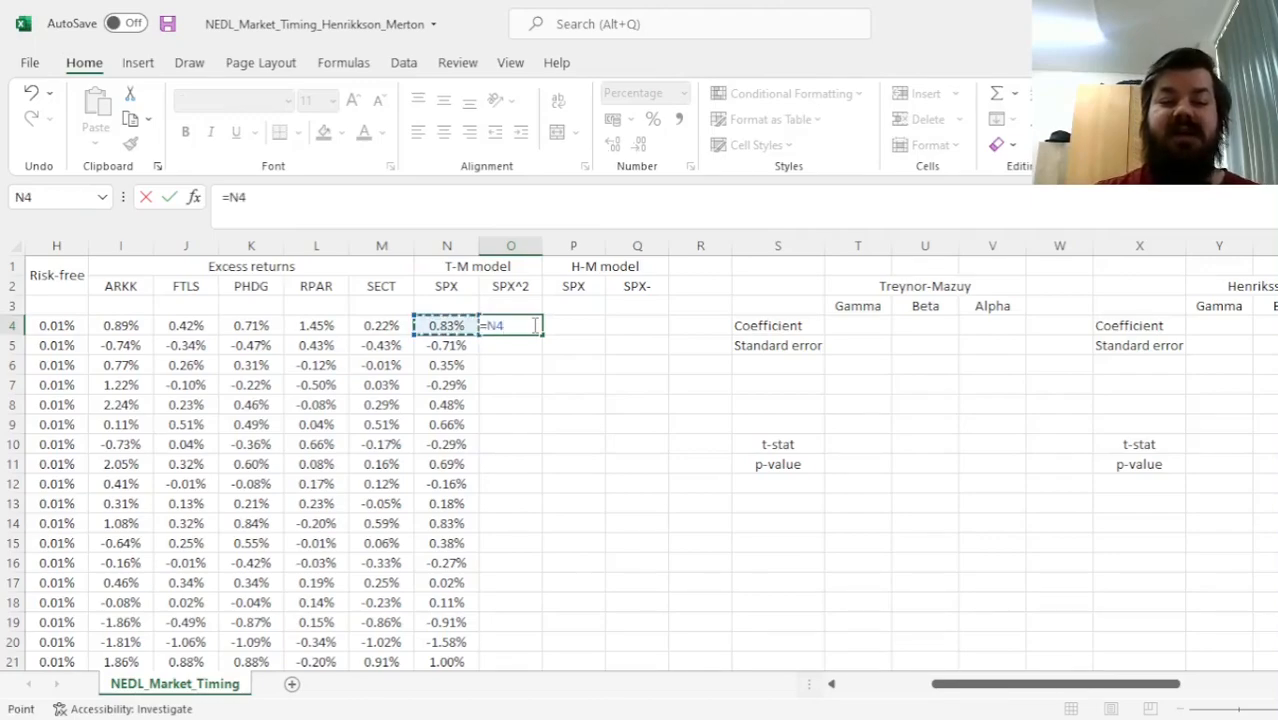
pyautogui.press('Return')
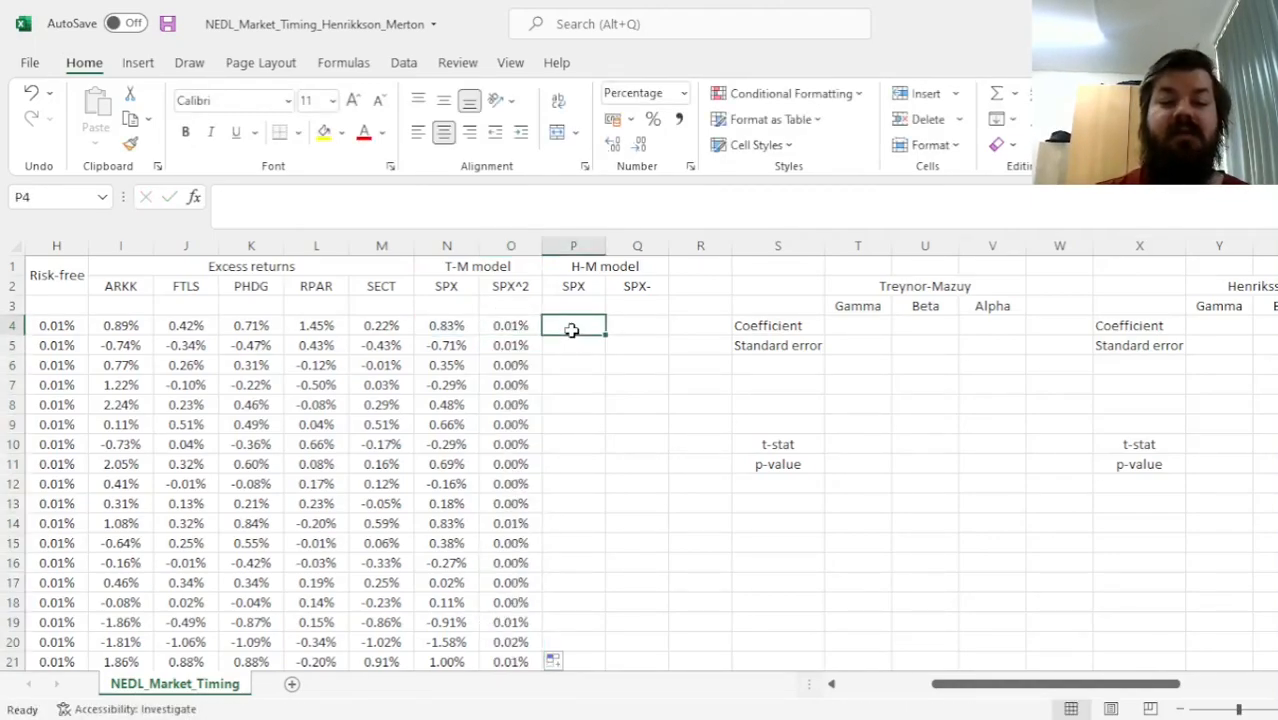
pyautogui.write('=O4')
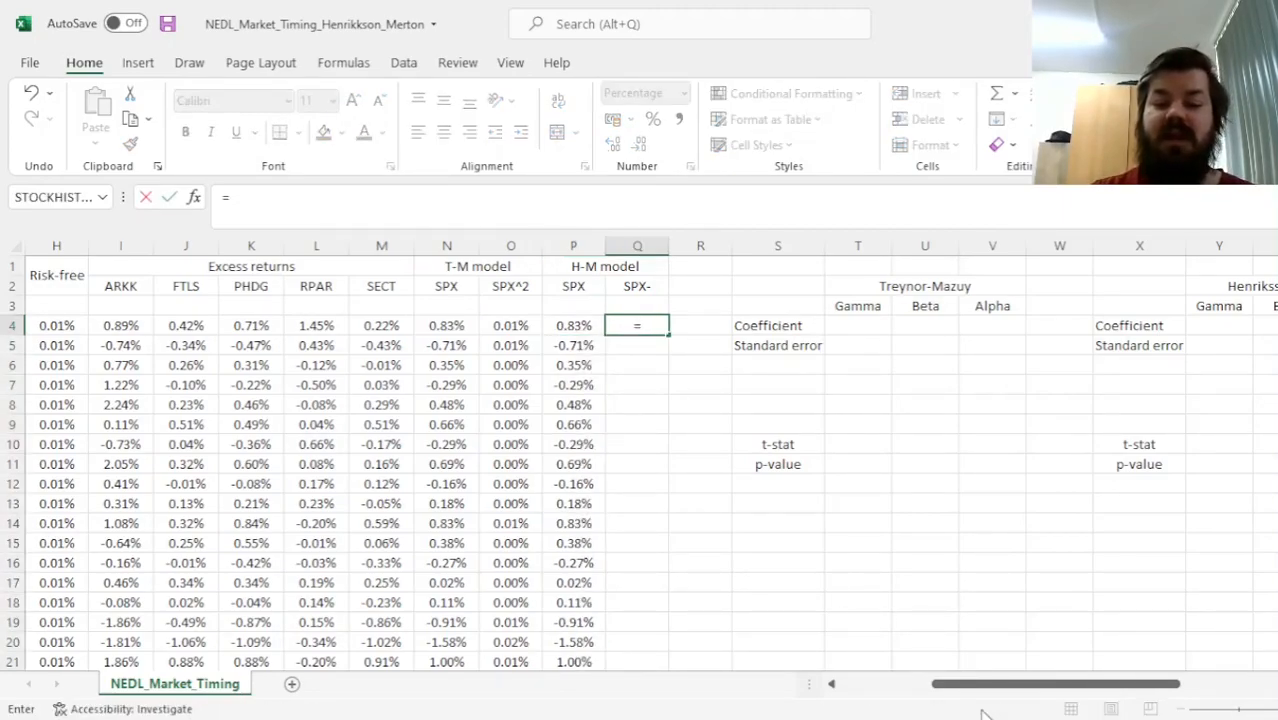
# - Enter the SPX- column as =MAX(0,-P4) and fill it down to row 508
pyautogui.hscroll(3)
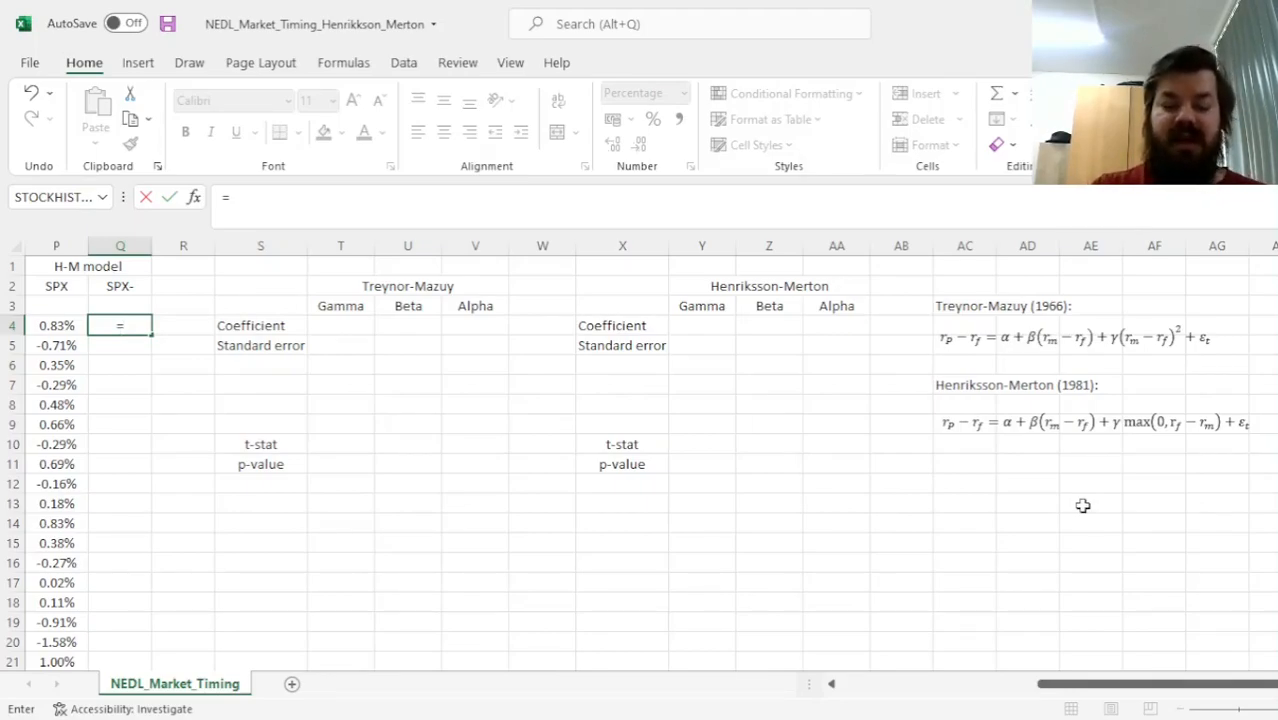
pyautogui.write('MAX(0,-')
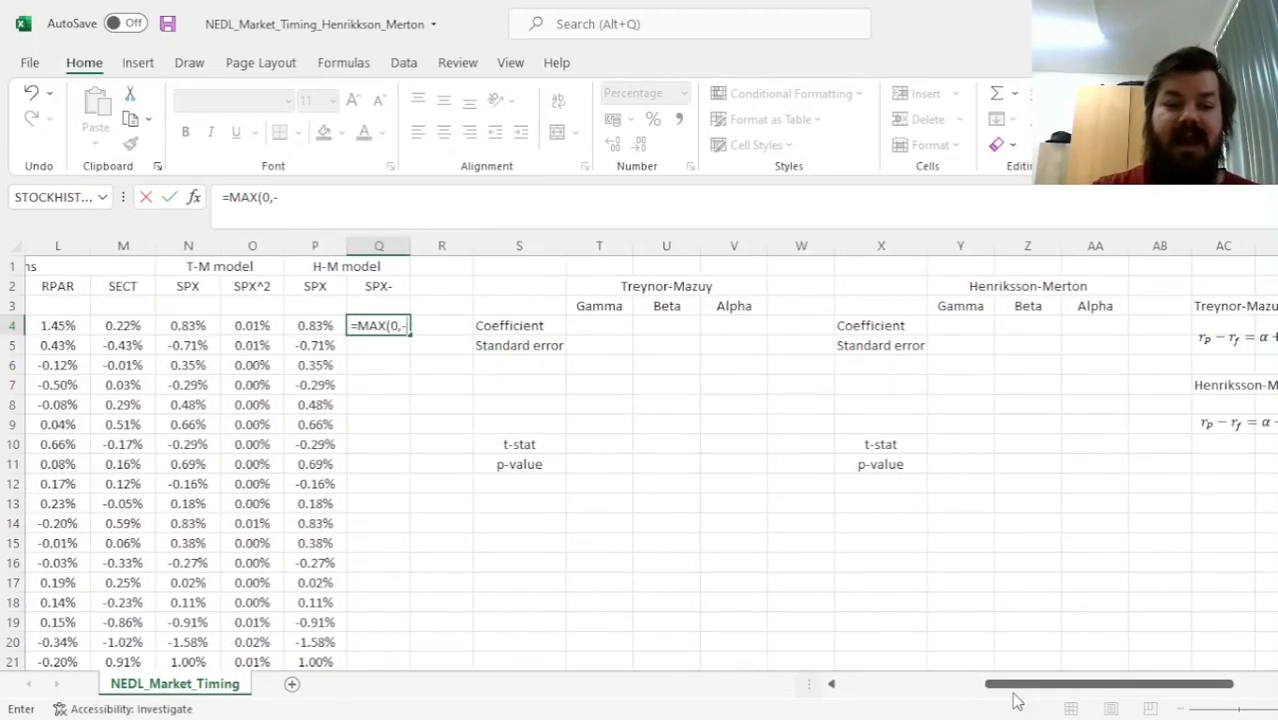
pyautogui.click(315, 325)
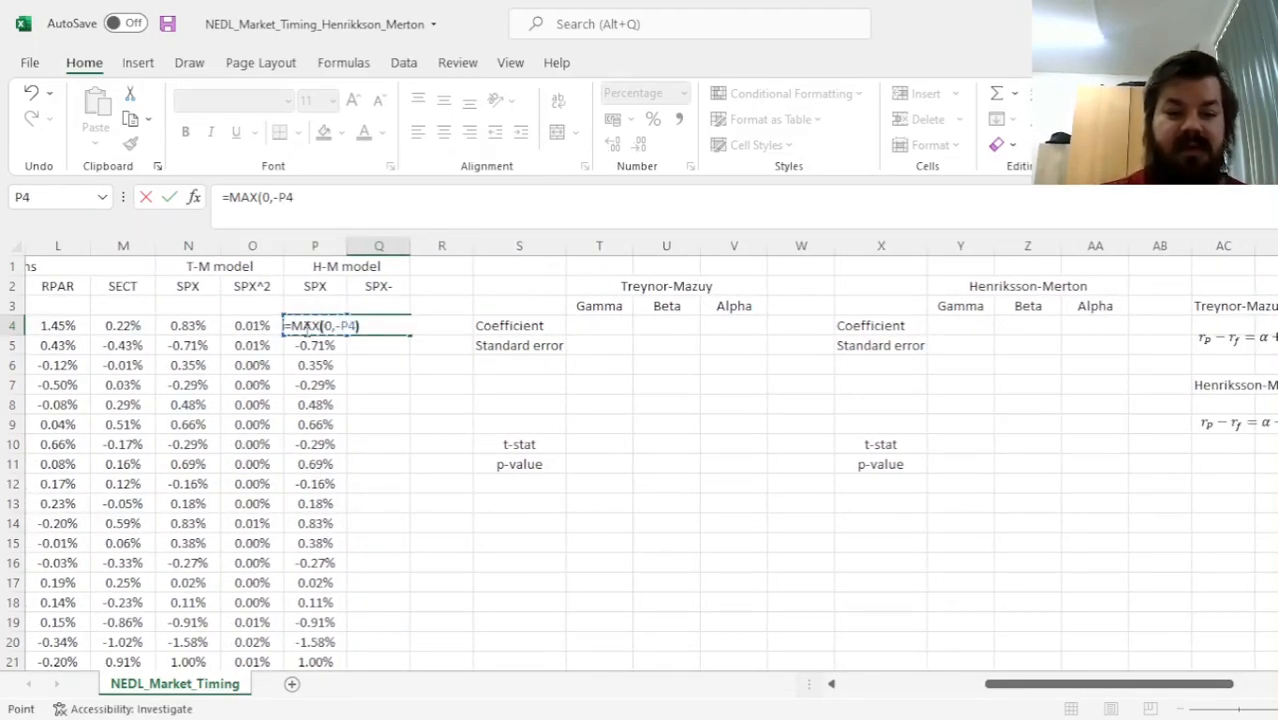
pyautogui.press('Return')
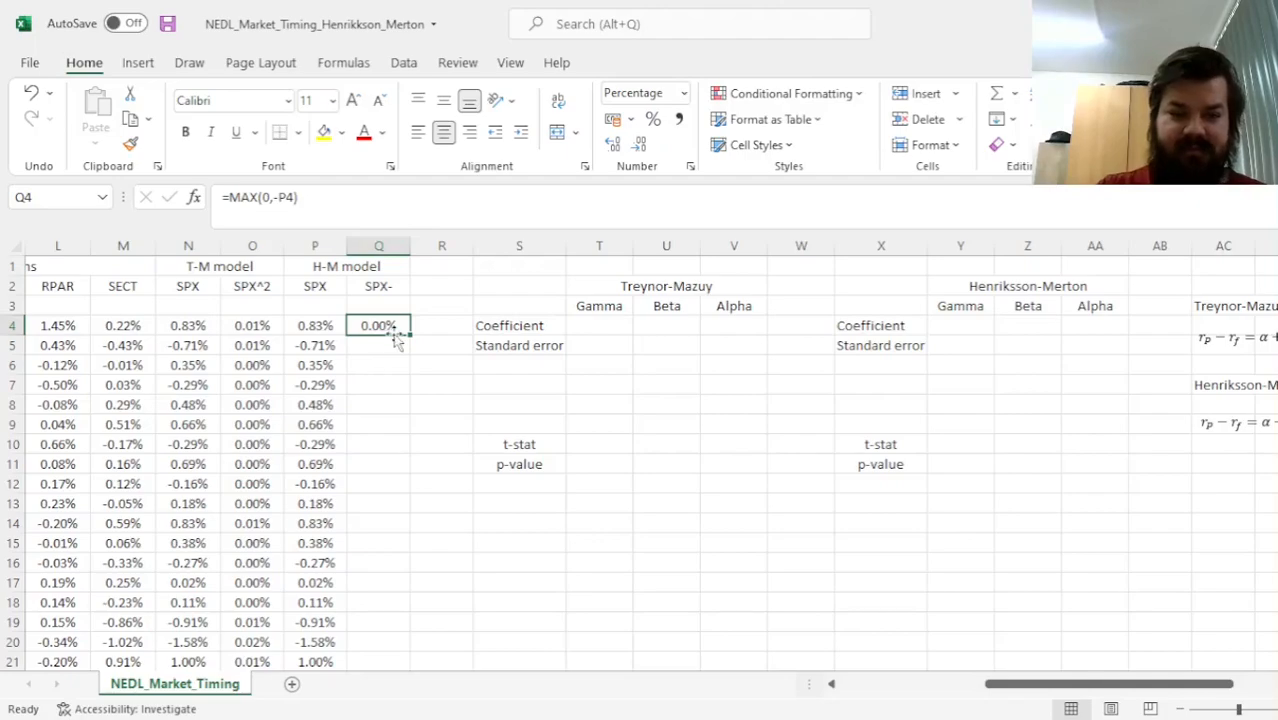
pyautogui.moveTo(378, 325); pyautogui.dragTo(378, 661)
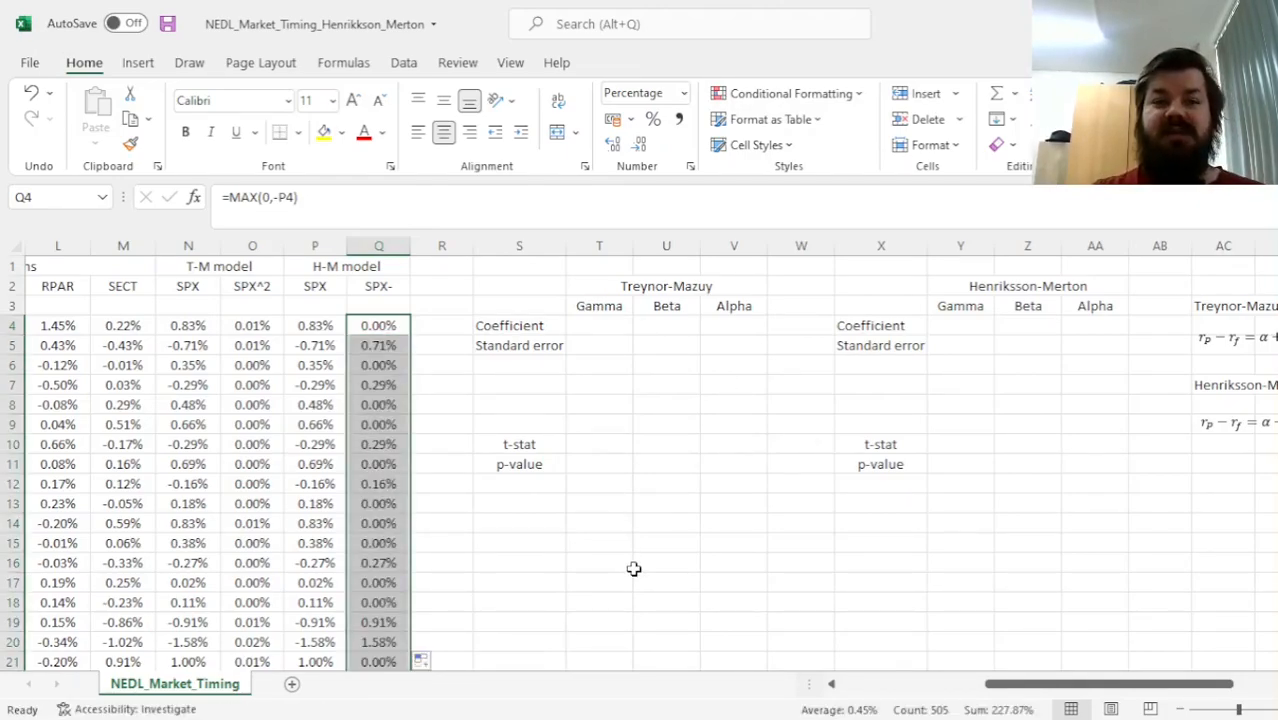
pyautogui.moveTo(655, 335)
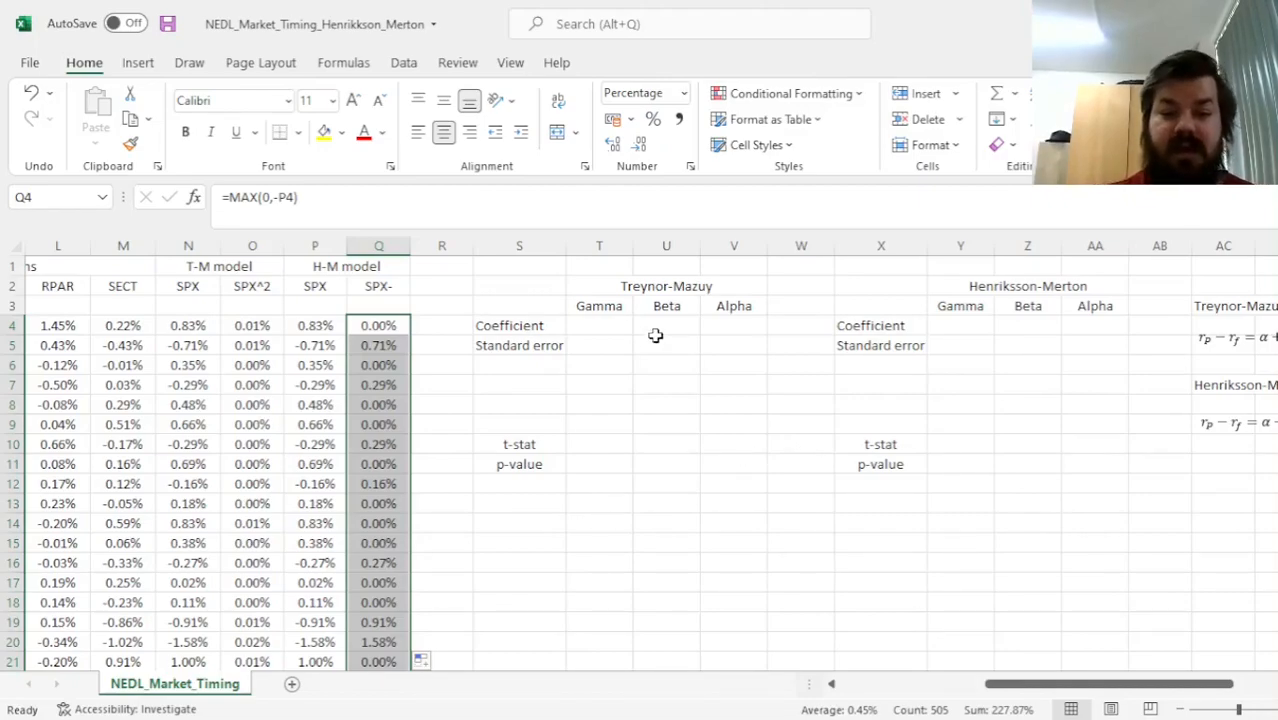
# - Array-enter =LINEST(I4:I508,N4:O508,1,1) in T4:V8 and inspect the alpha and gamma coefficients
pyautogui.moveTo(599, 325); pyautogui.dragTo(801, 365)
pyautogui.write('=')
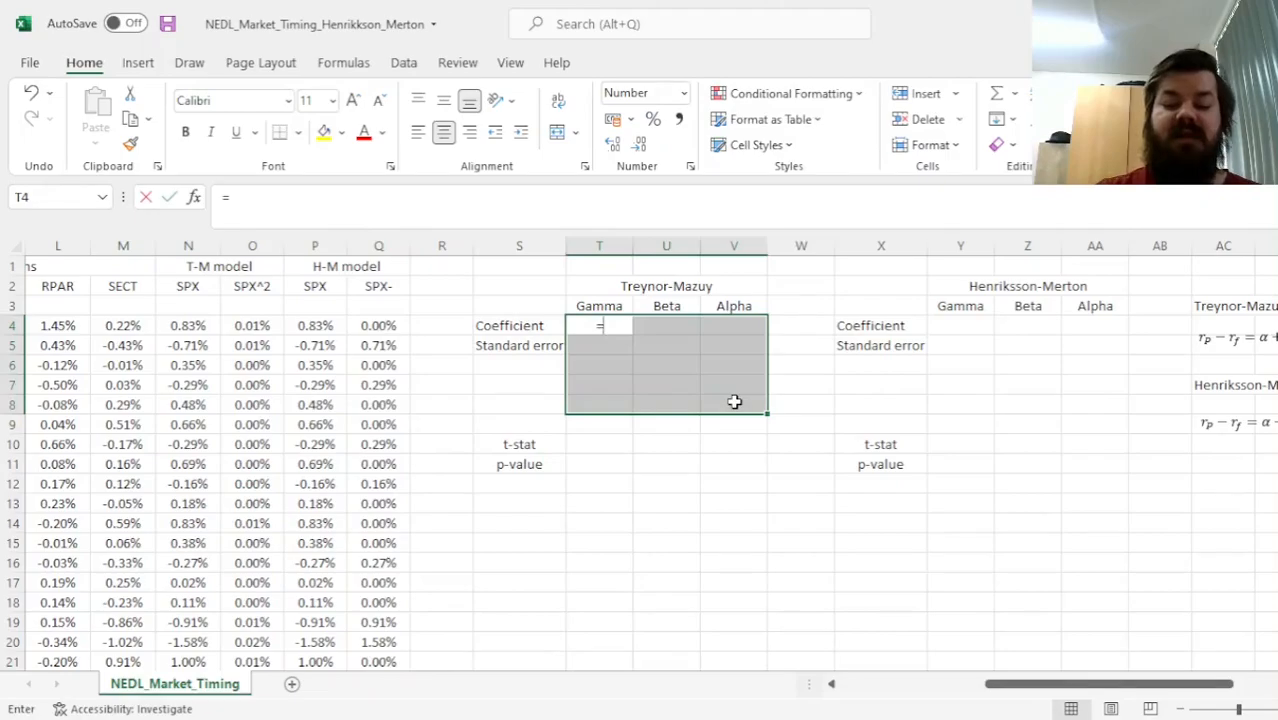
pyautogui.write('LINEST(')
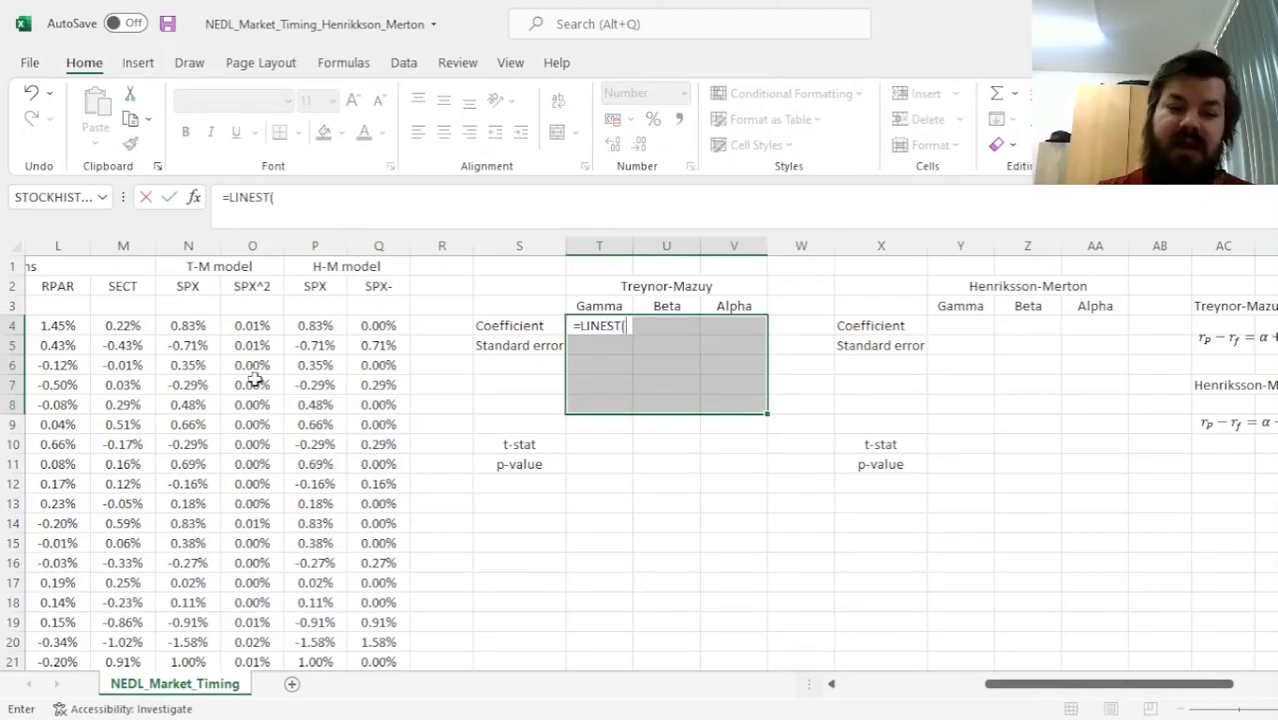
pyautogui.hscroll(-3)
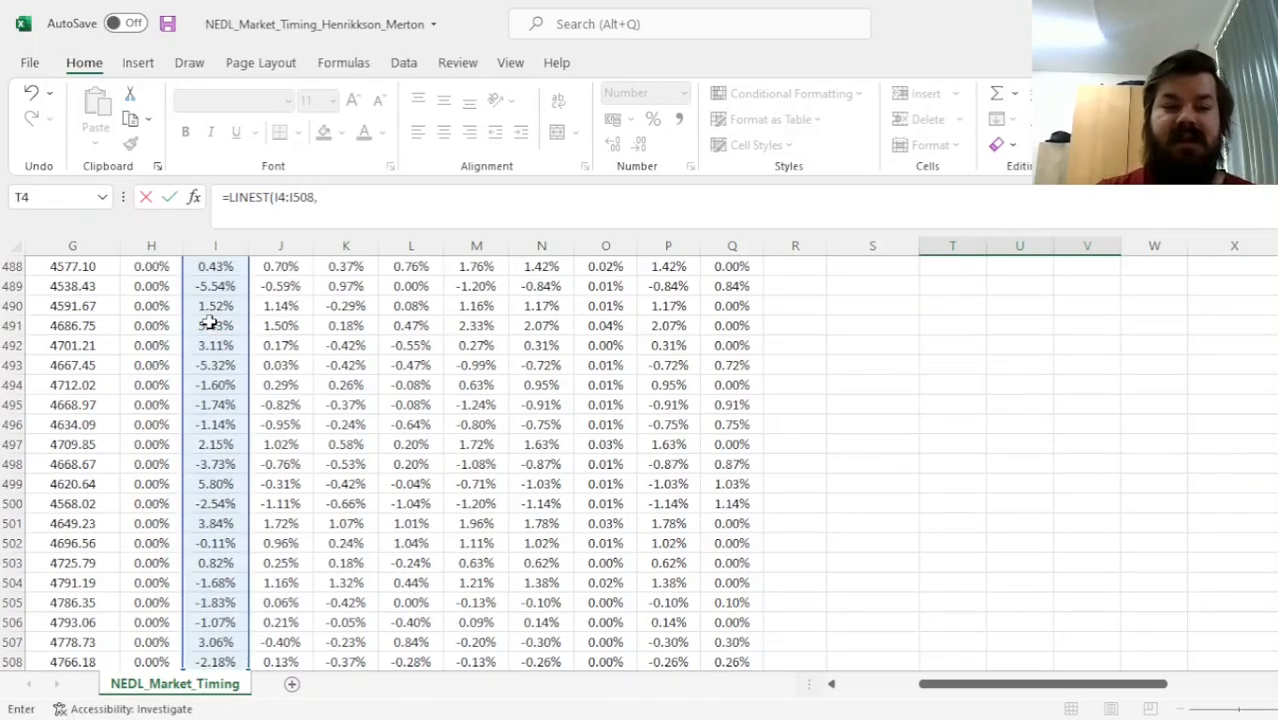
pyautogui.click(476, 266)
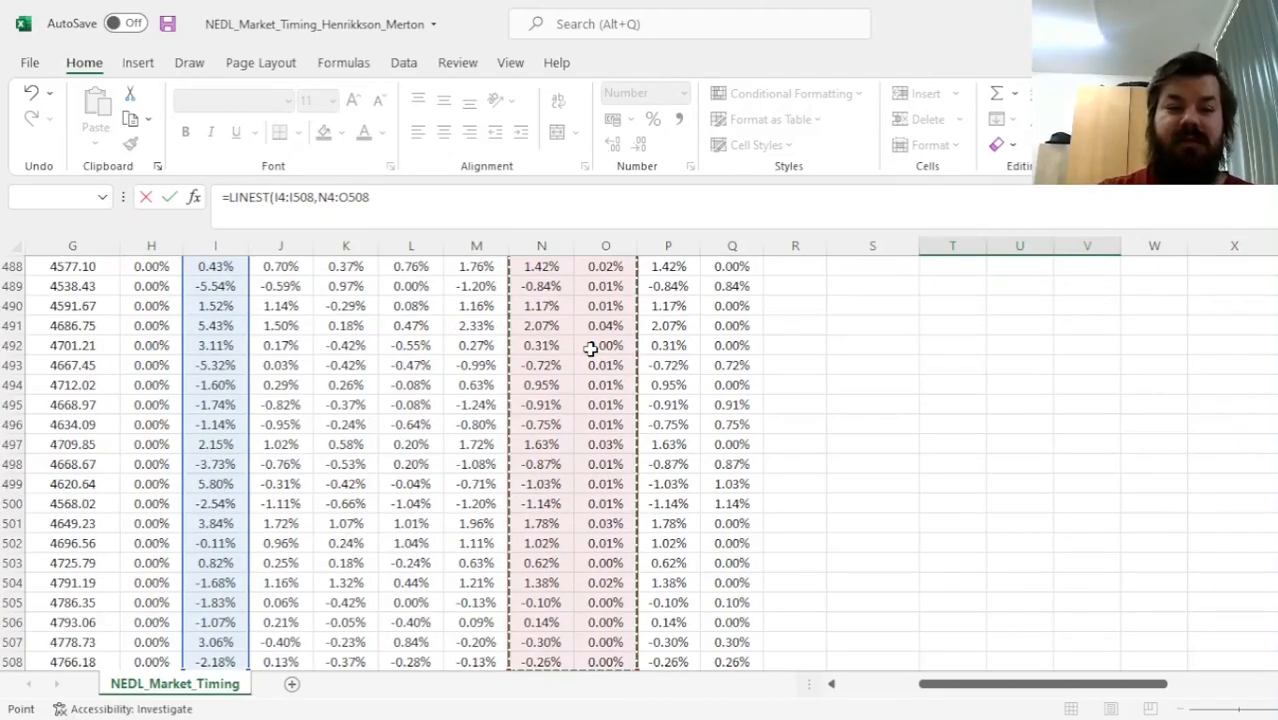
pyautogui.write(',1,1)')
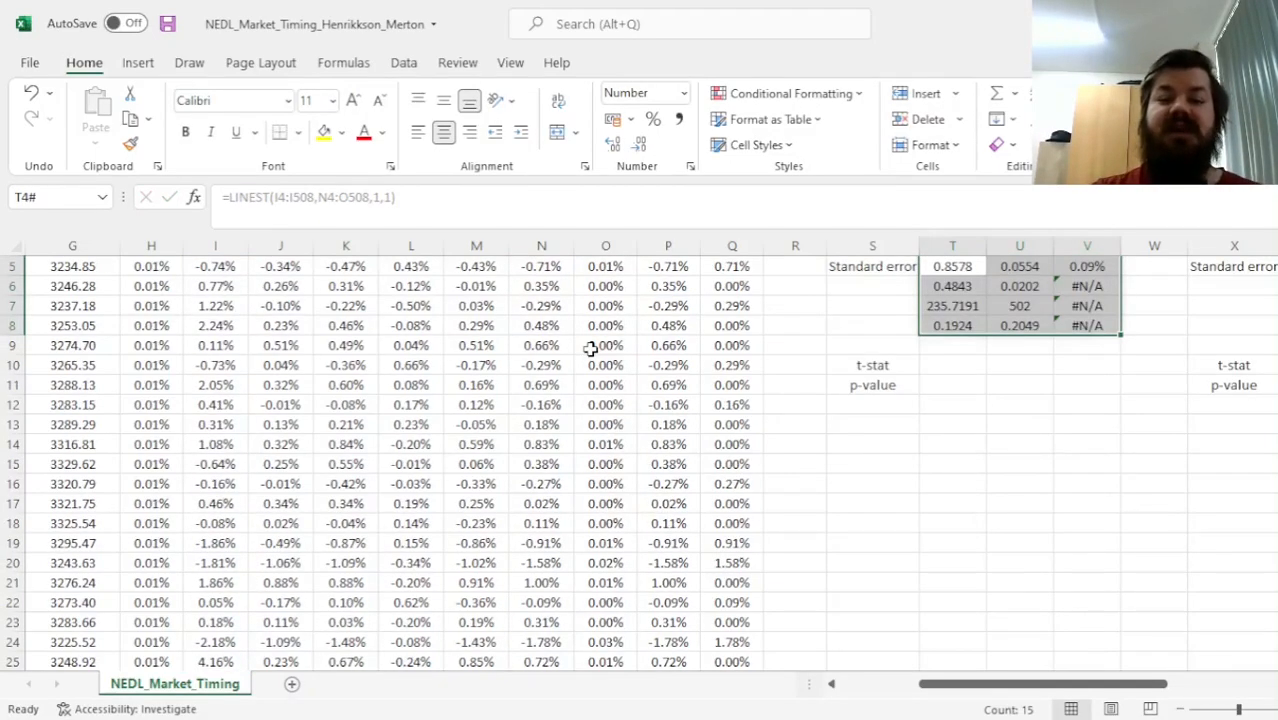
pyautogui.click(952, 265)
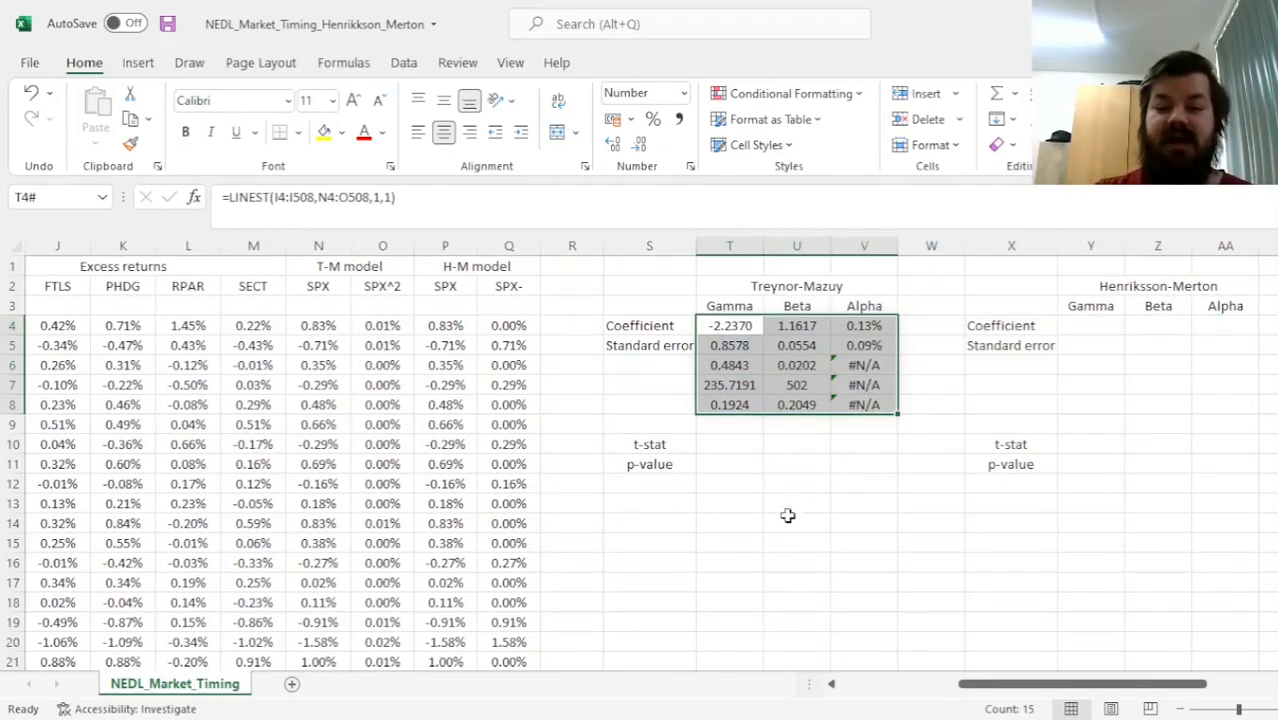
pyautogui.moveTo(888, 326)
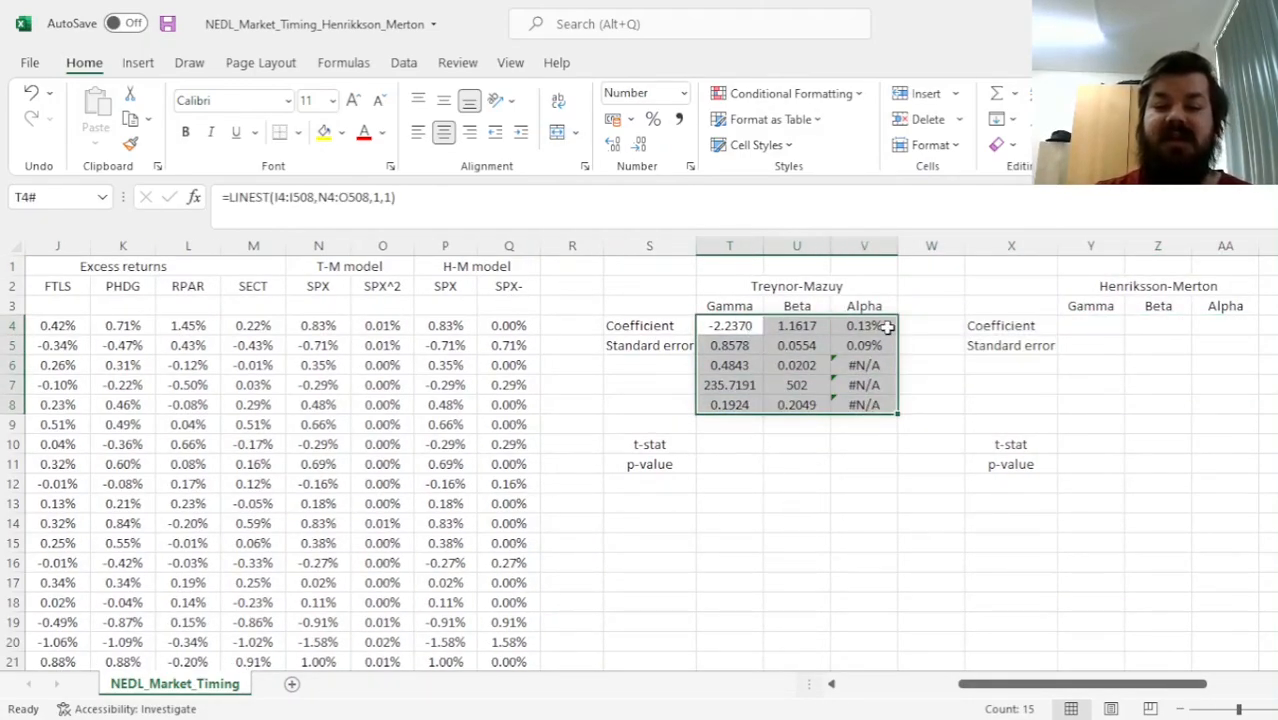
pyautogui.click(863, 325)
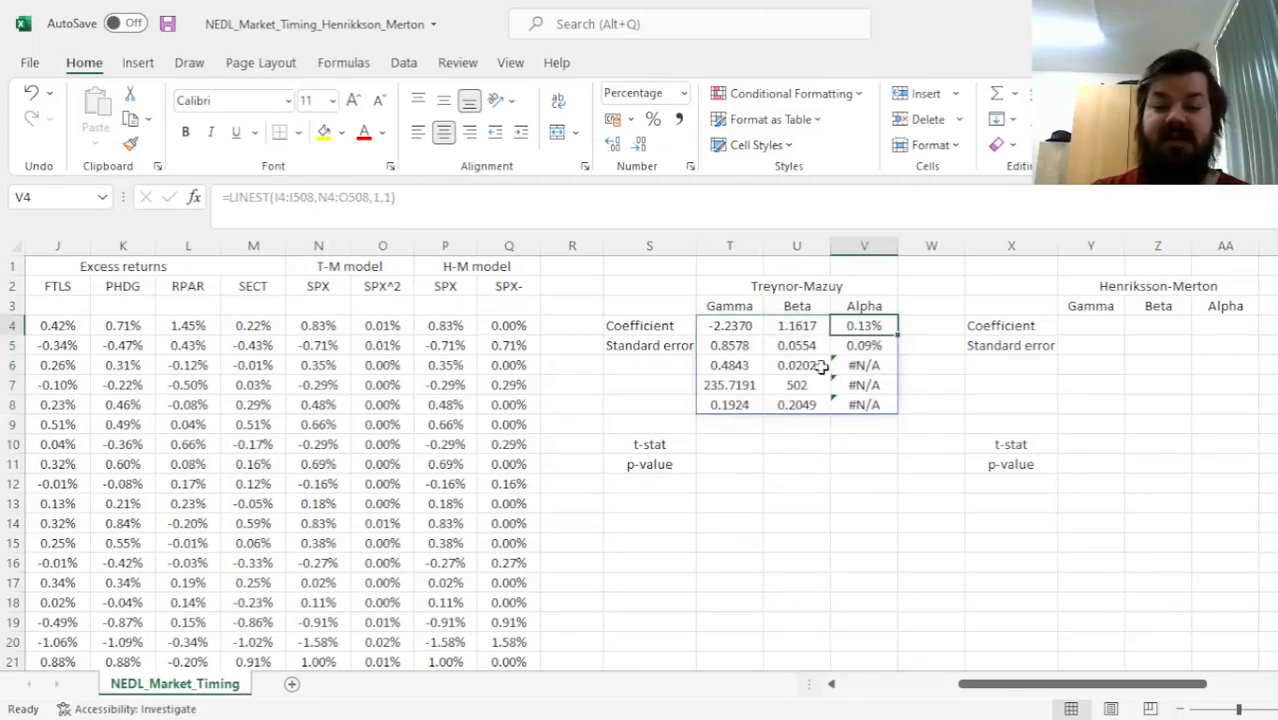
pyautogui.click(729, 325)
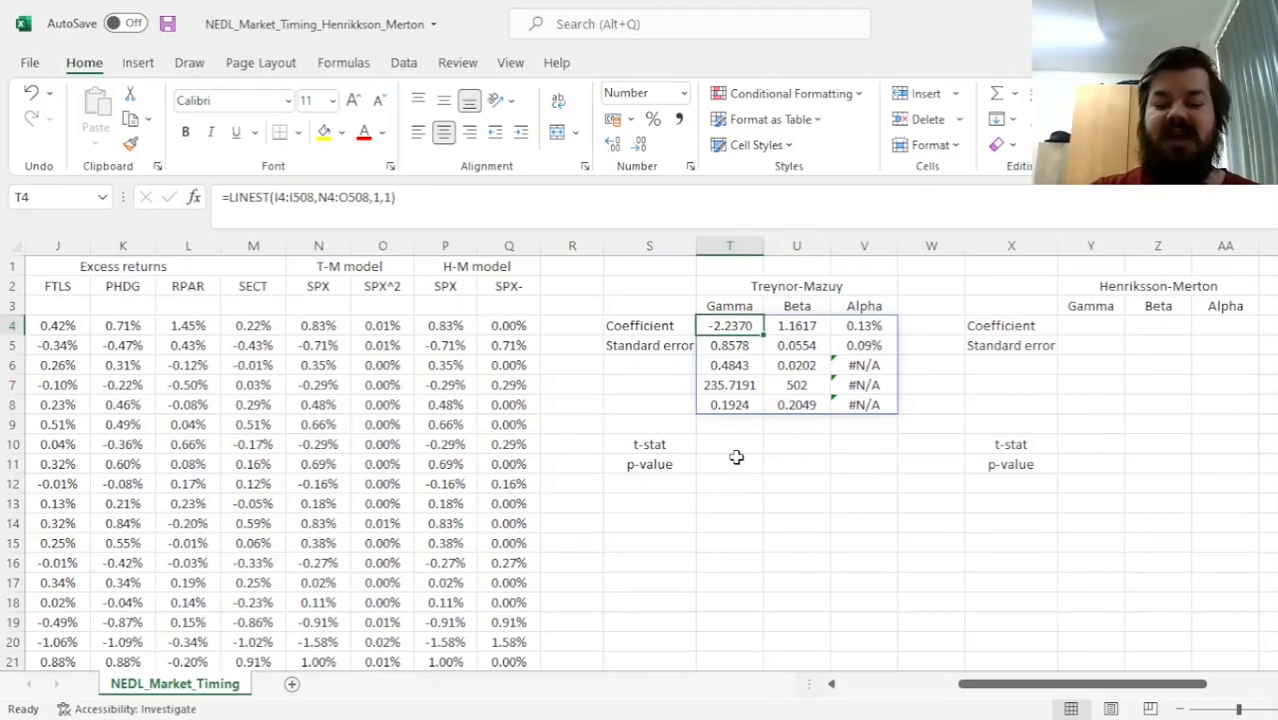
pyautogui.moveTo(488, 413)
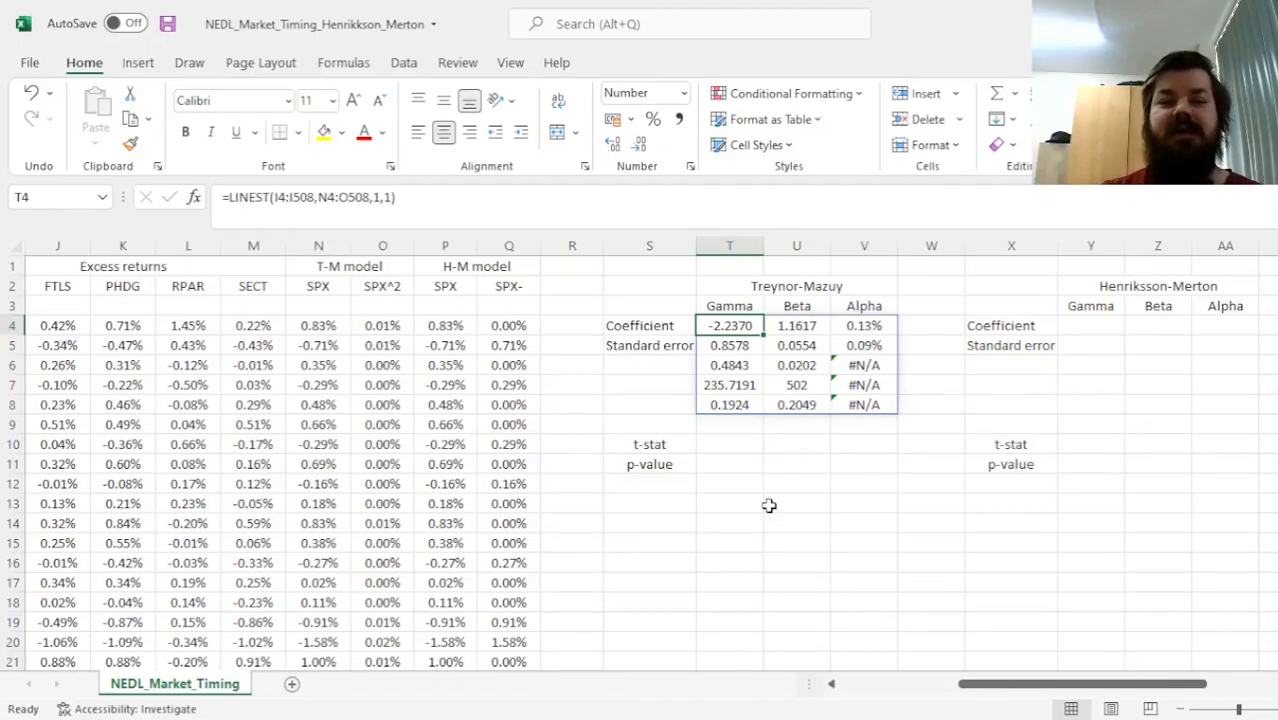
# - Compute the Gamma t-stat as coefficient over standard error in T10 and fill right
pyautogui.click(729, 443)
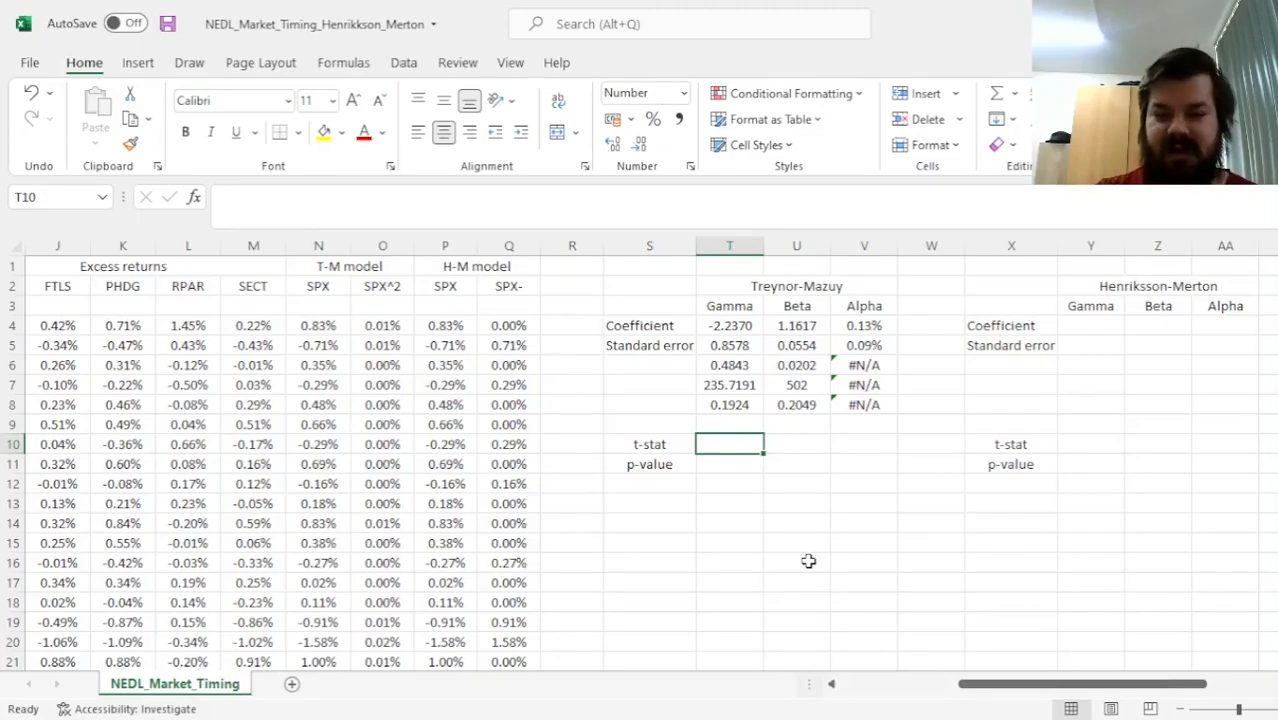
pyautogui.write('=T4/')
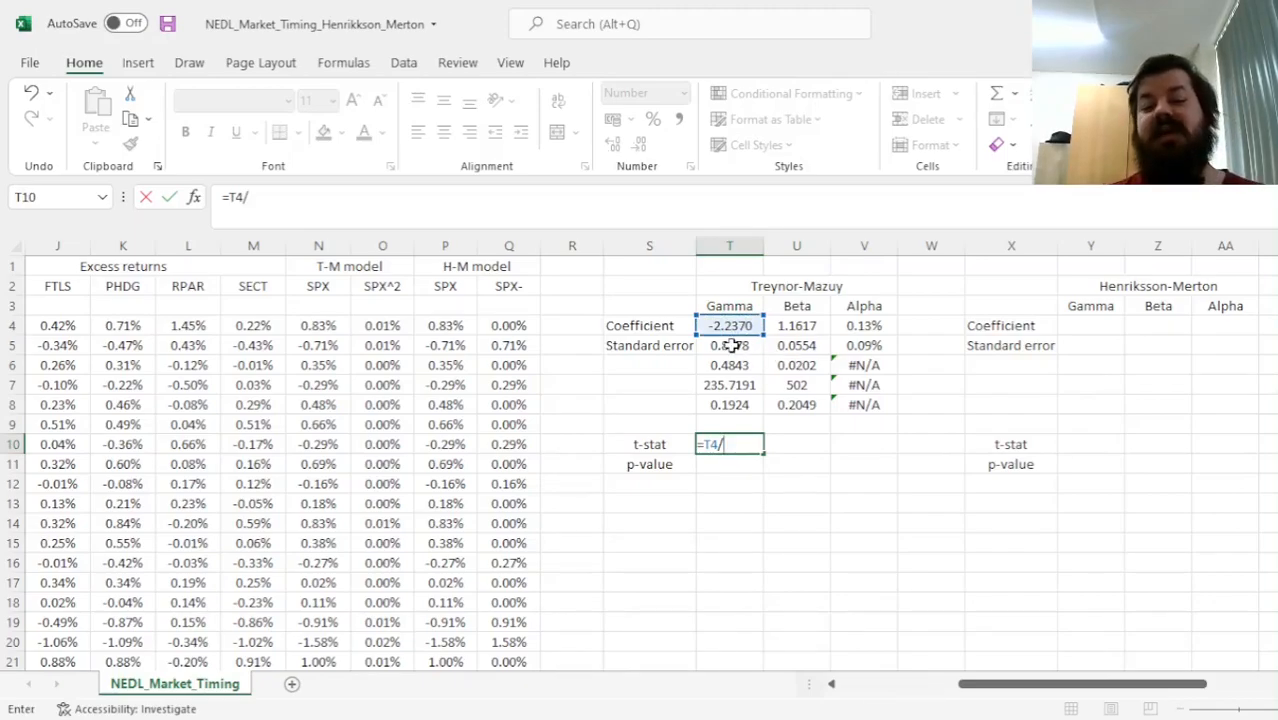
pyautogui.click(729, 345)
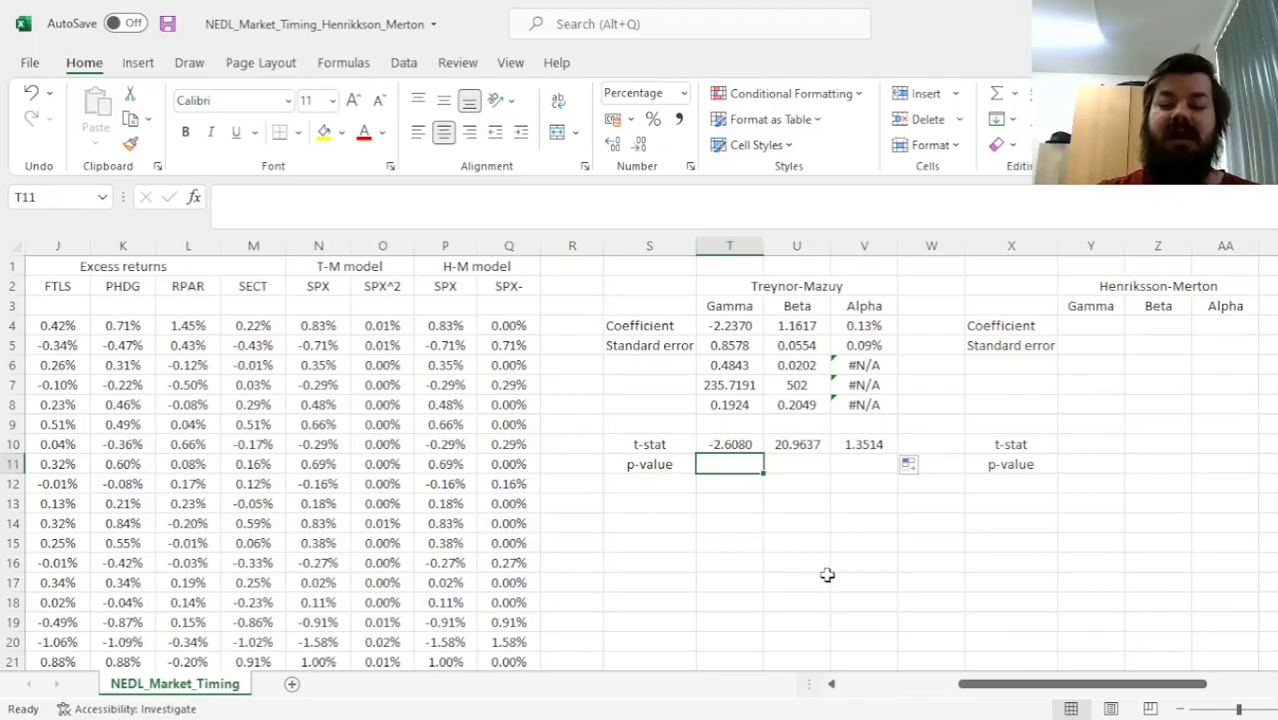
# - Compute two-tailed p-values with T.DIST.2T and 502 degrees of freedom for Gamma, Beta and Alpha
pyautogui.write('=')
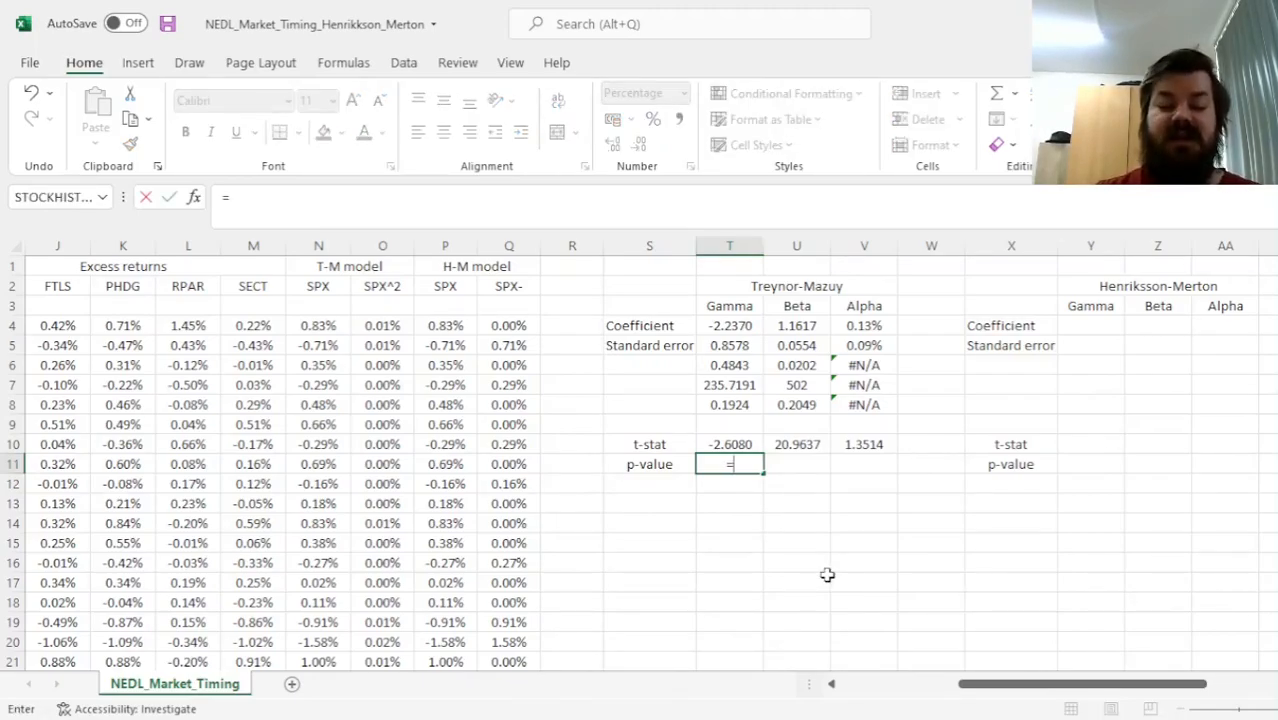
pyautogui.write('T.DIST.2T(ABS(T10')
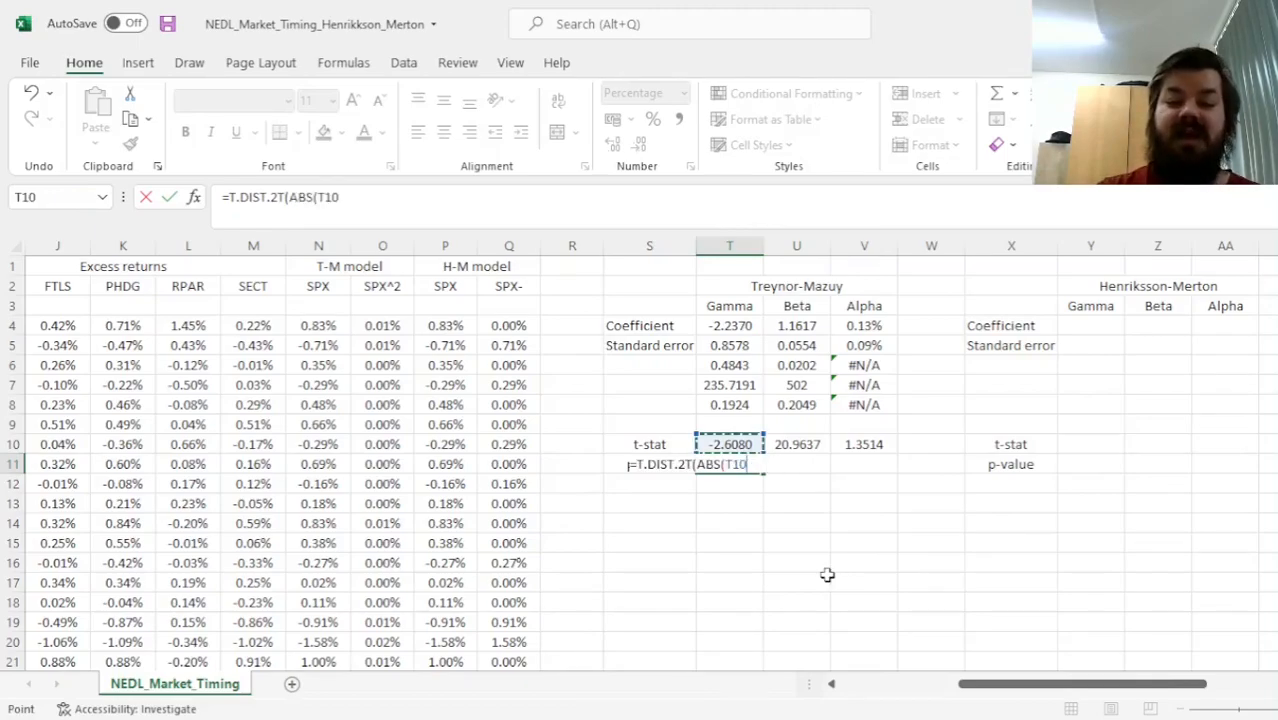
pyautogui.write('),')
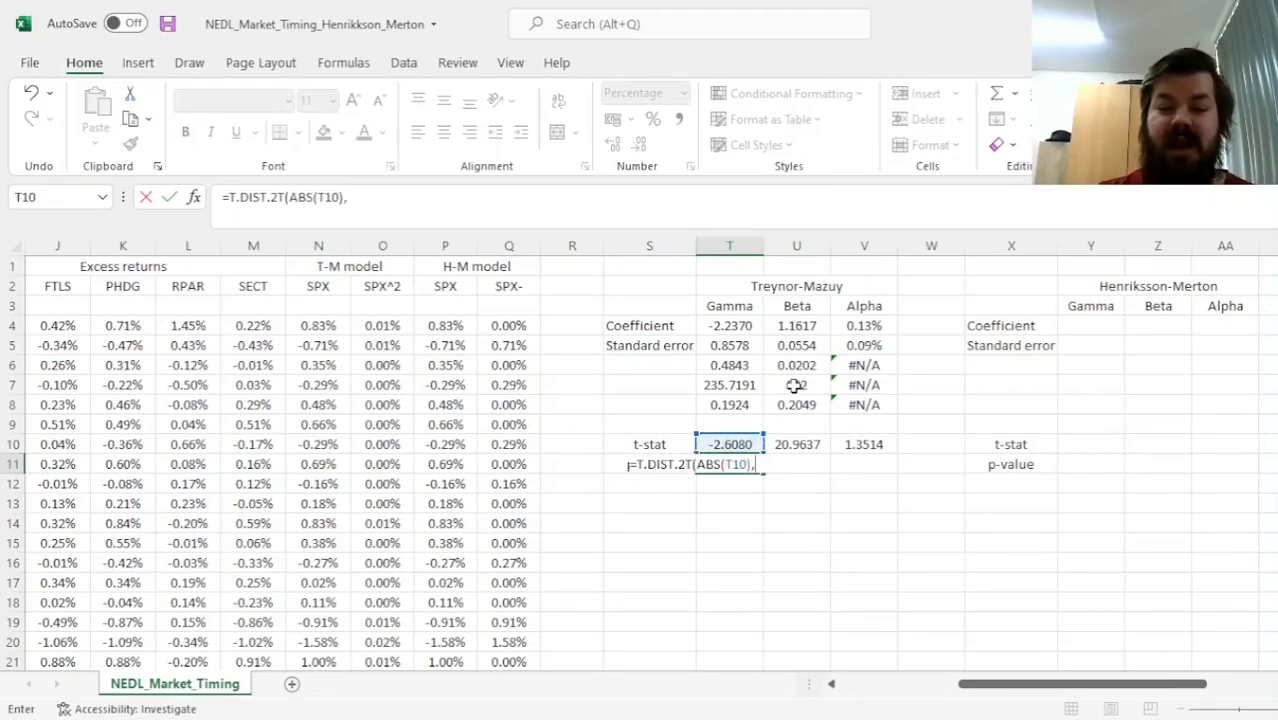
pyautogui.click(797, 384)
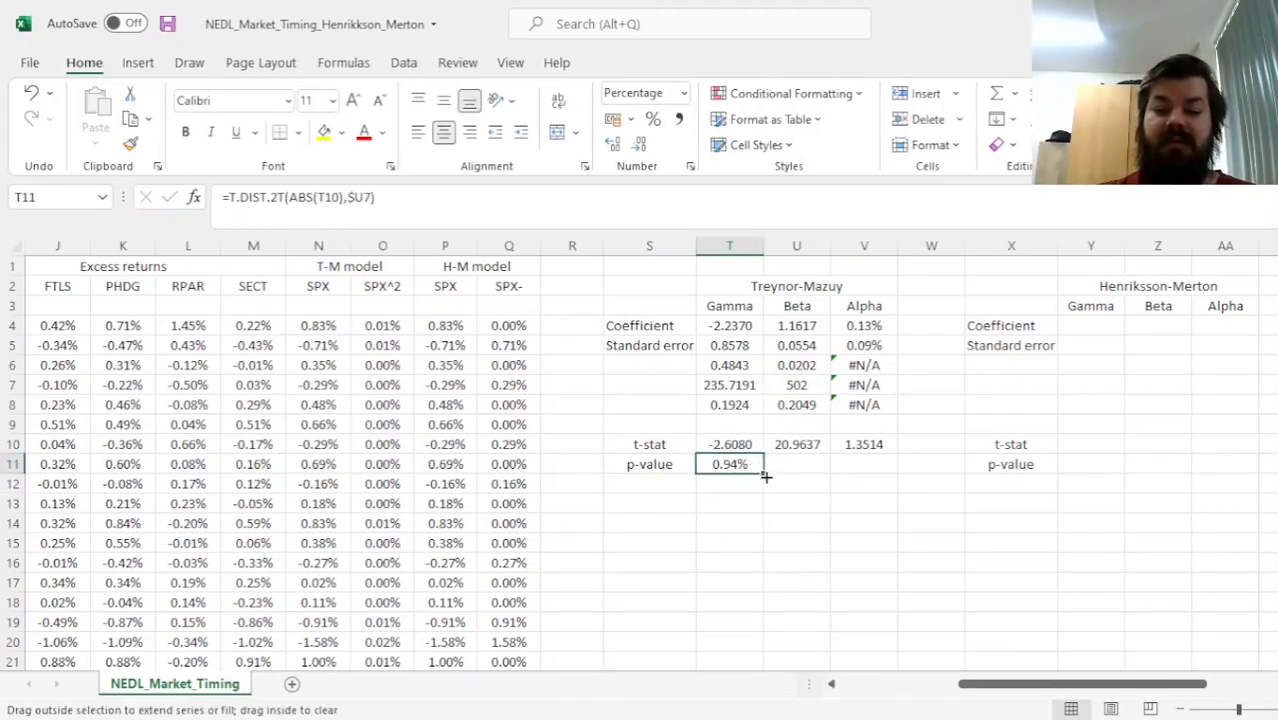
pyautogui.moveTo(729, 463); pyautogui.dragTo(864, 463)
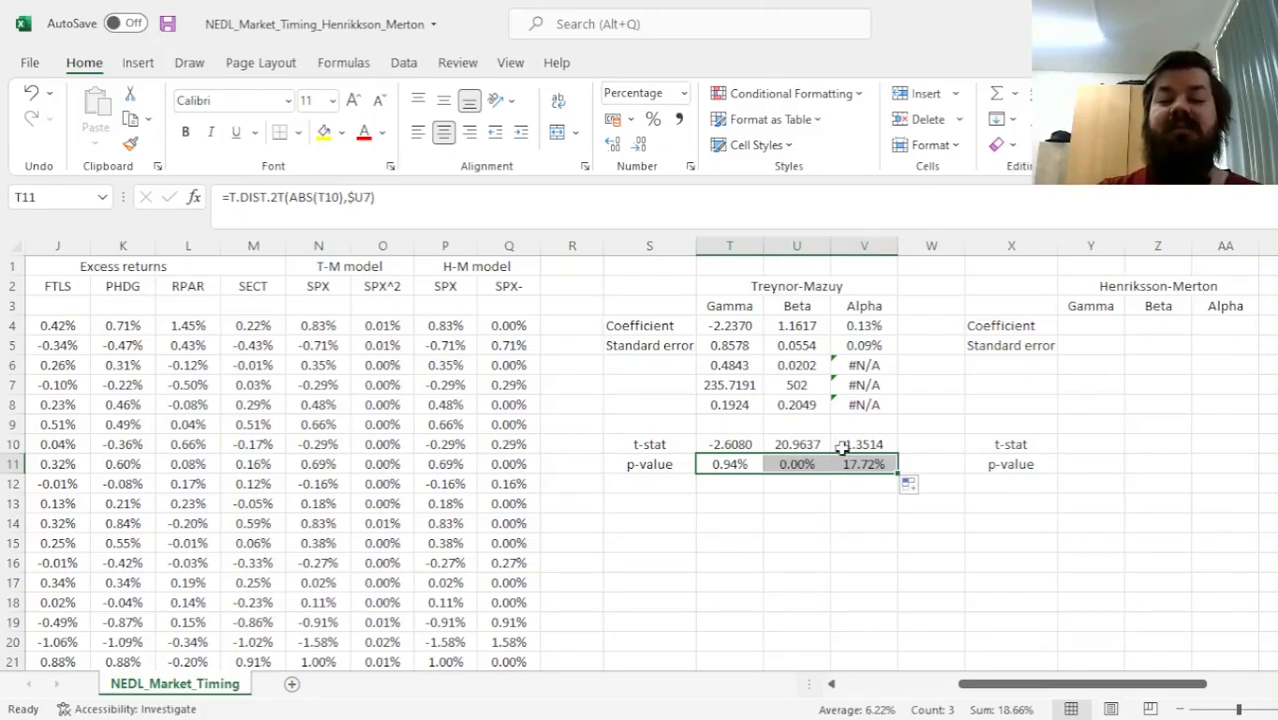
pyautogui.click(797, 444)
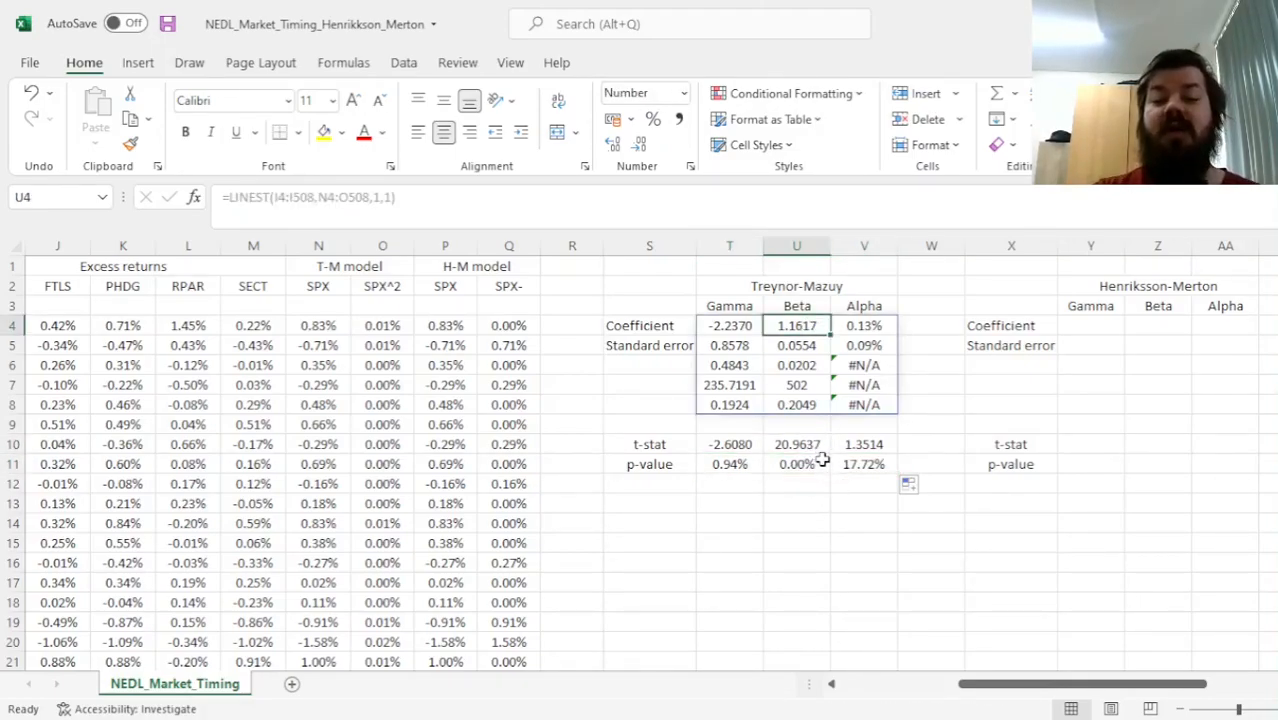
# - Change the Beta t-stat to =(U4-1)/U5 and review the Gamma and Alpha t-stats and p-values
pyautogui.click(796, 444)
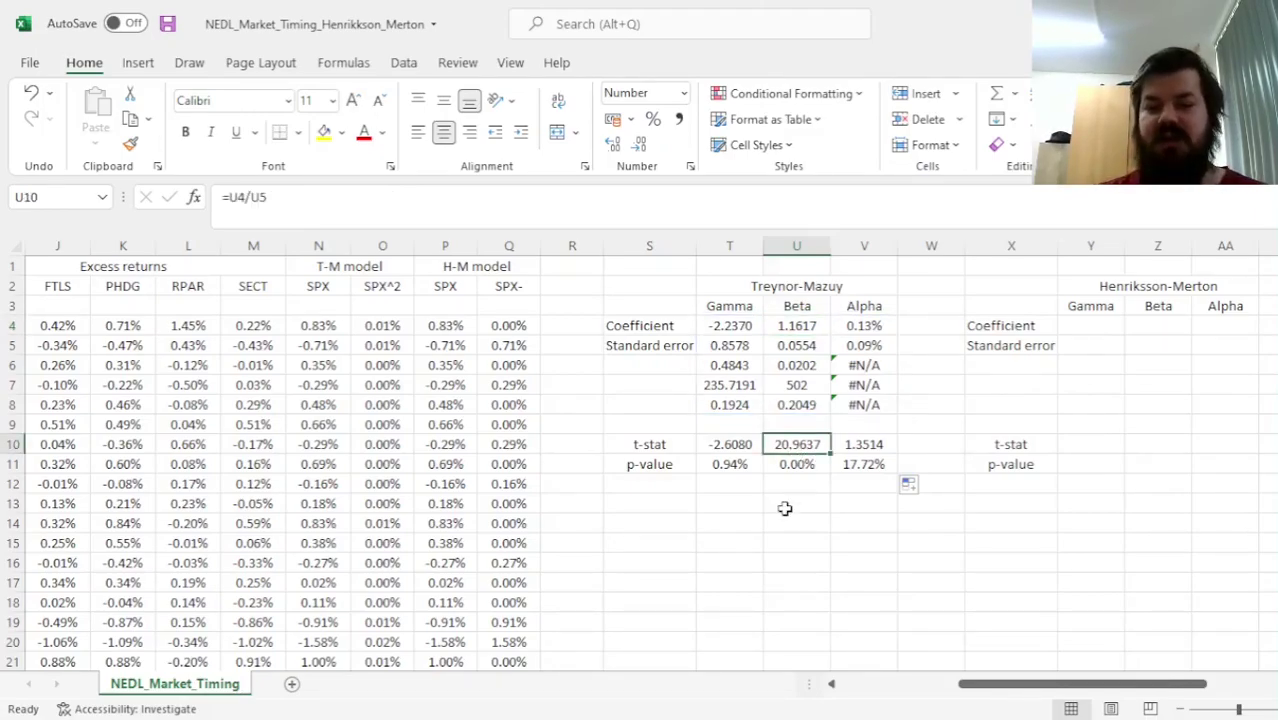
pyautogui.moveTo(766, 485)
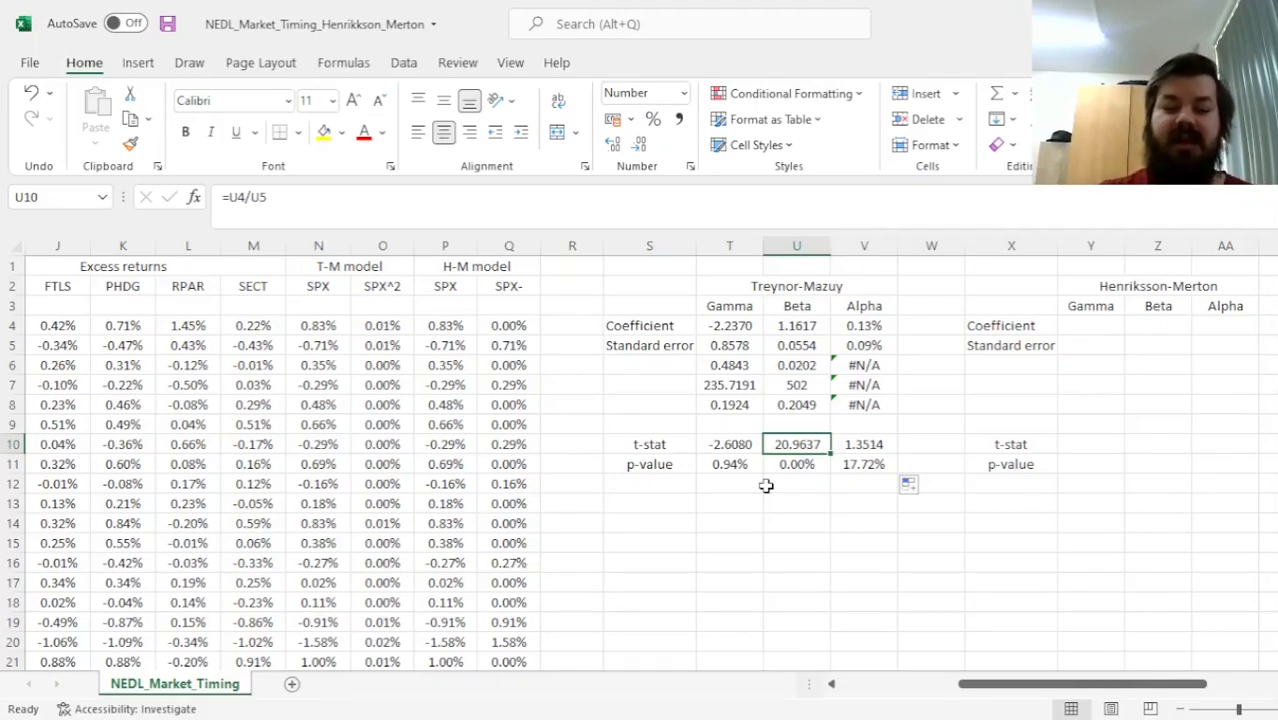
pyautogui.moveTo(806, 451)
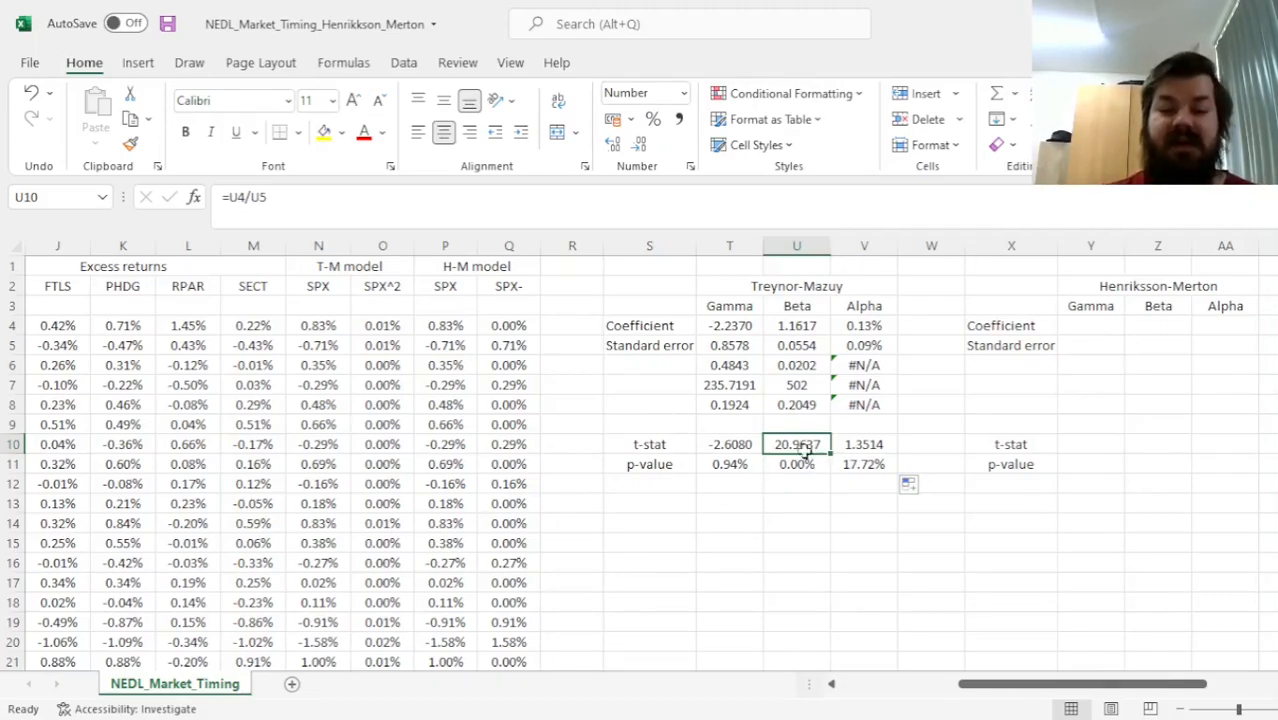
pyautogui.doubleClick(796, 444)
pyautogui.write('(U4-1)')
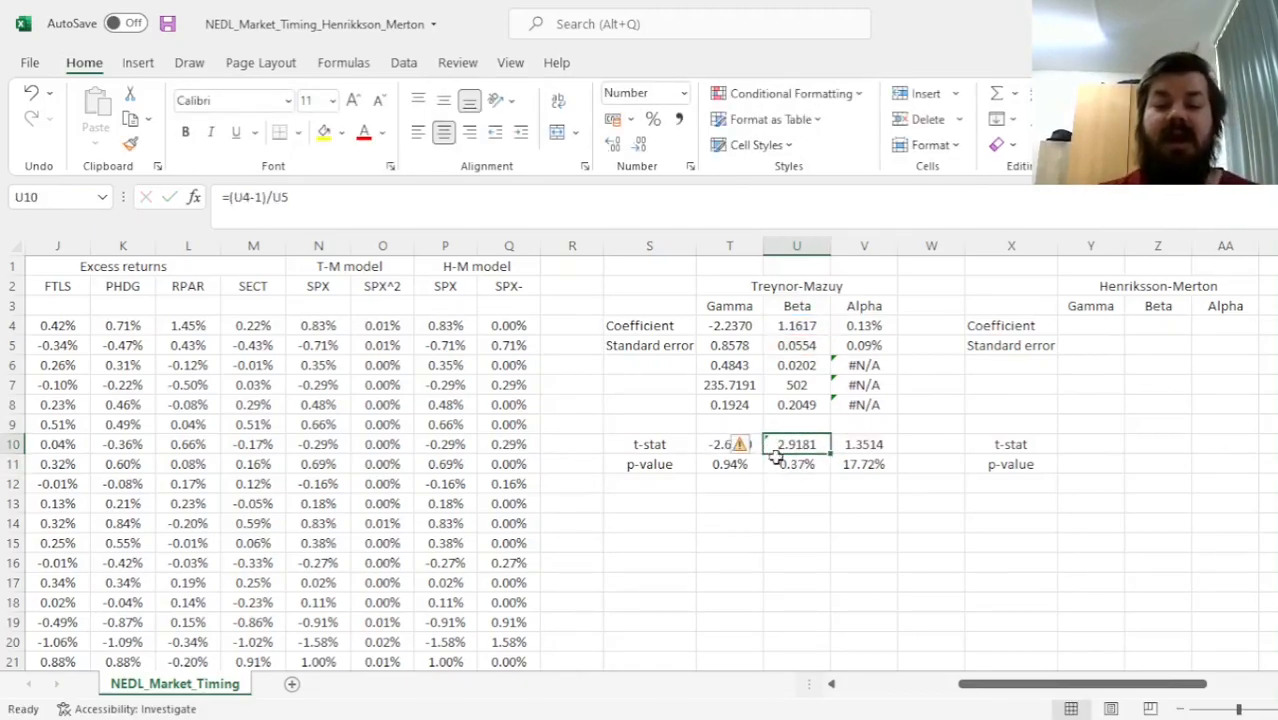
pyautogui.moveTo(742, 488)
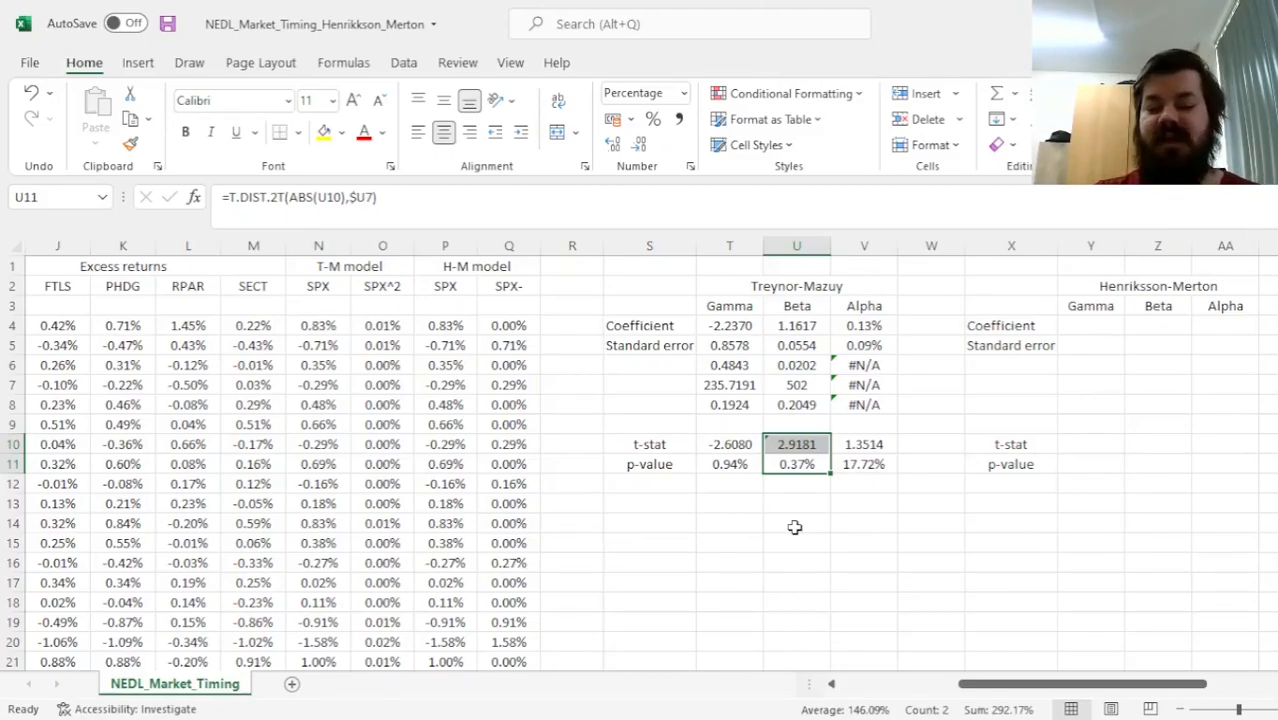
pyautogui.click(729, 444)
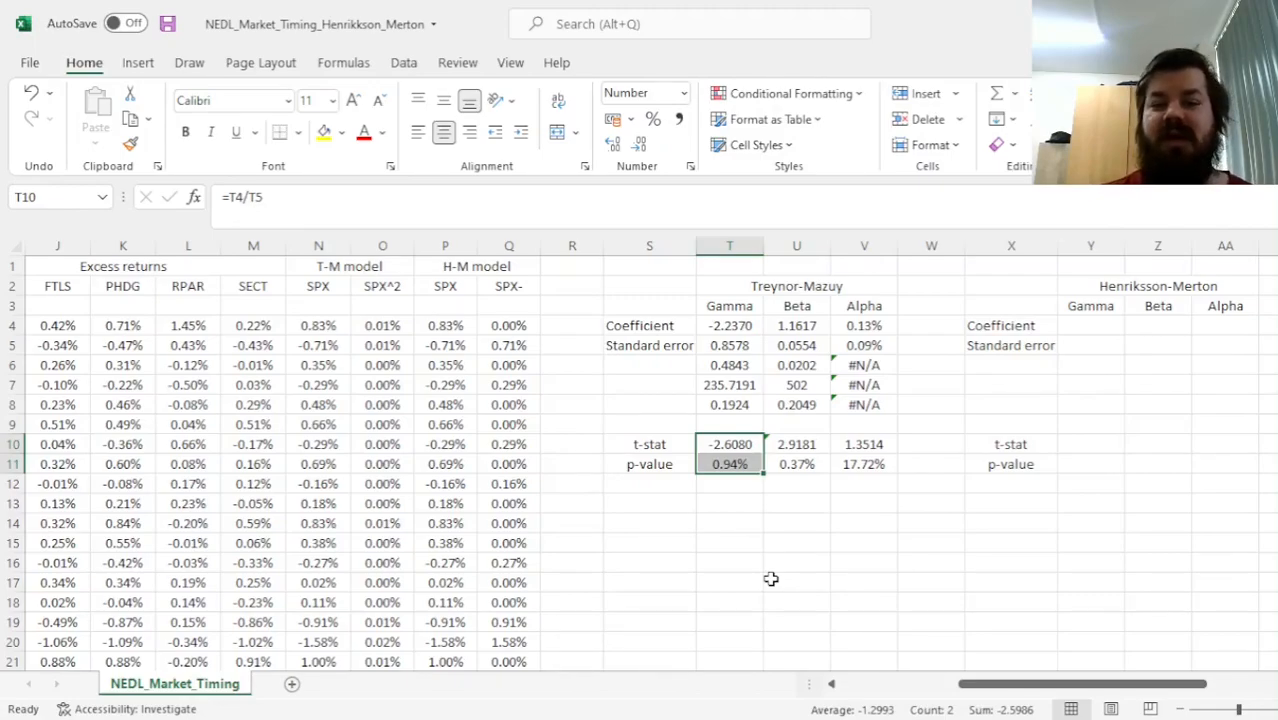
pyautogui.moveTo(870, 445)
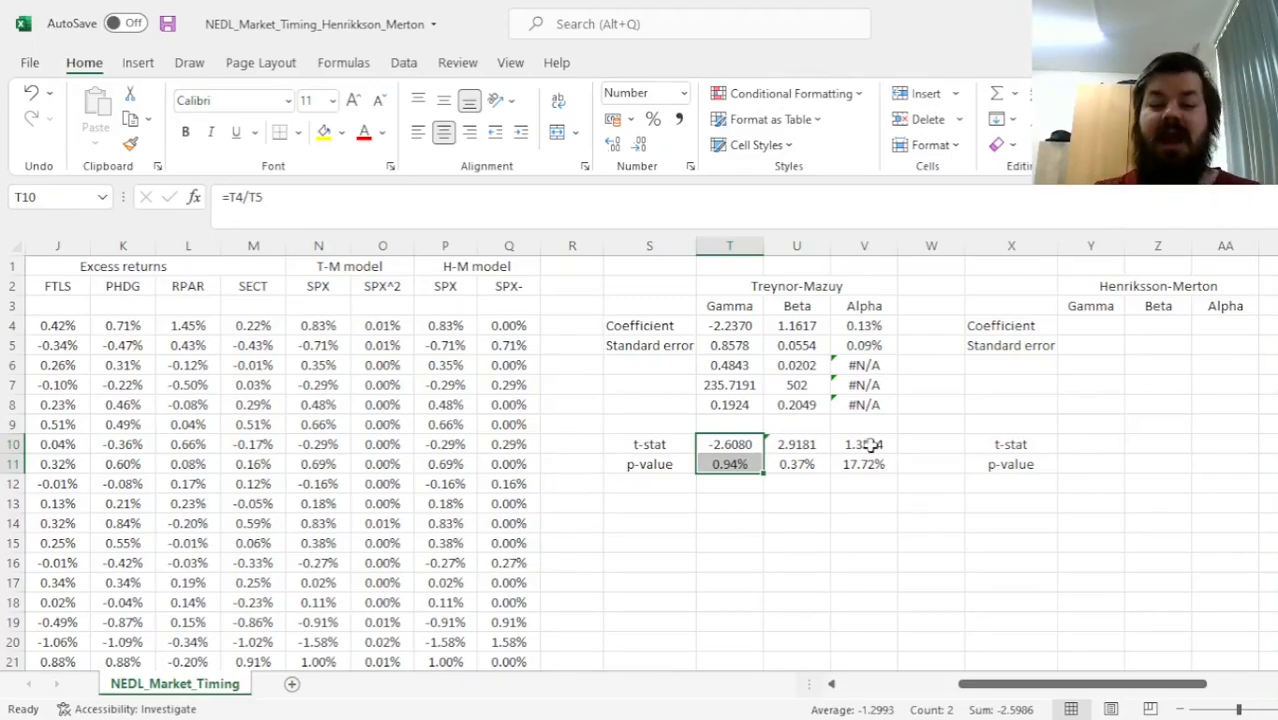
pyautogui.click(864, 444)
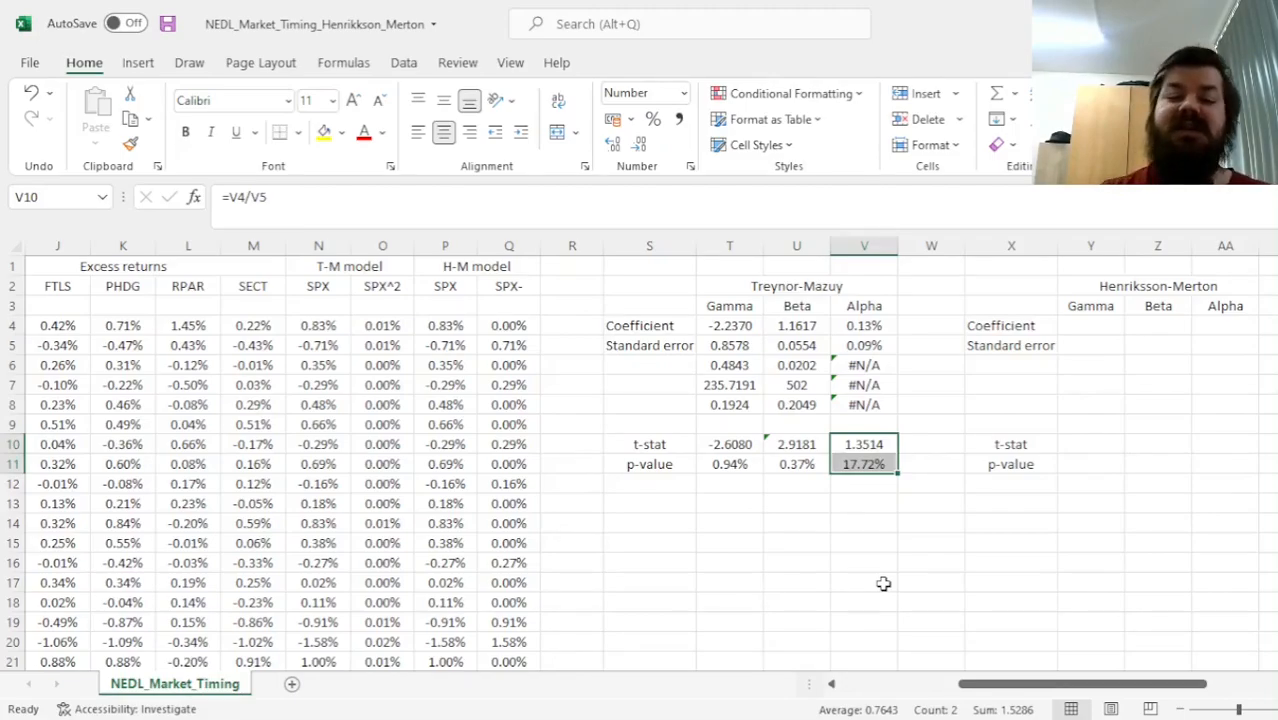
# - Enter the Henriksson-Merton LINEST in Y4 and copy the t-stat and p-value rows to Y10:AA11
pyautogui.click(730, 325)
pyautogui.write('=LINEST(I4:I508,P4:Q508,1,1)')
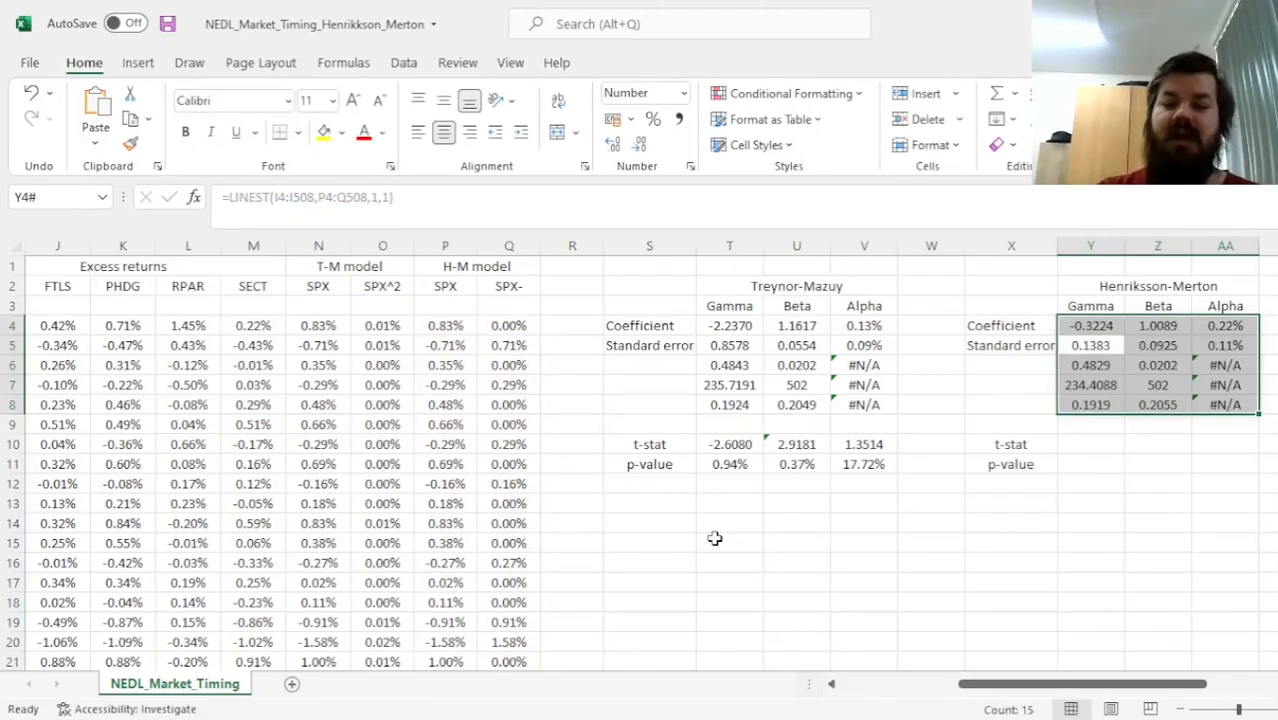
pyautogui.moveTo(730, 444); pyautogui.dragTo(863, 463)
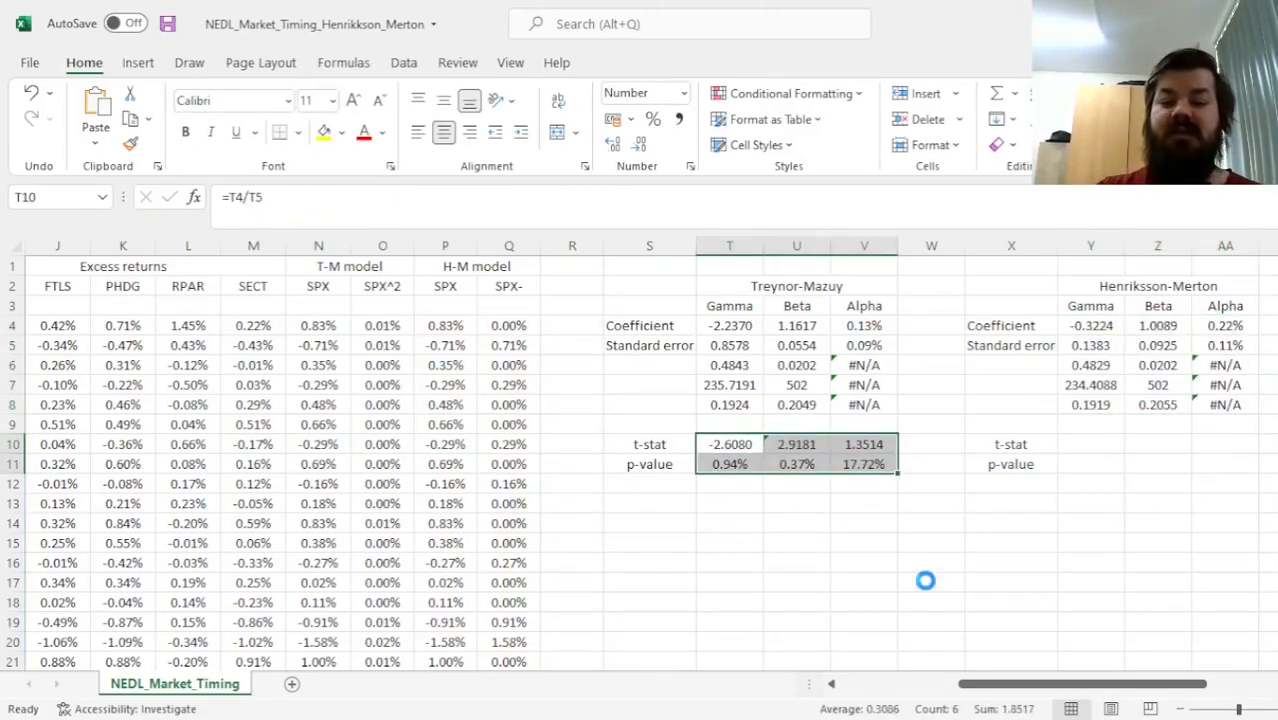
pyautogui.click(1090, 444)
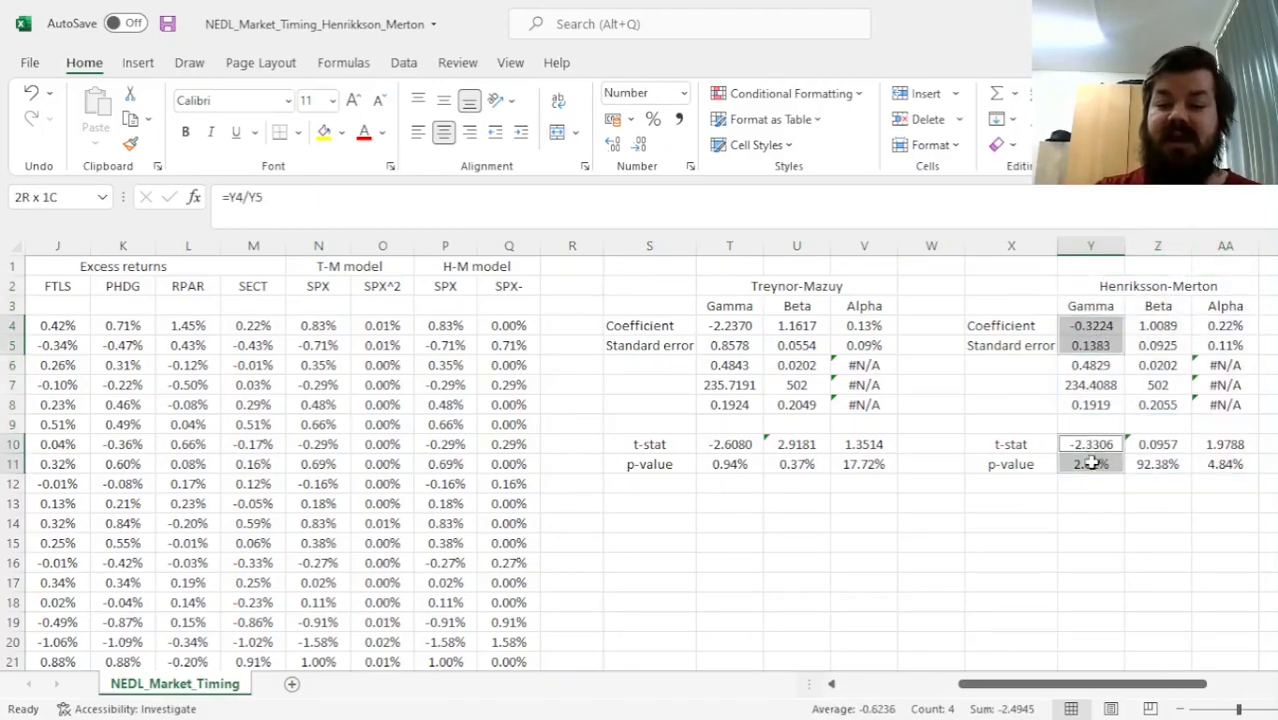
# - Check the Henriksson-Merton Gamma, Beta-versus-one and Alpha t-stats and p-values
pyautogui.click(1158, 325)
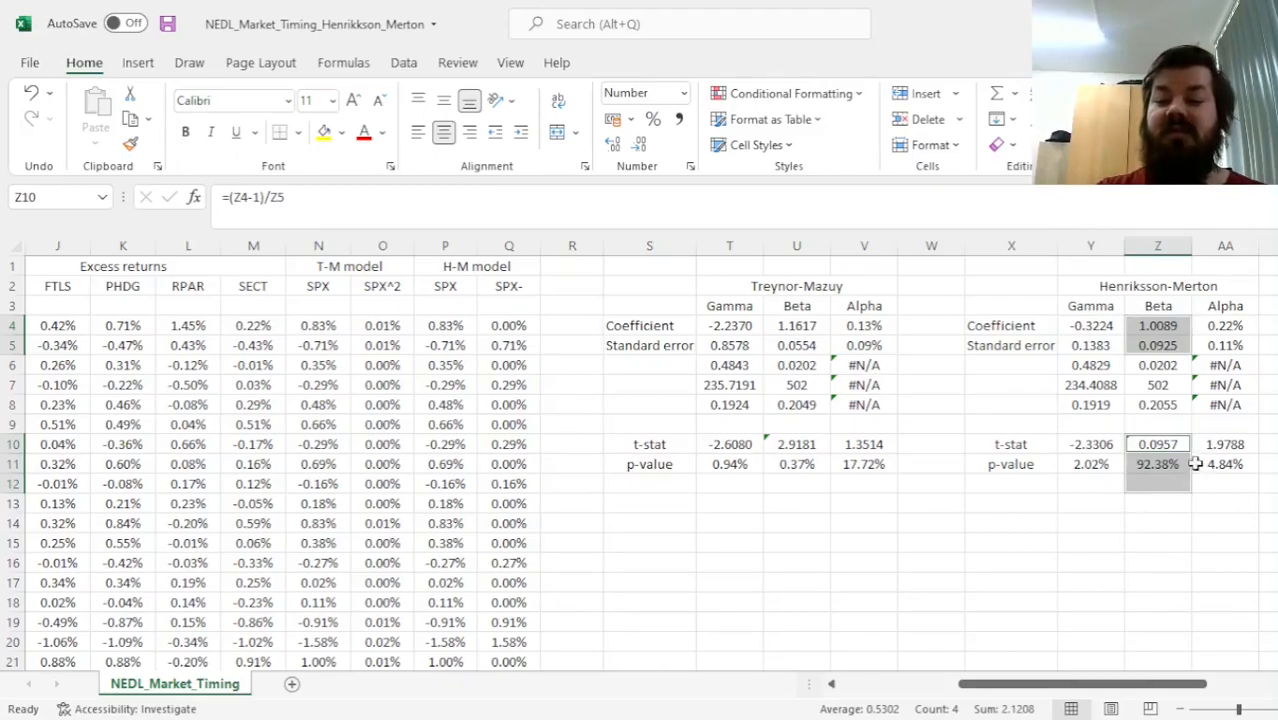
pyautogui.click(1225, 463)
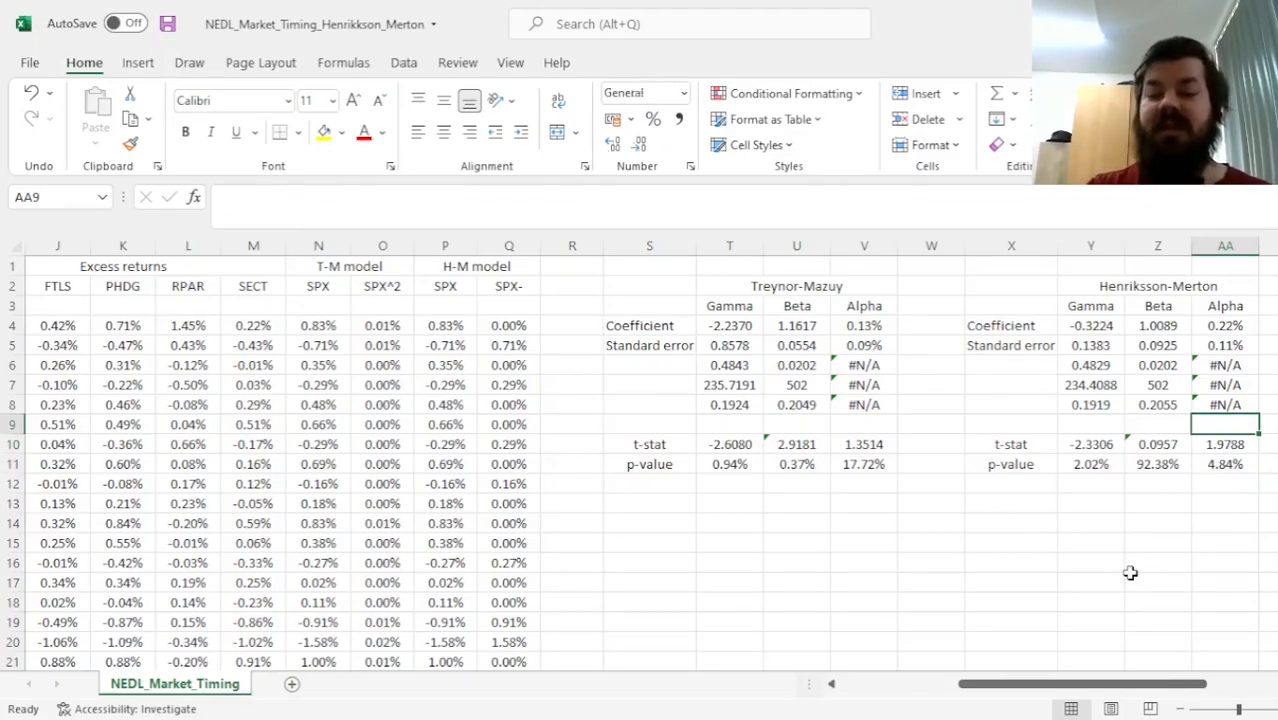
pyautogui.moveTo(1225, 444); pyautogui.dragTo(1225, 464)
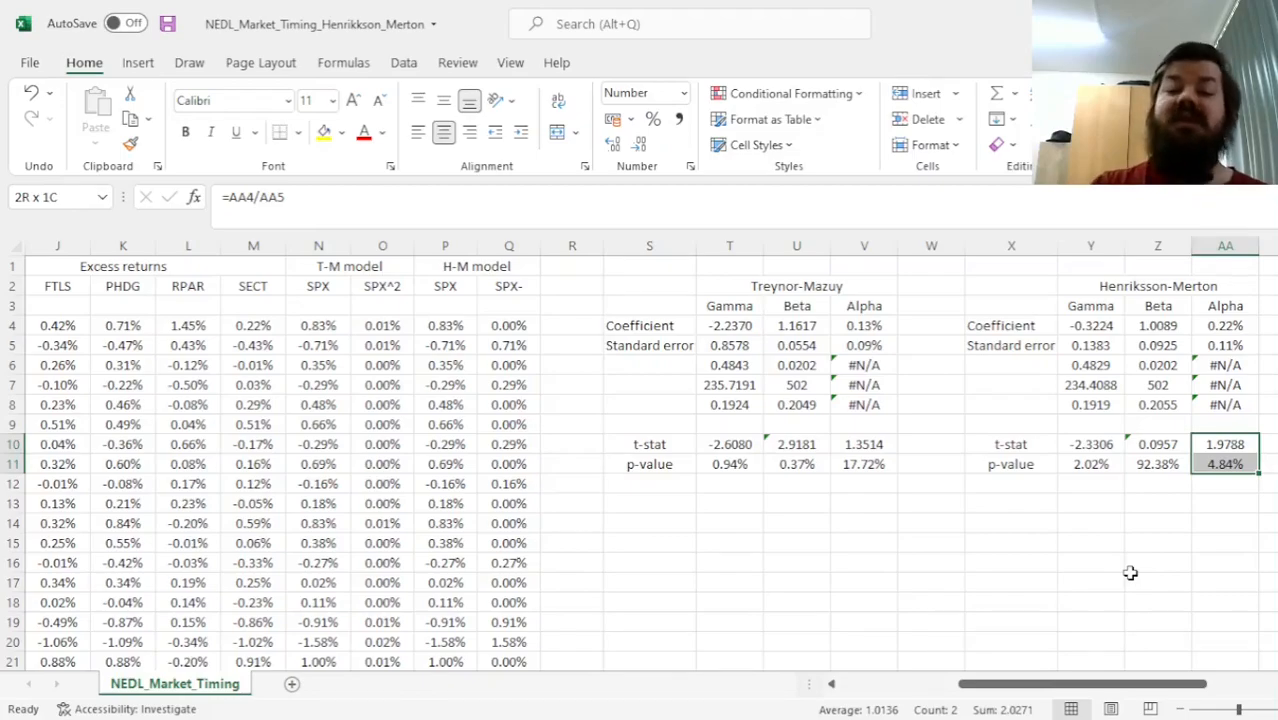
pyautogui.moveTo(1108, 465)
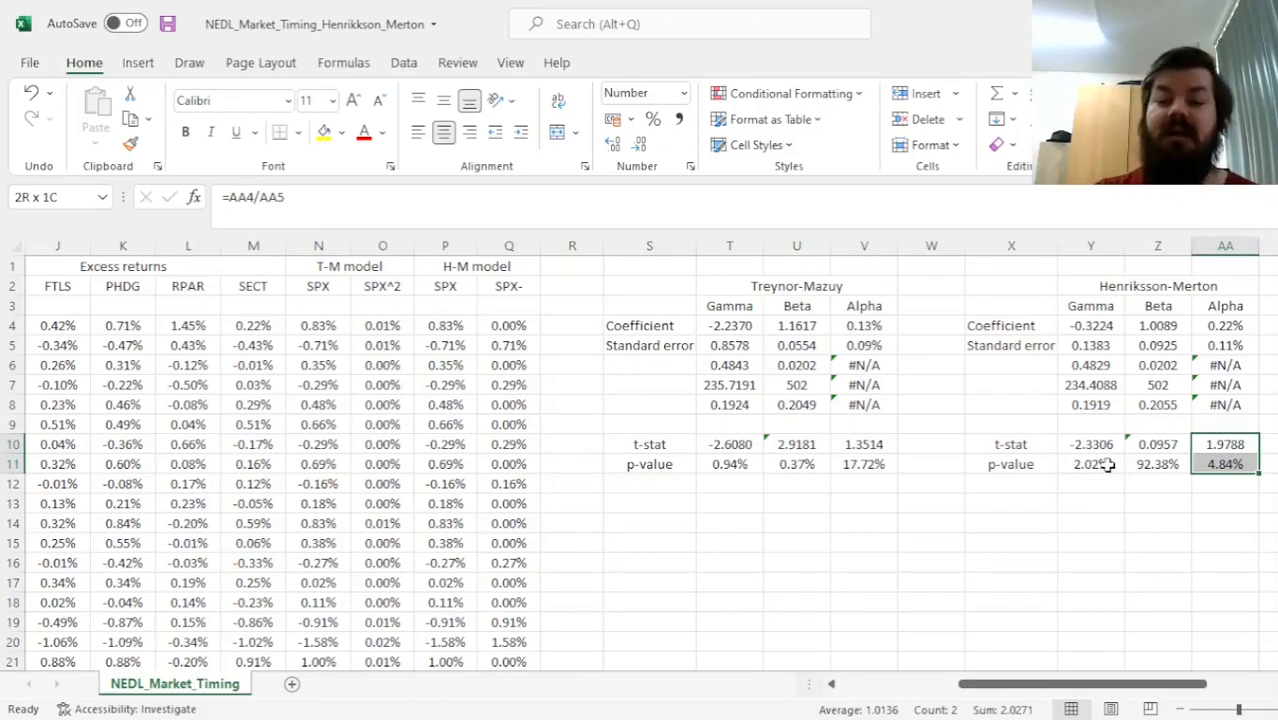
pyautogui.click(1090, 444)
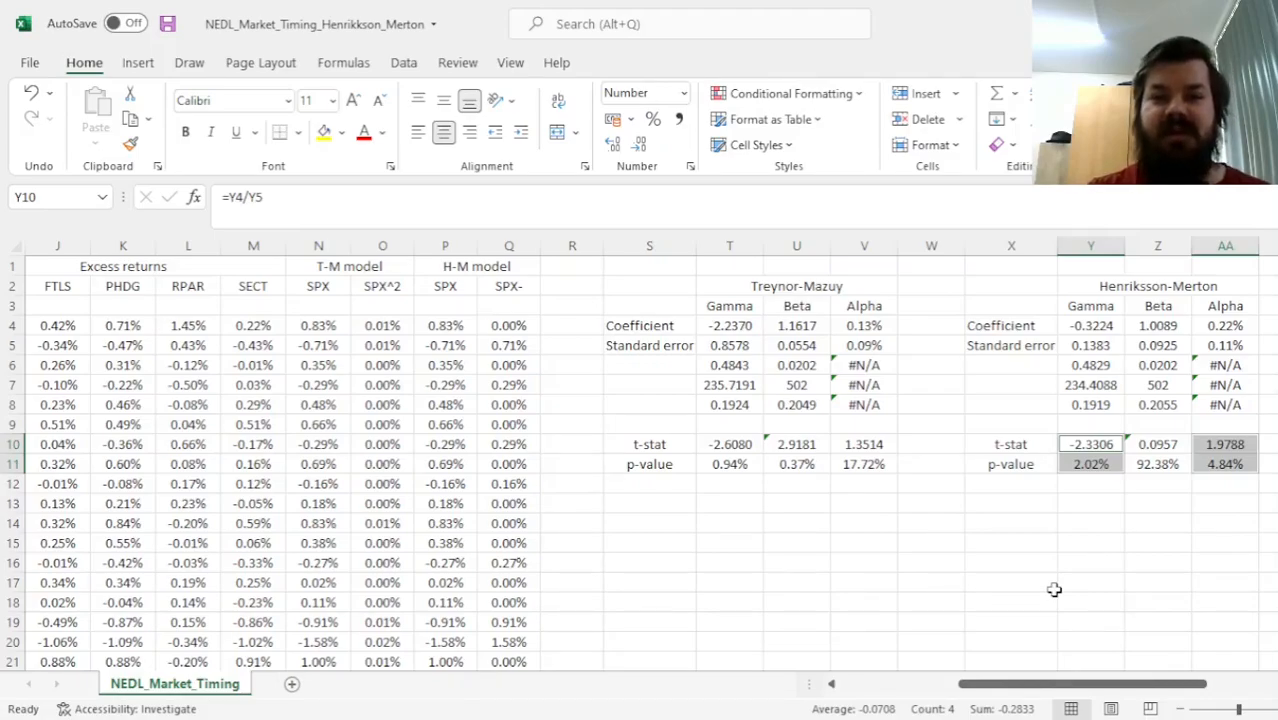
pyautogui.moveTo(738, 340)
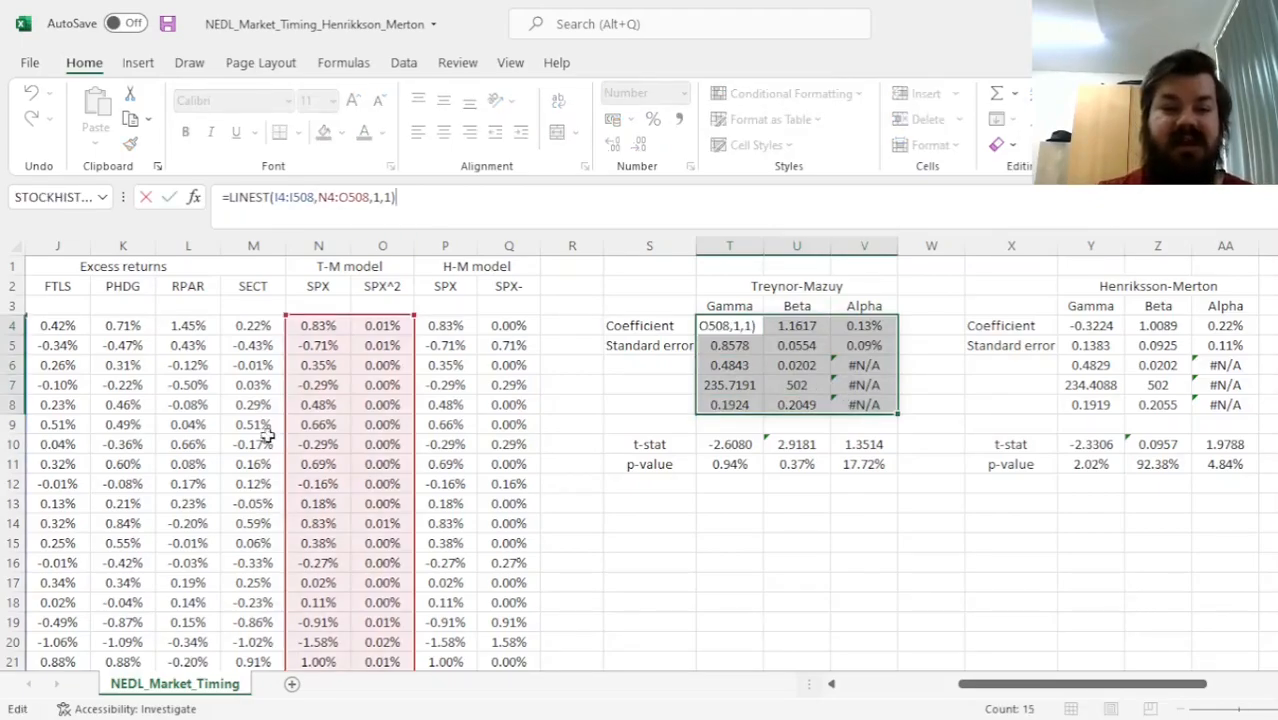
# - Switch both LINEST formulas to FTLS returns and review the Treynor-Mazuy Beta and Gamma results
pyautogui.hscroll(-3)
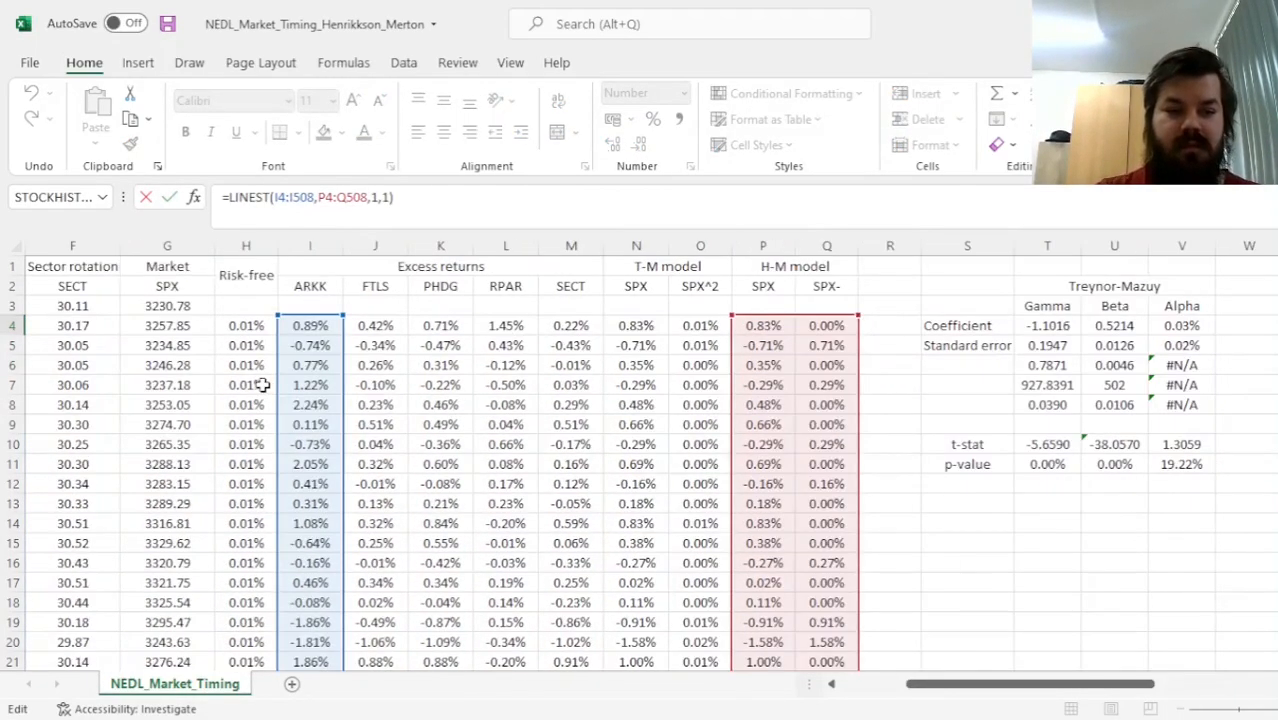
pyautogui.click(375, 325)
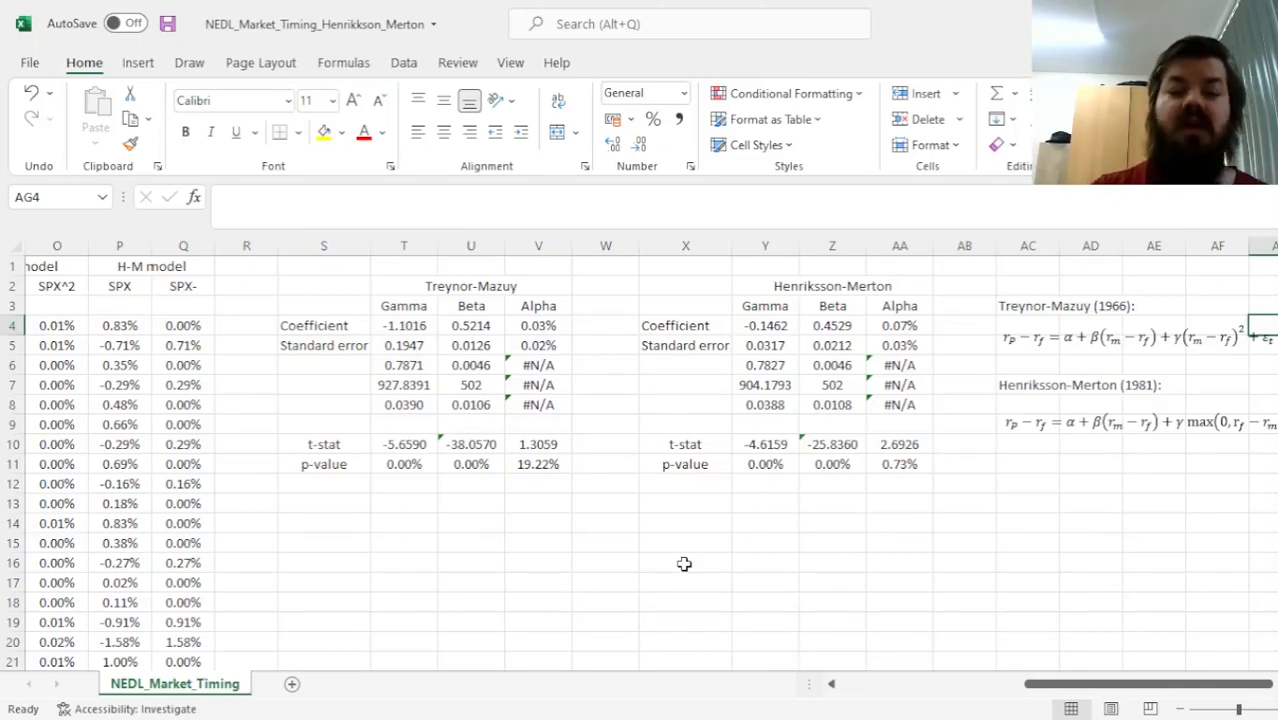
pyautogui.moveTo(943, 337)
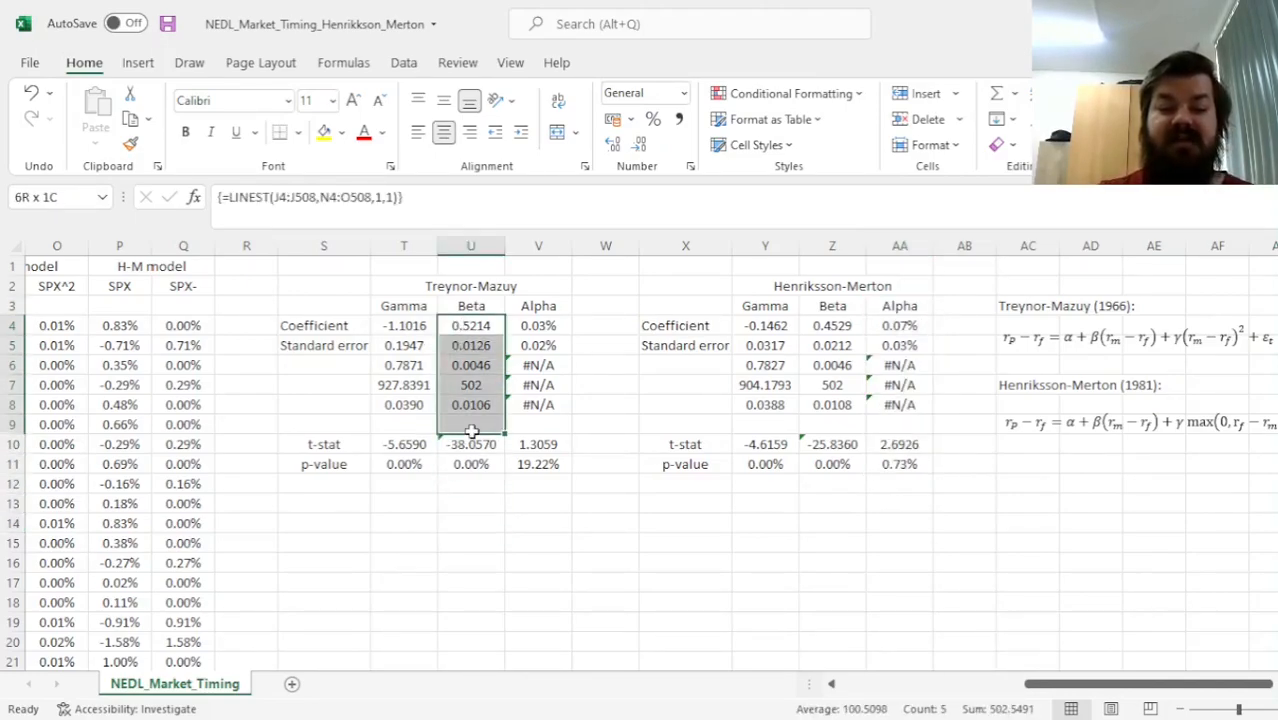
pyautogui.click(832, 325)
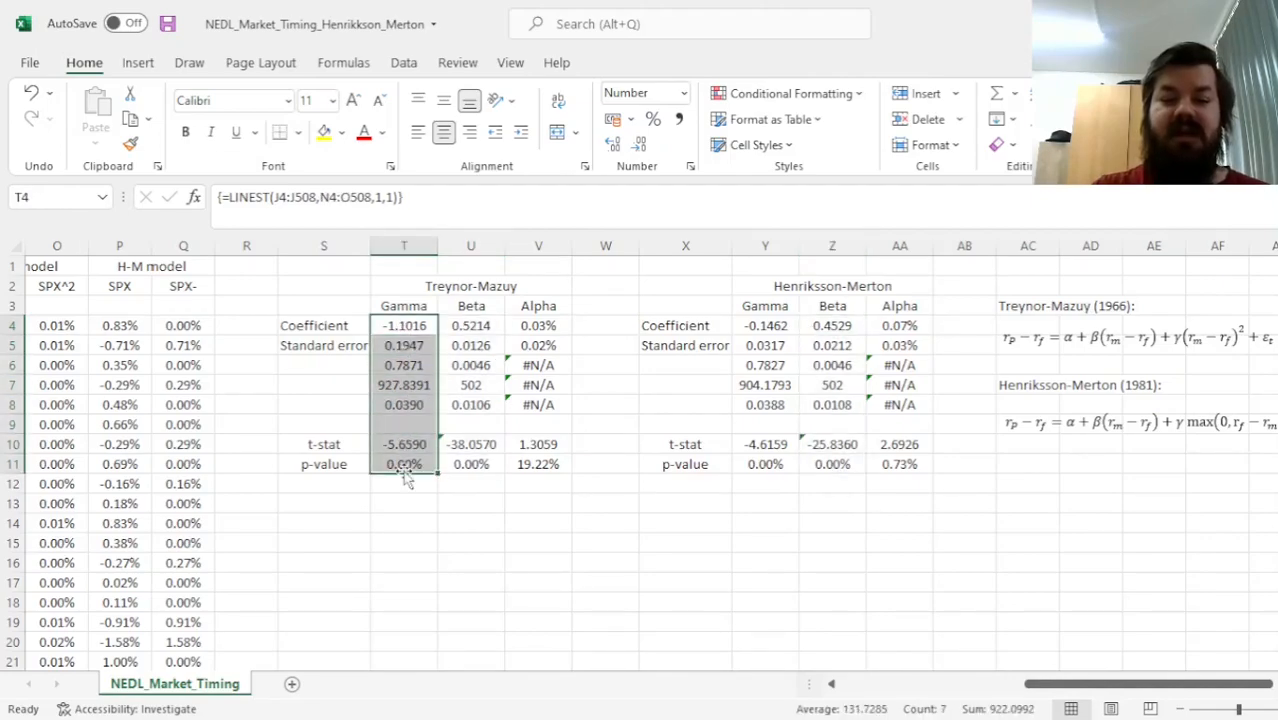
pyautogui.click(765, 463)
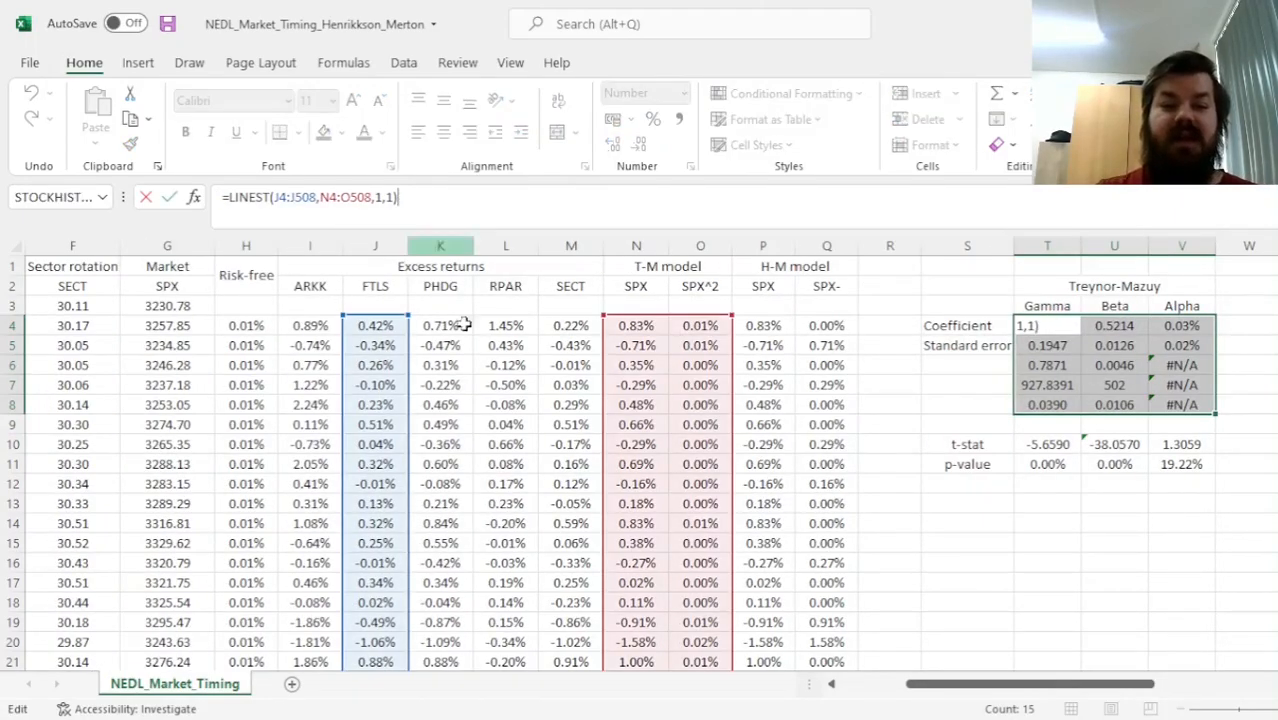
# - Point both regressions at the PHDG returns in column K and compare the Beta and Gamma results
pyautogui.click(440, 325)
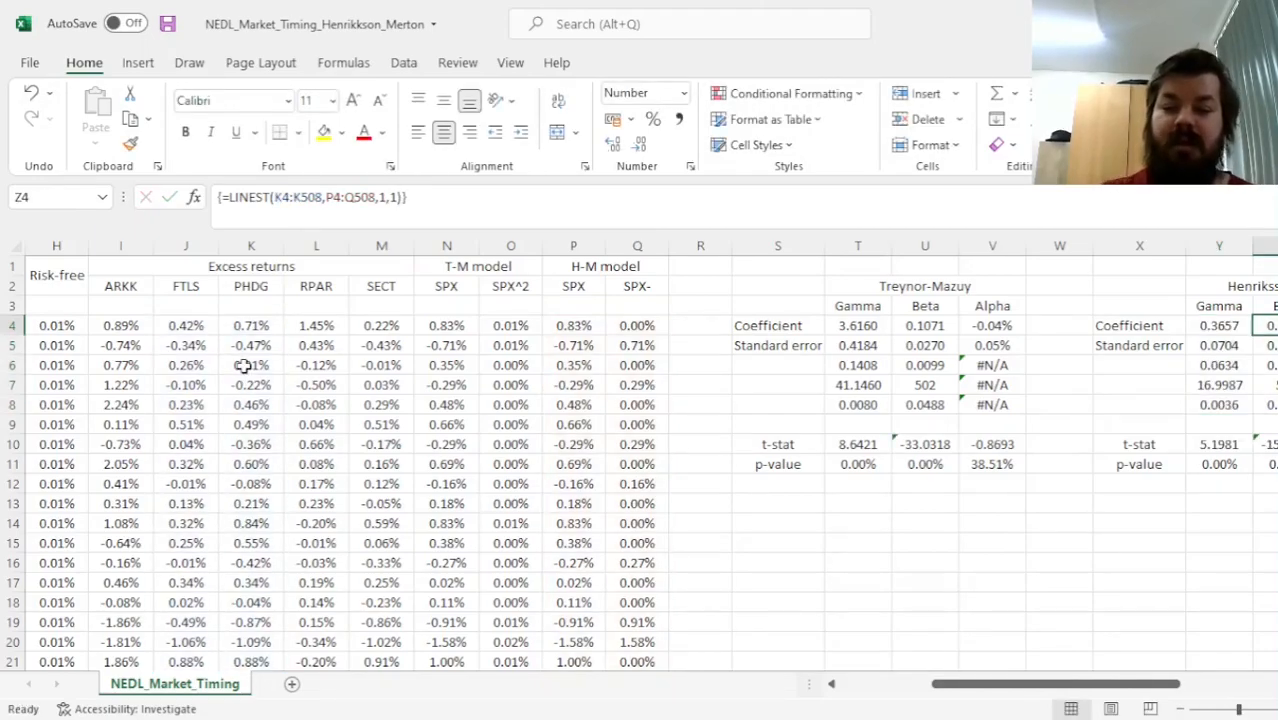
pyautogui.hscroll(3)
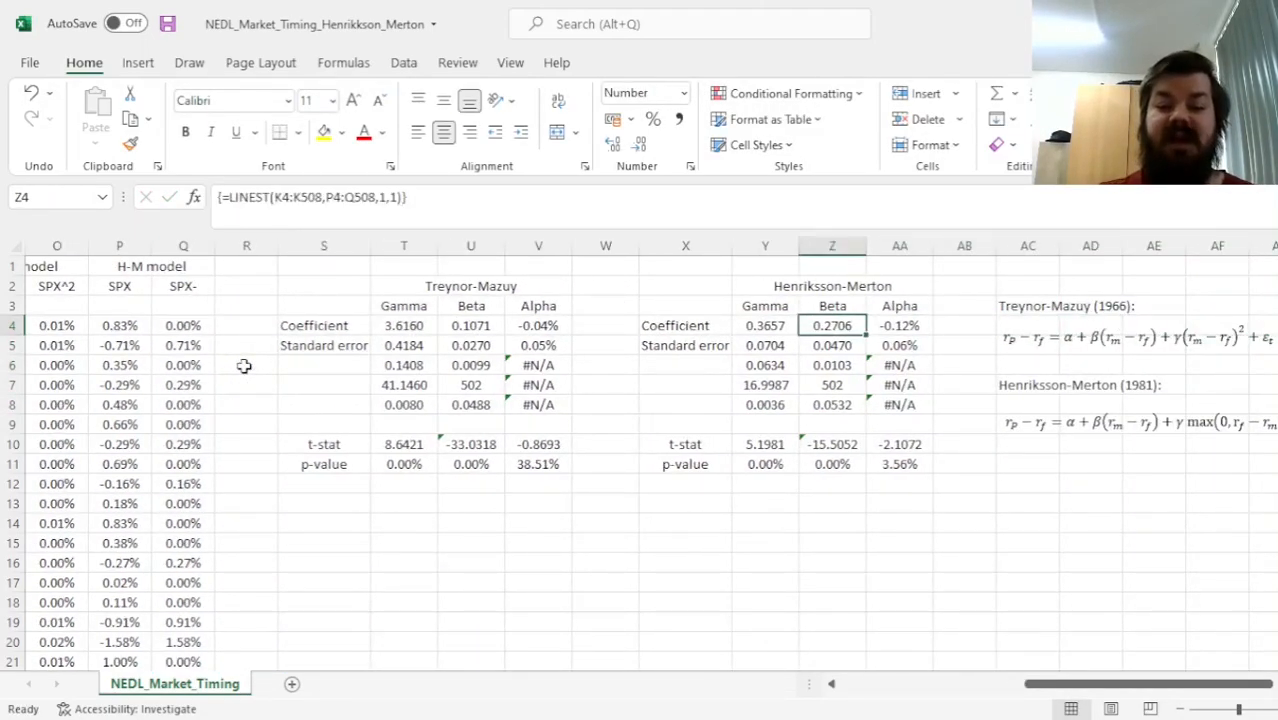
pyautogui.click(899, 325)
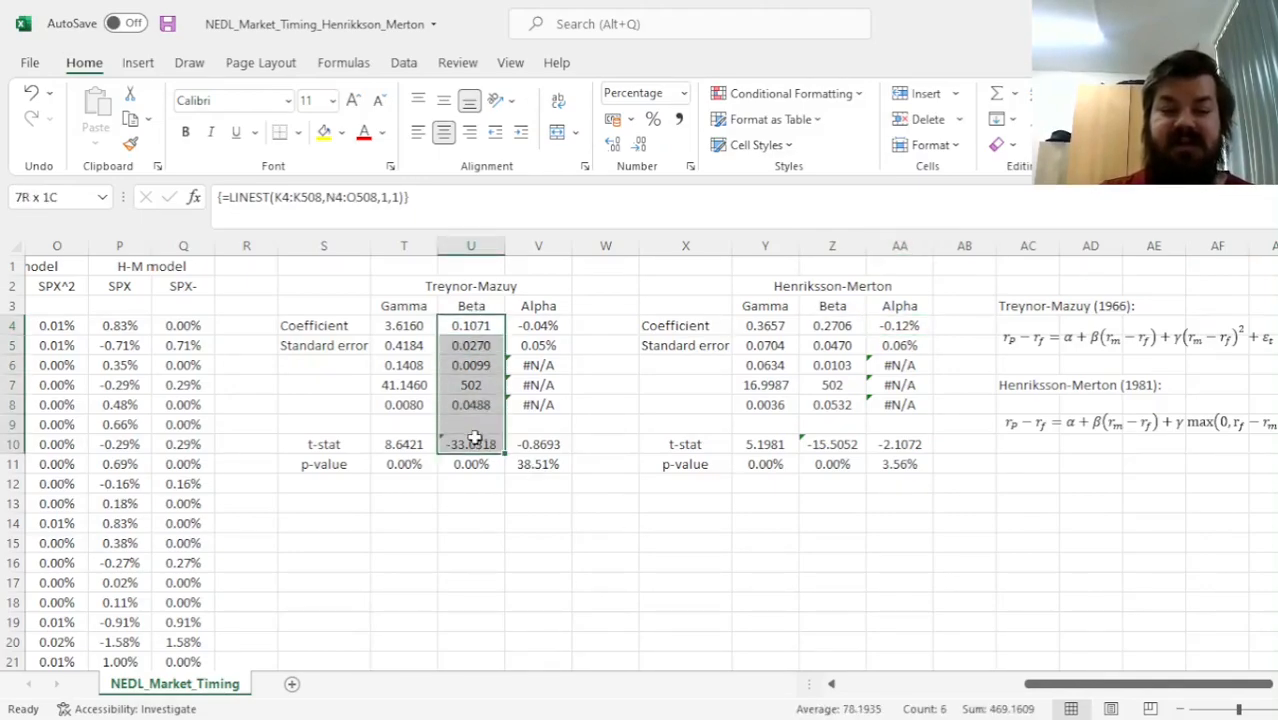
pyautogui.click(832, 325)
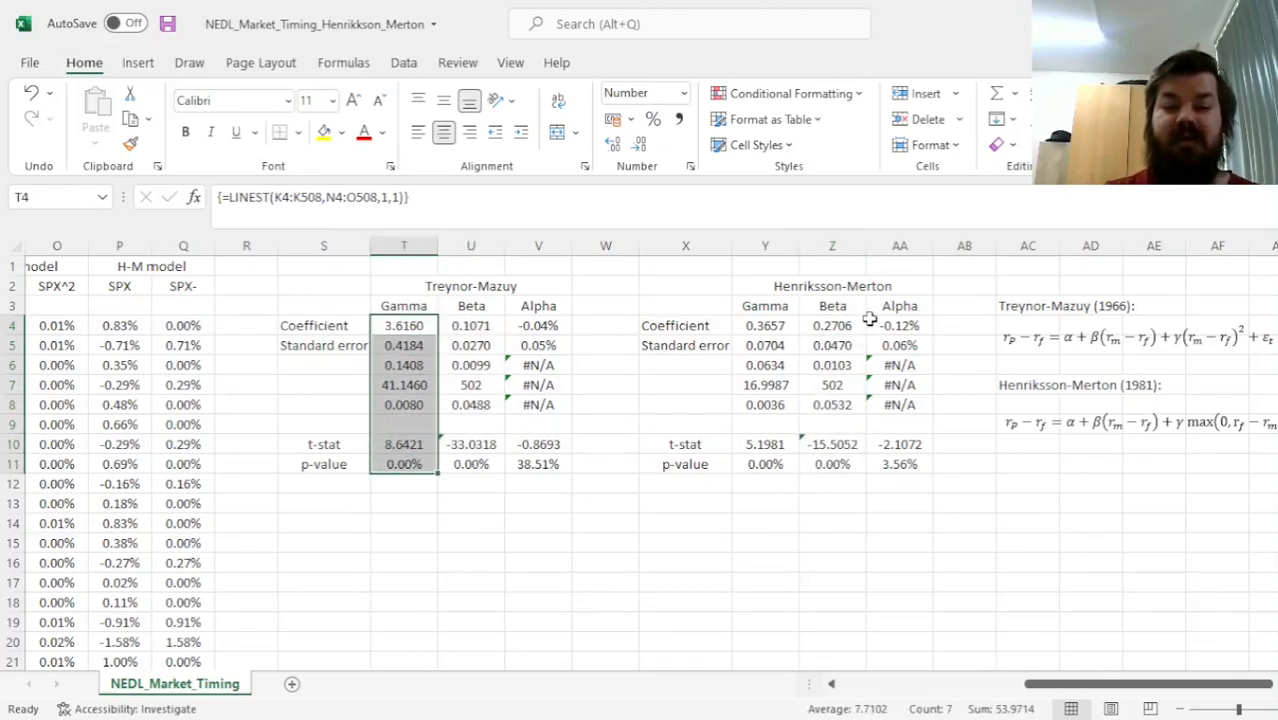
pyautogui.click(765, 325)
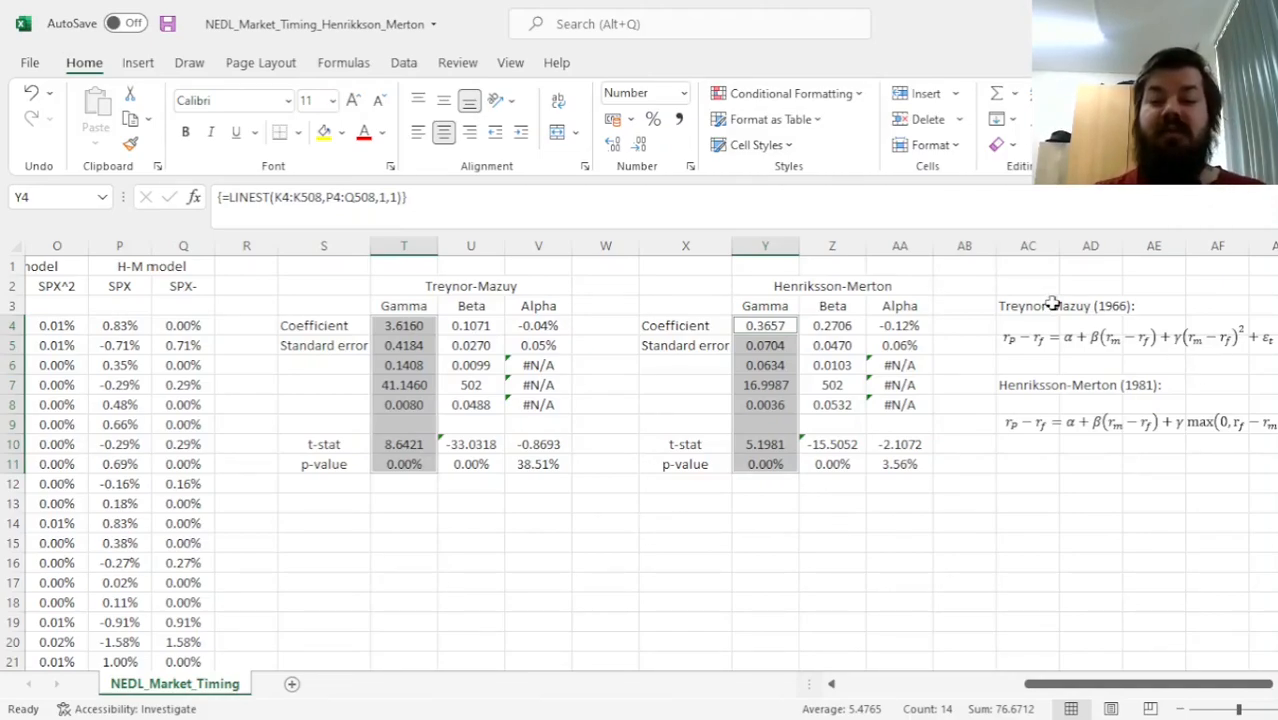
pyautogui.moveTo(688, 475)
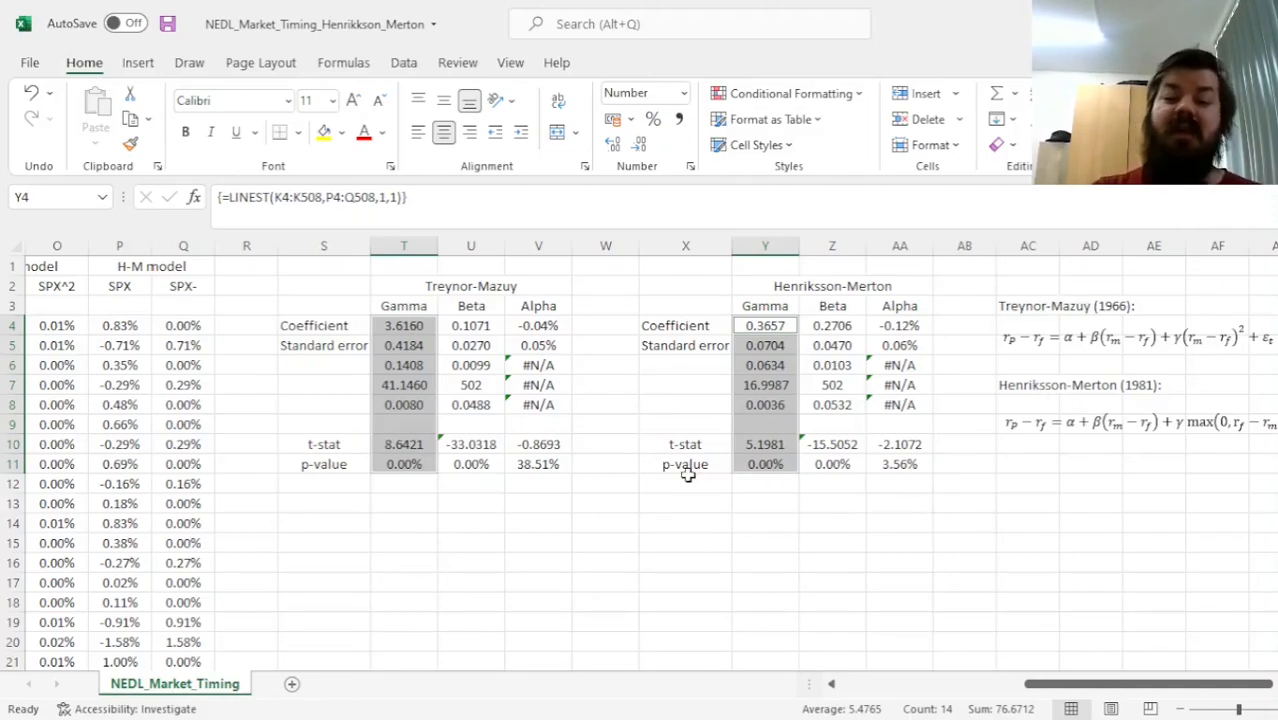
# - Review the Henriksson-Merton Alpha column (t-stat −2.1072, p 3.56%) and reopen the Treynor-Mazuy formula
pyautogui.click(899, 325)
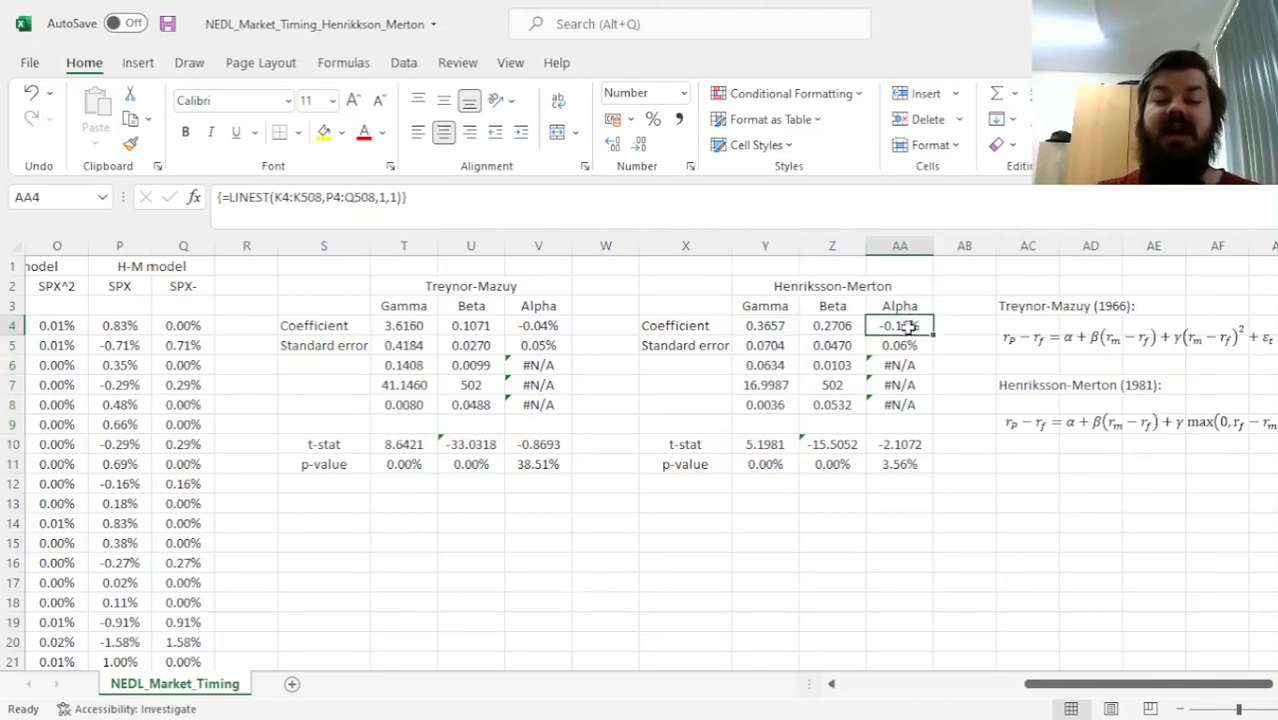
pyautogui.moveTo(899, 325); pyautogui.dragTo(899, 464)
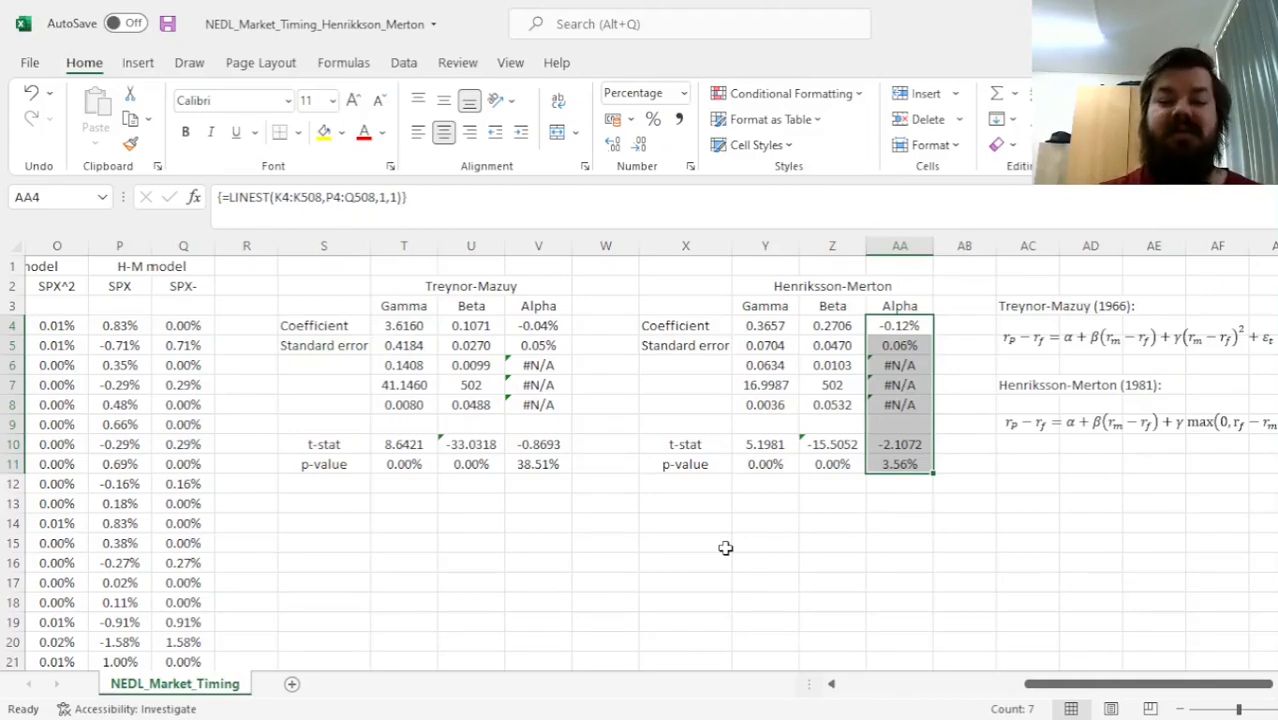
pyautogui.moveTo(945, 421)
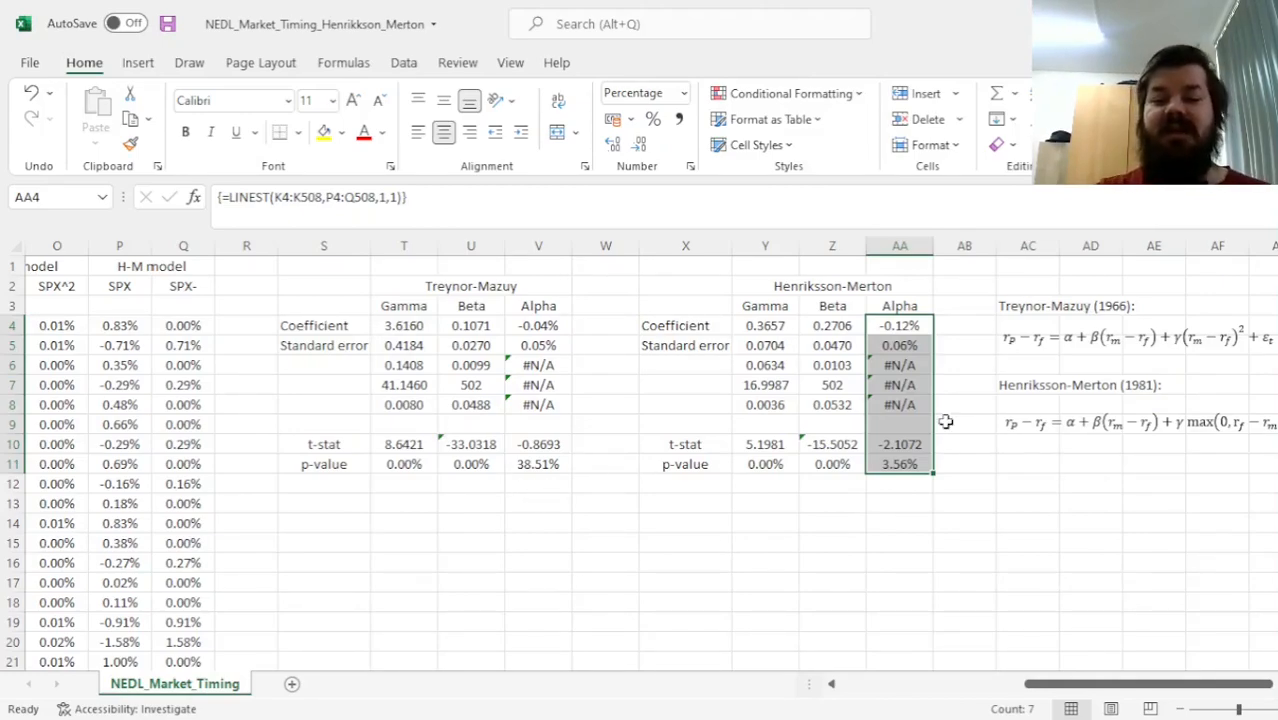
pyautogui.click(1027, 384)
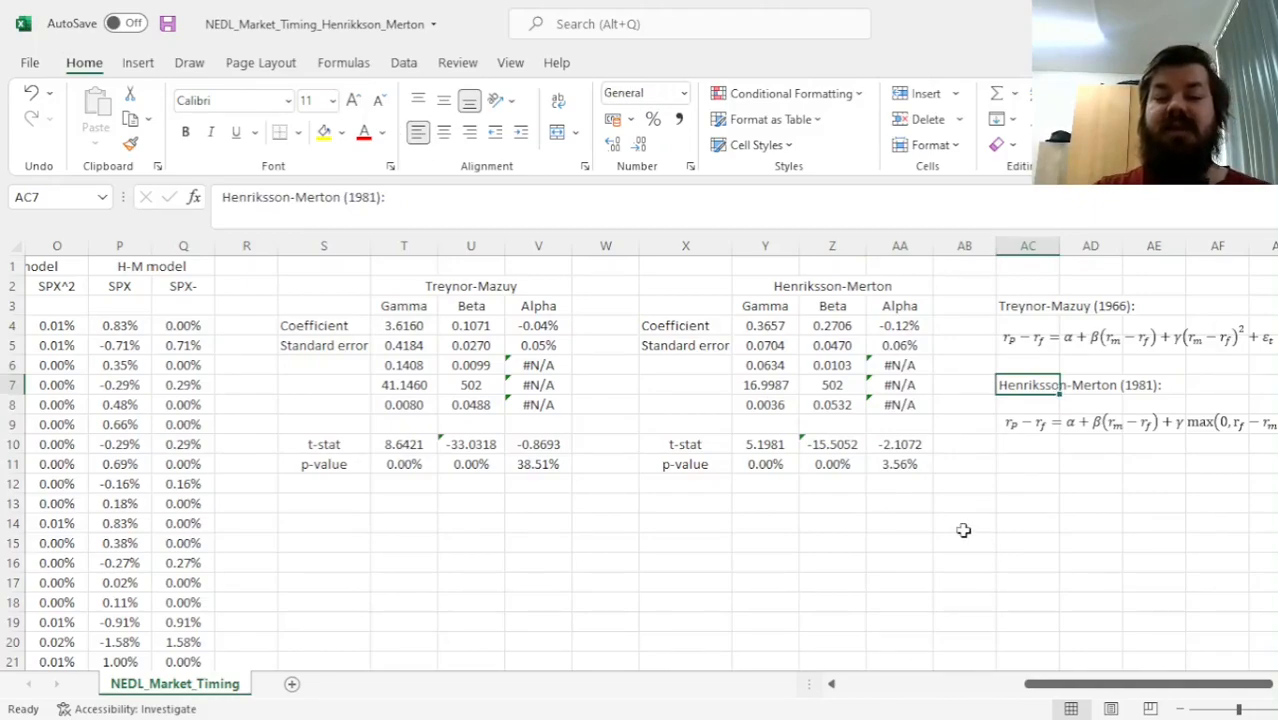
pyautogui.moveTo(877, 513)
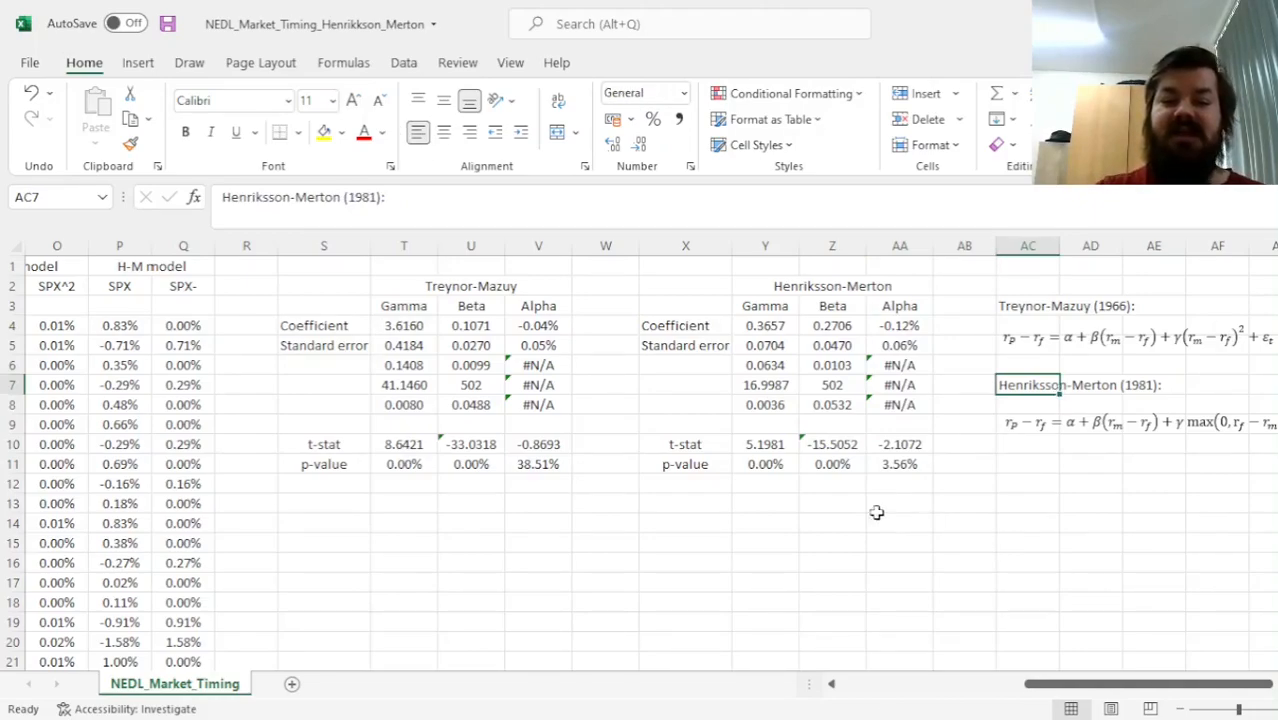
pyautogui.moveTo(899, 305); pyautogui.dragTo(899, 463)
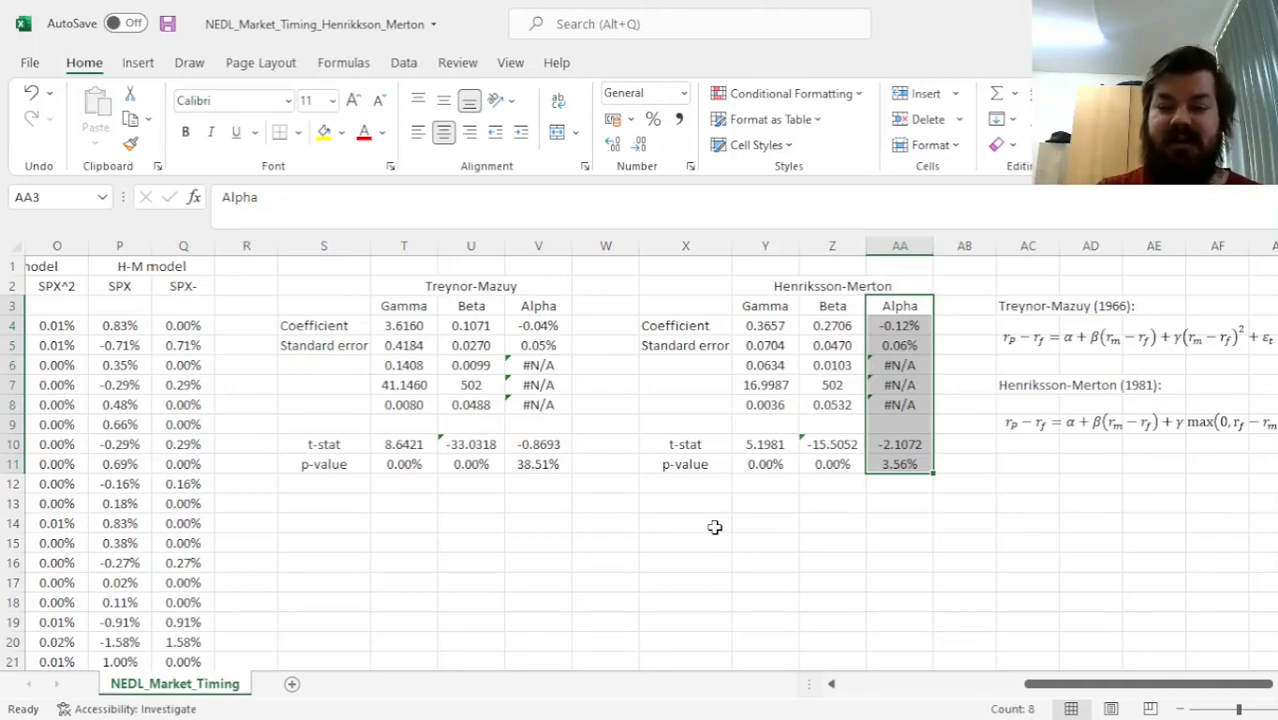
pyautogui.moveTo(913, 468)
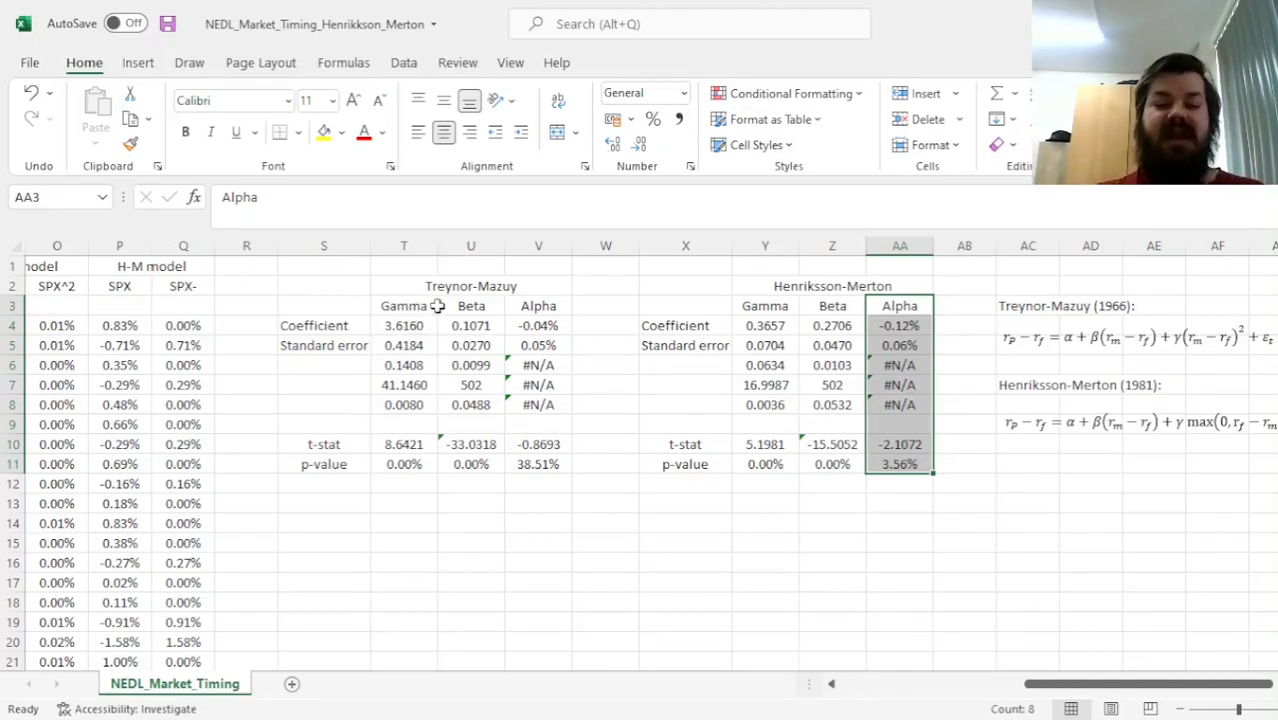
pyautogui.click(404, 325)
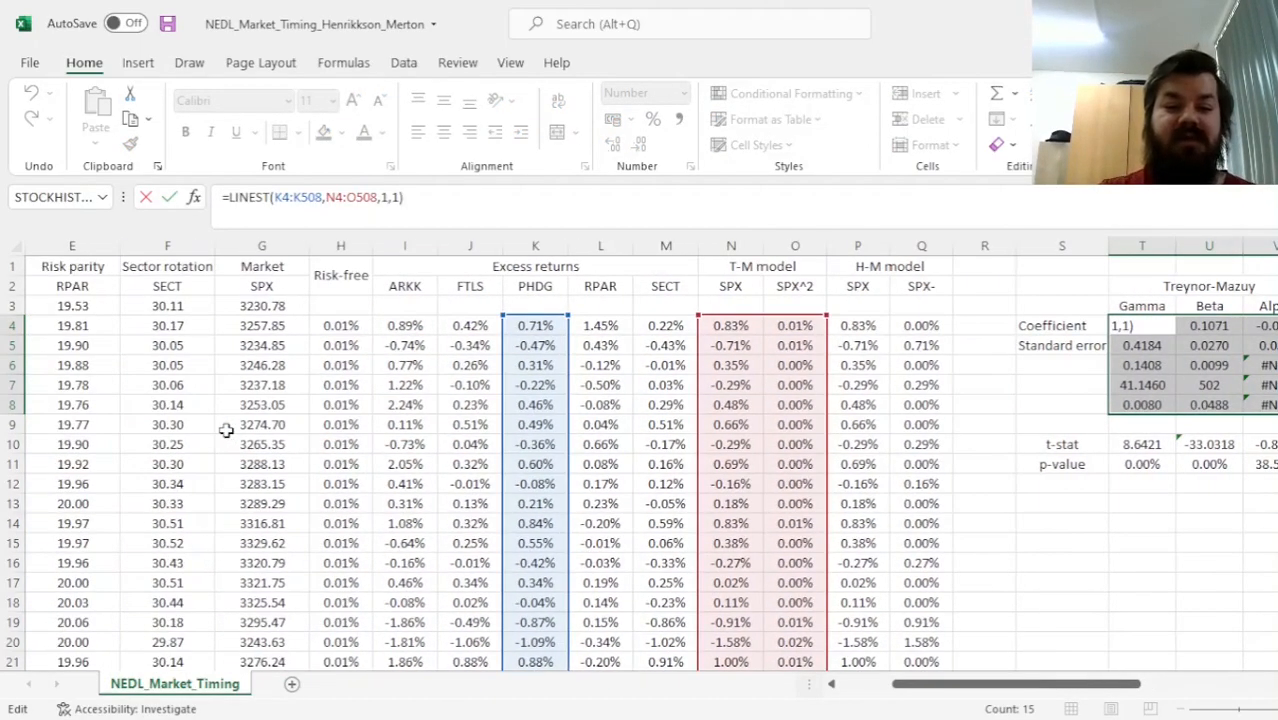
# - Re-run both regressions on the next ETF (gamma −0.6027, beta 0.2710) and compare the Beta columns
pyautogui.click(600, 325)
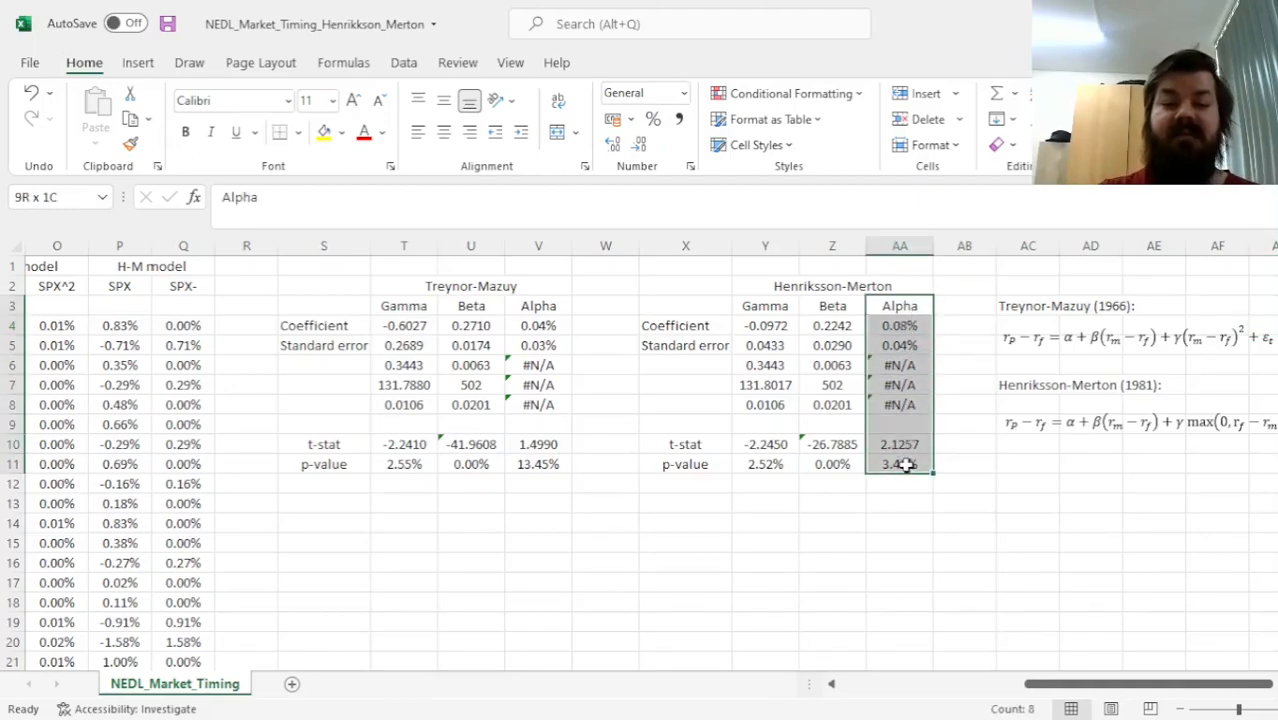
pyautogui.click(470, 305)
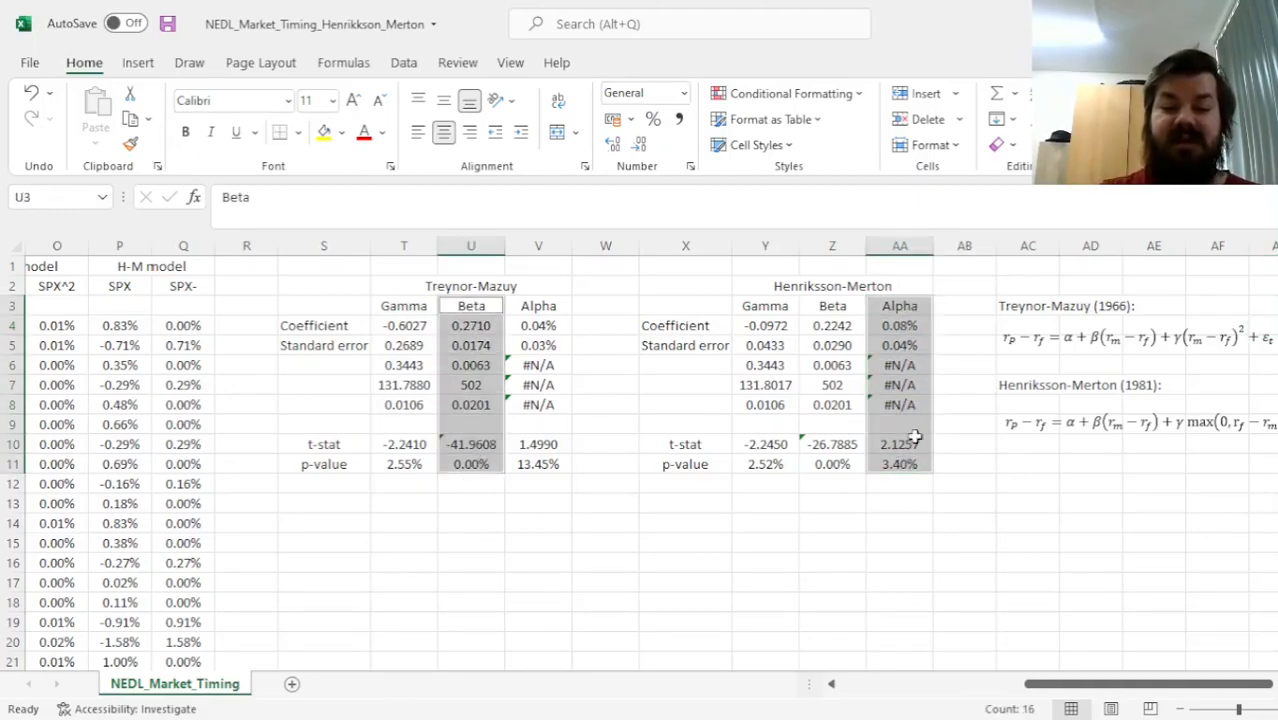
pyautogui.click(832, 463)
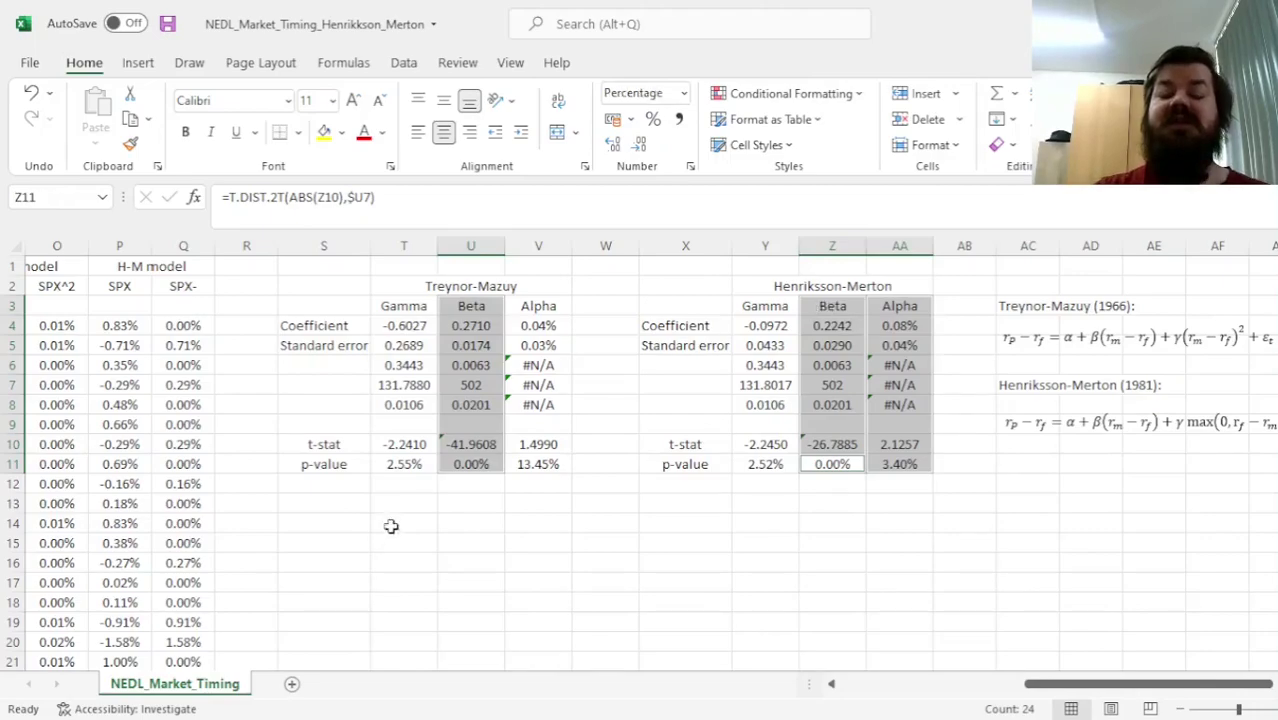
pyautogui.moveTo(282, 550)
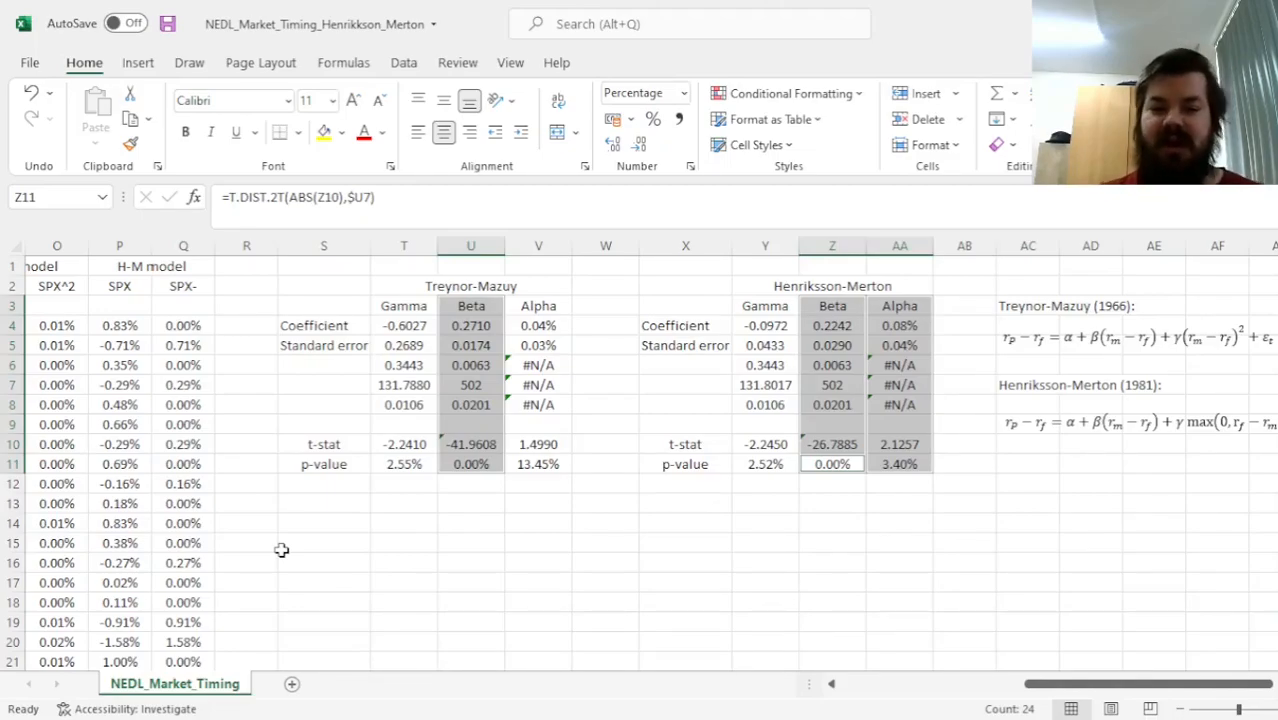
# - Review the column M results by selecting the Henriksson-Merton equation, its 1981 label and the Treynor-Mazuy 1966 label
pyautogui.hscroll(-3)
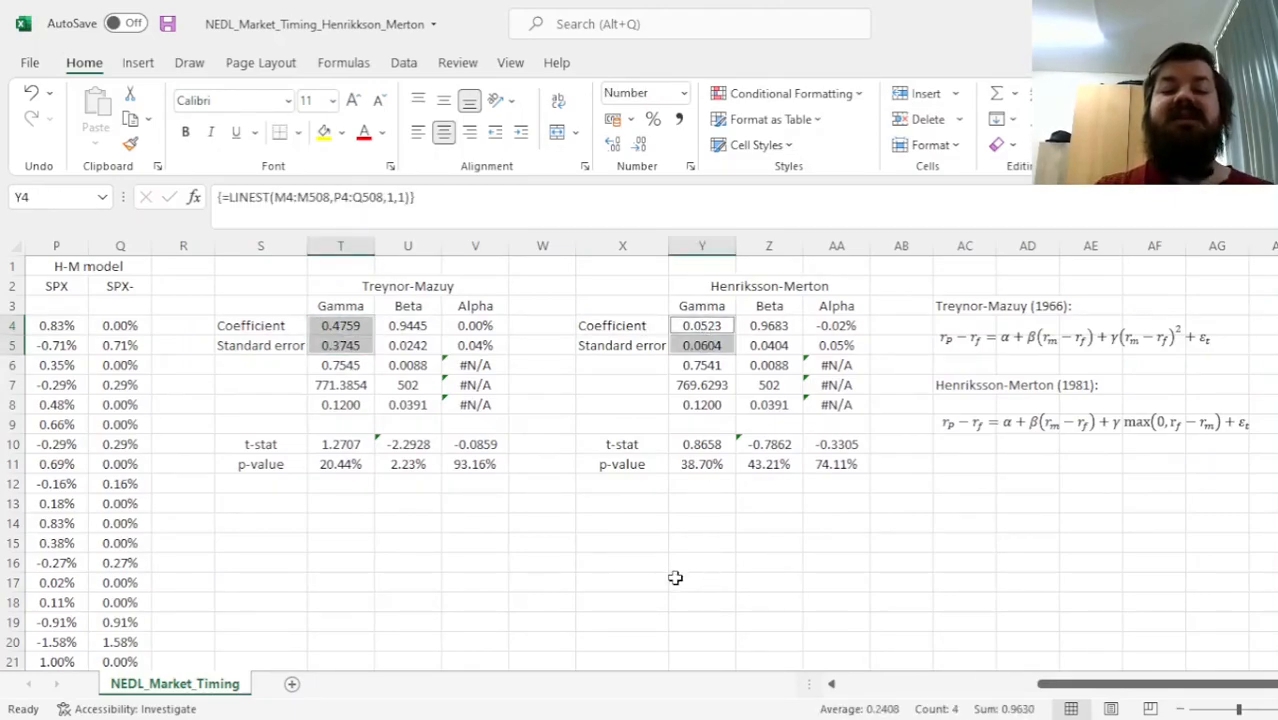
pyautogui.moveTo(598, 555)
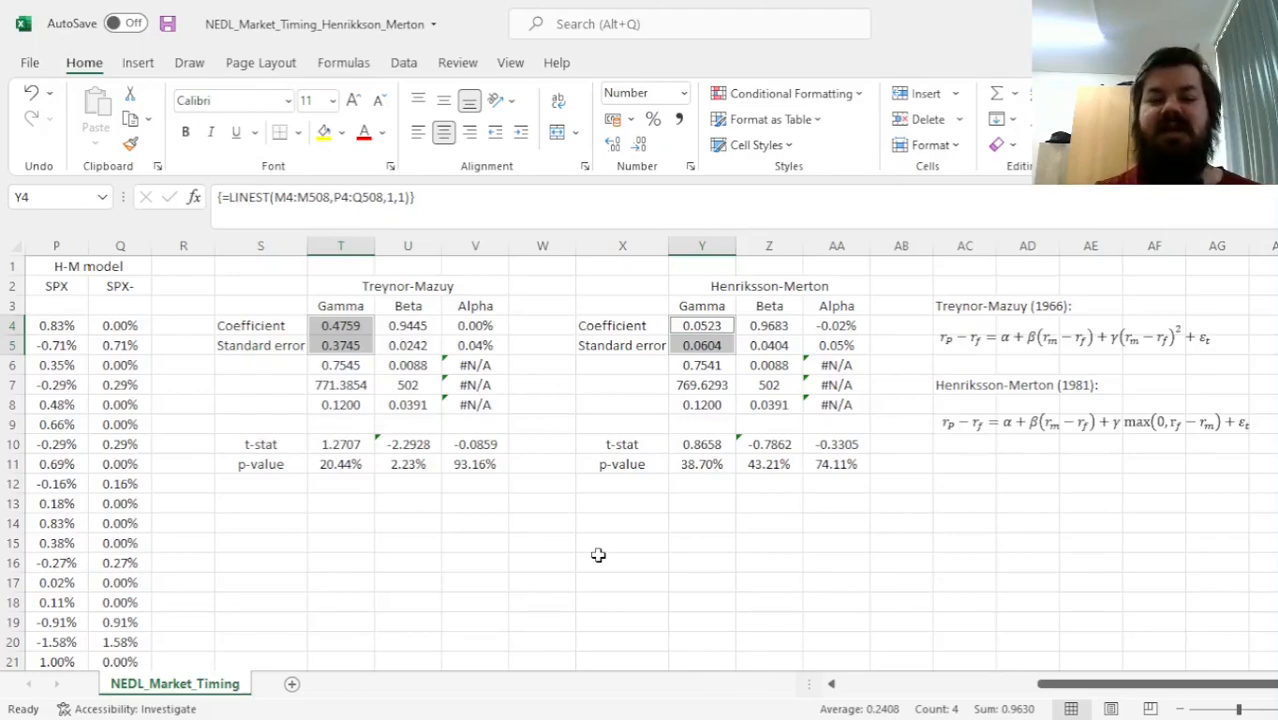
pyautogui.moveTo(622, 541)
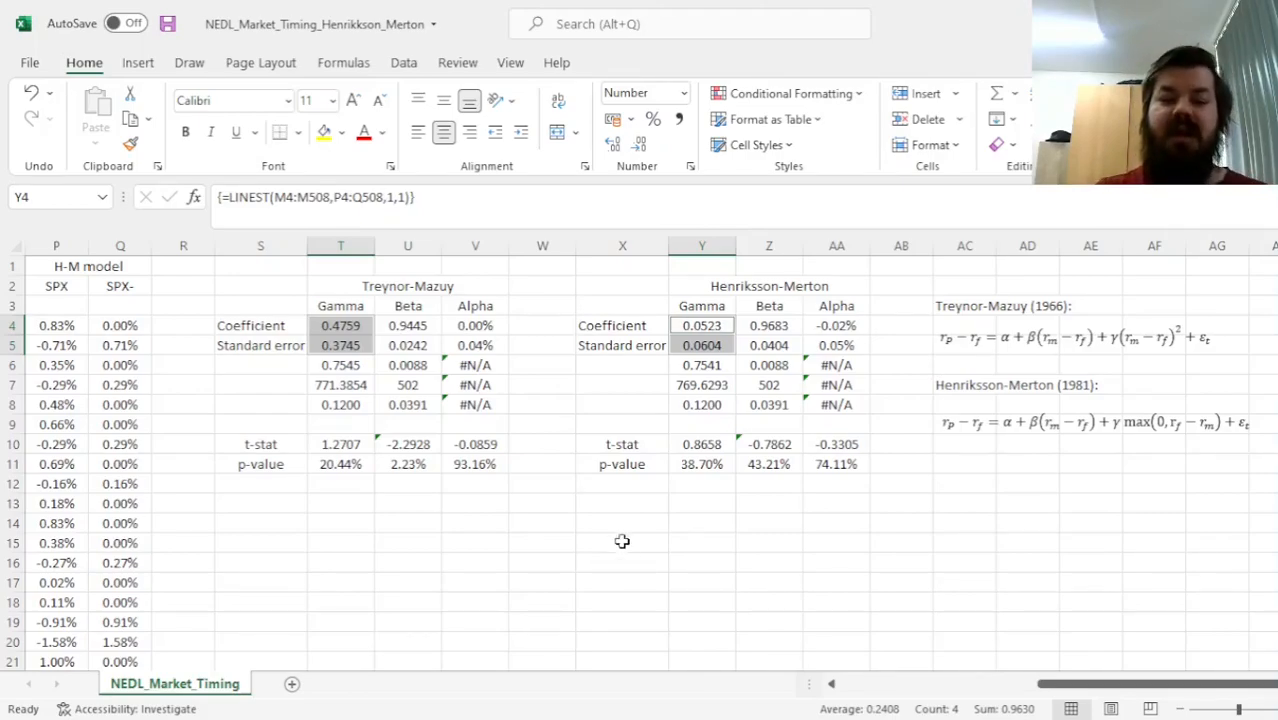
pyautogui.click(622, 523)
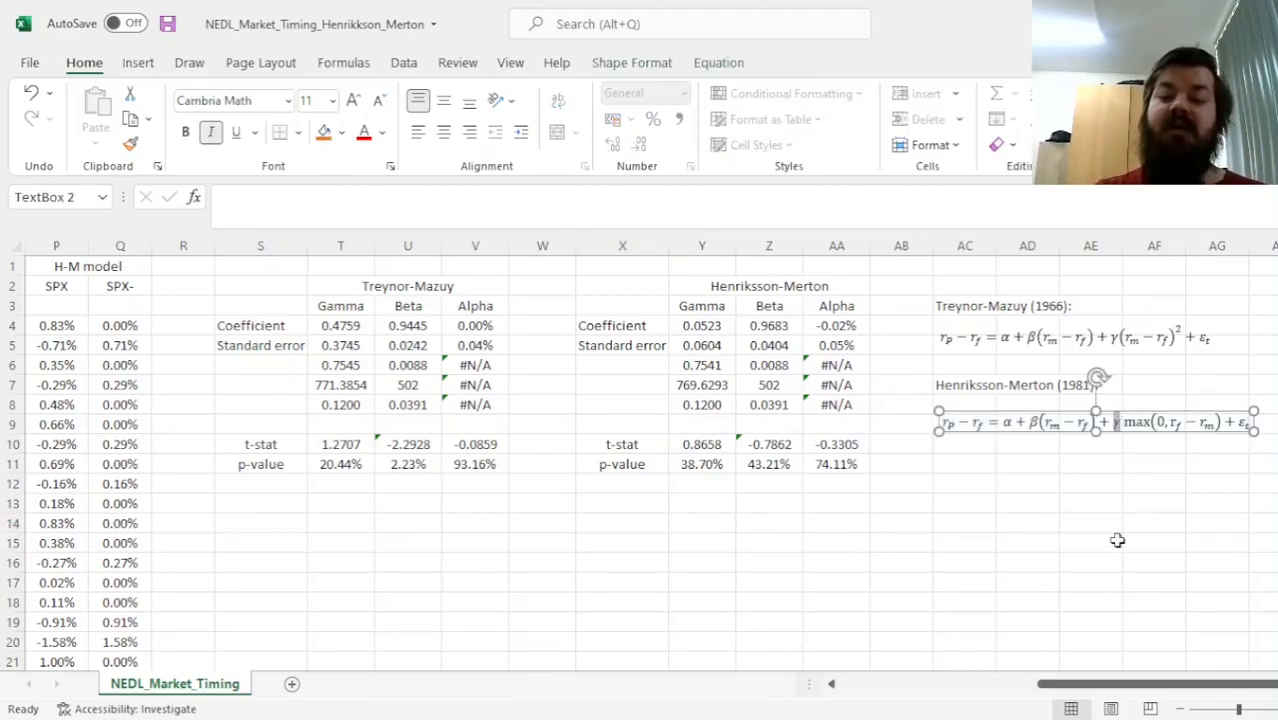
pyautogui.moveTo(1033, 503)
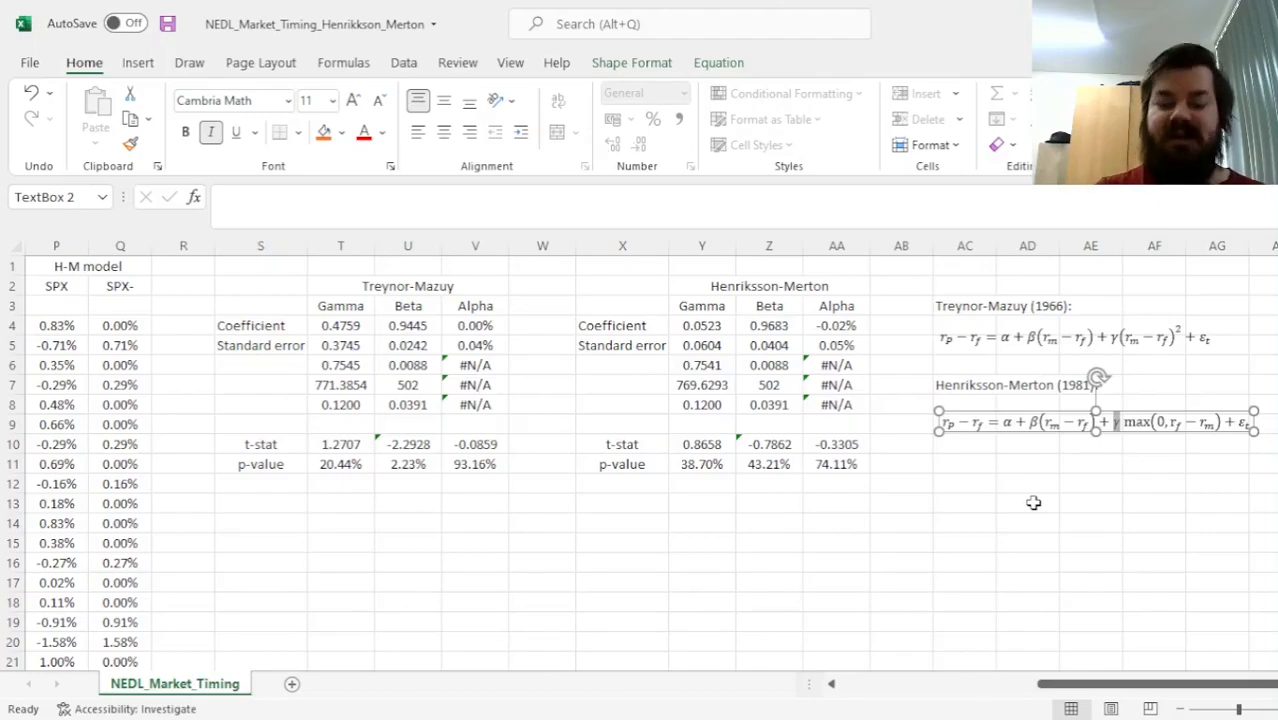
pyautogui.click(964, 385)
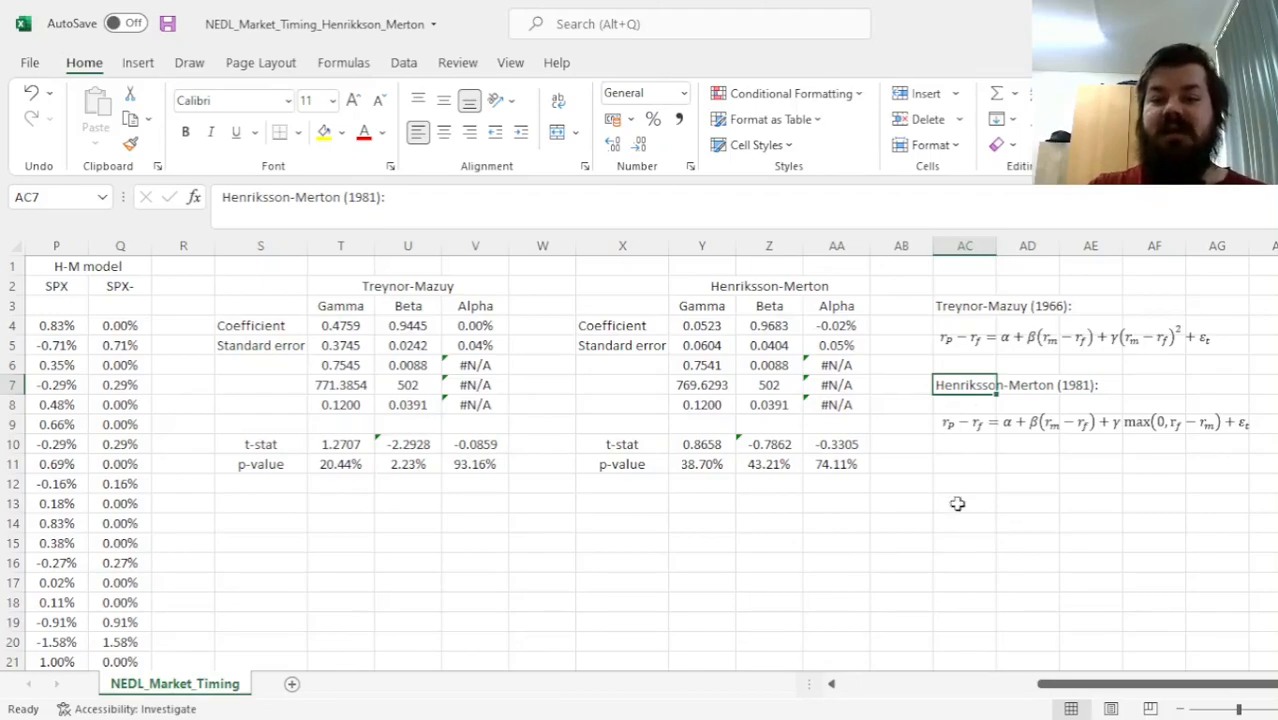
pyautogui.click(964, 305)
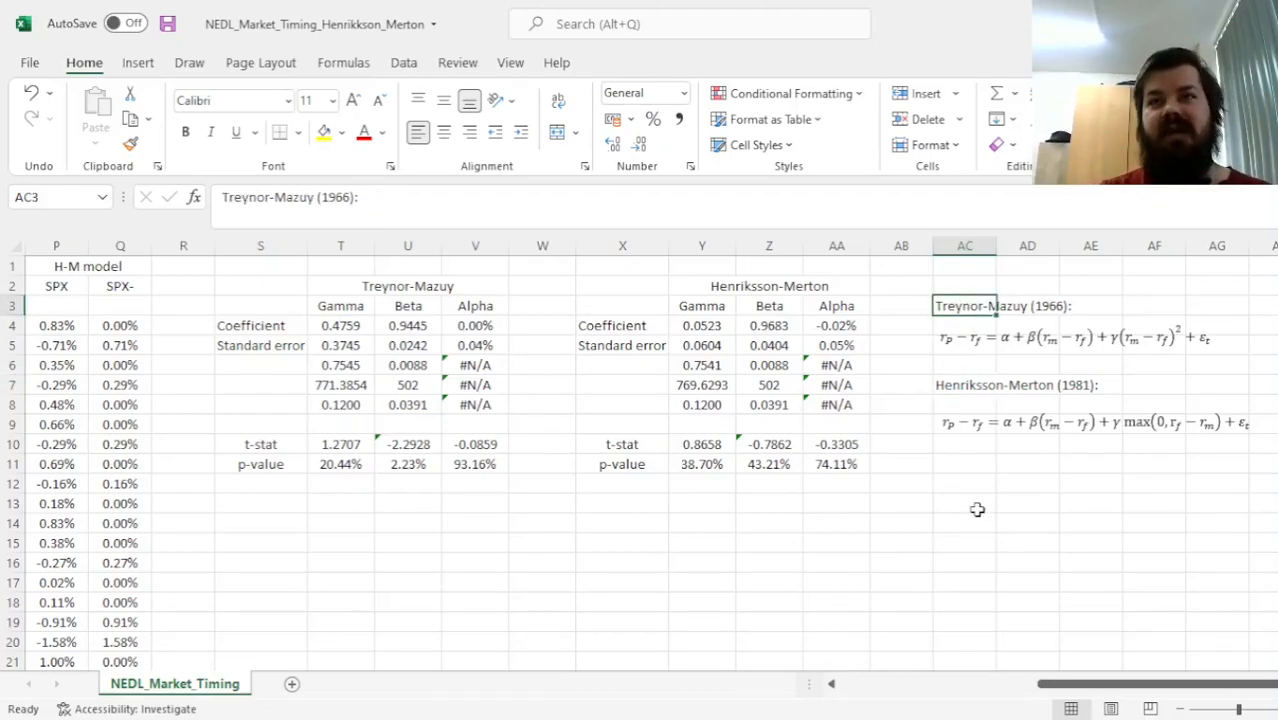